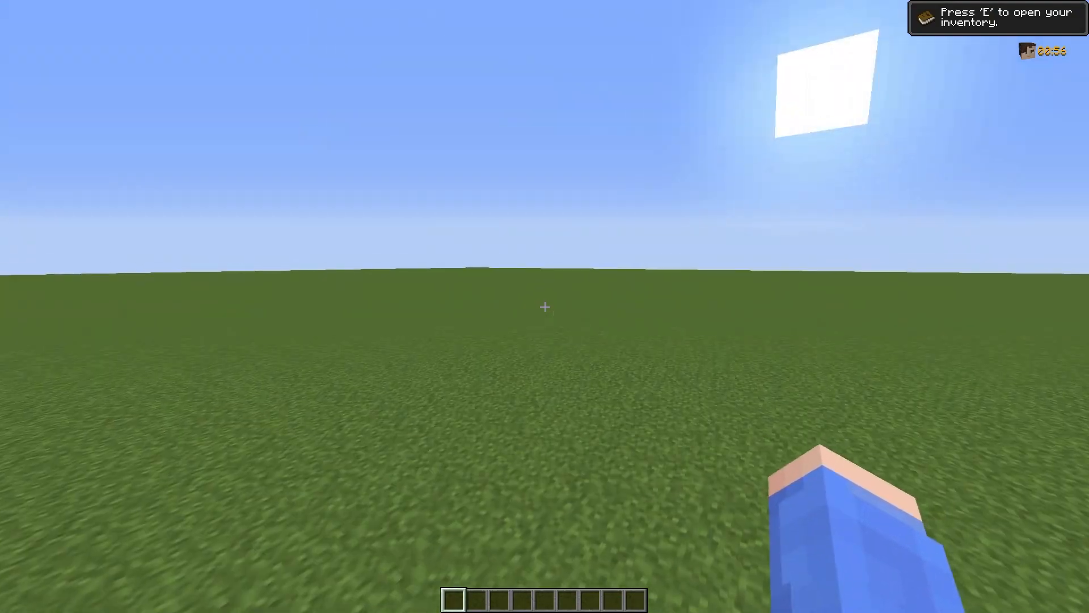
Grab the CustomNpcs Tools from the creative inventory and run the time-of-day command
key("e")
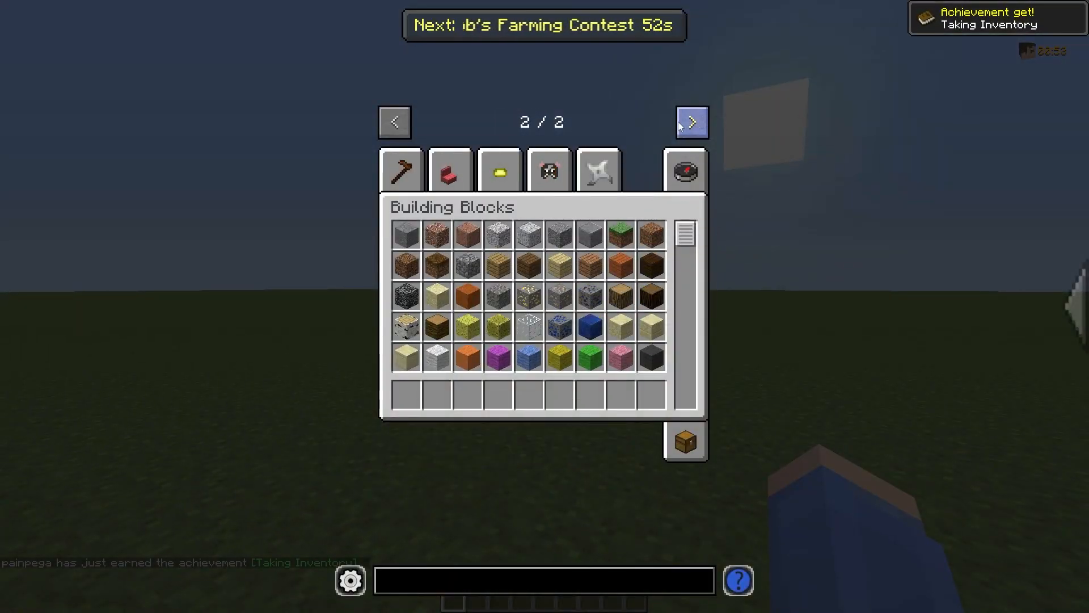
mouse_move(401, 169)
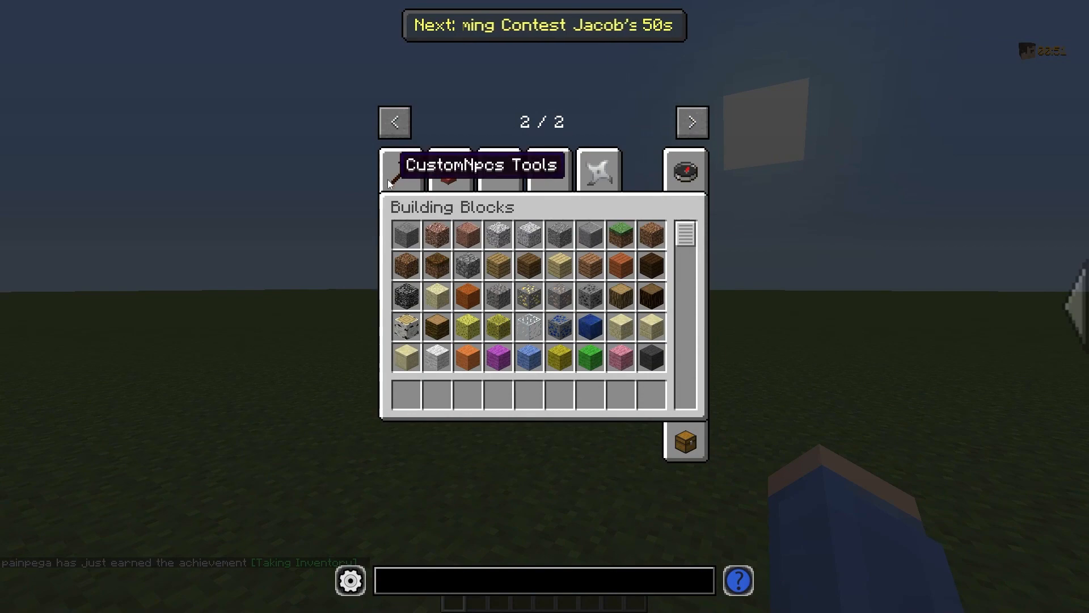
left_click(399, 171)
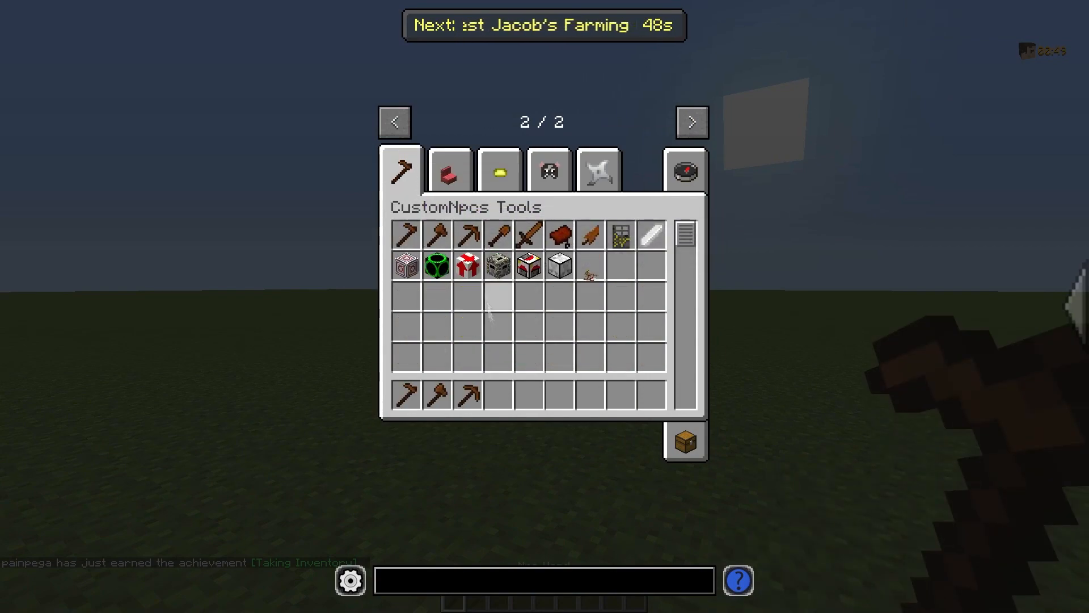
key("Escape")
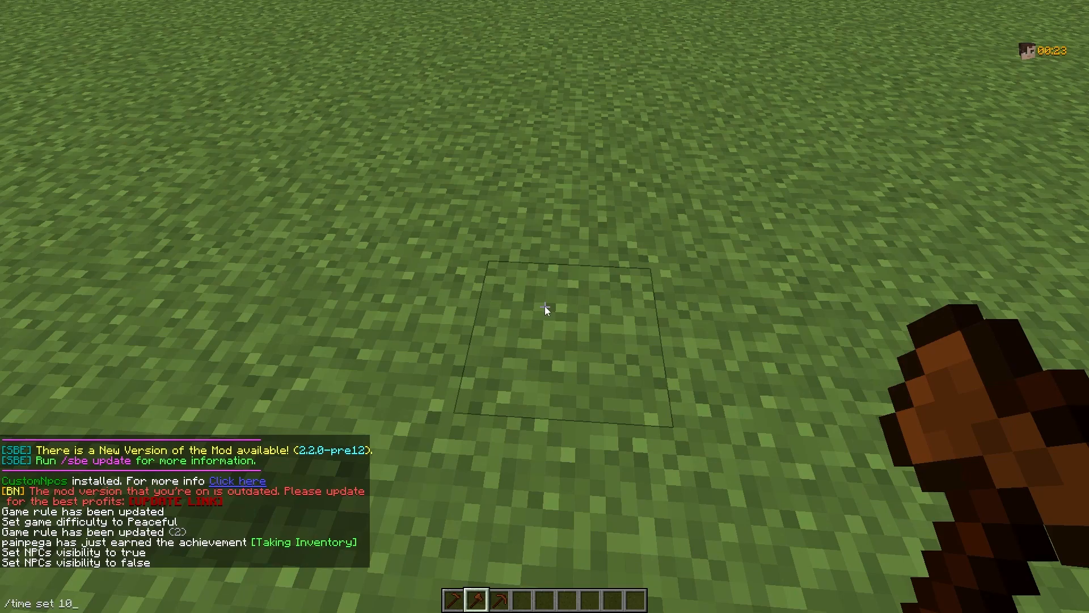
key("Return")
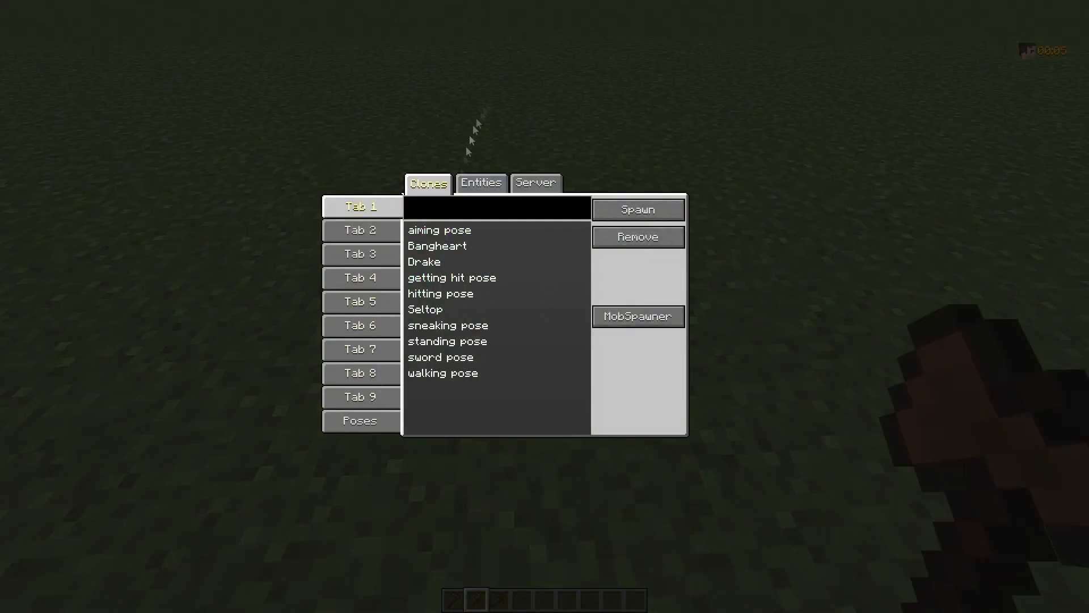
mouse_move(381, 393)
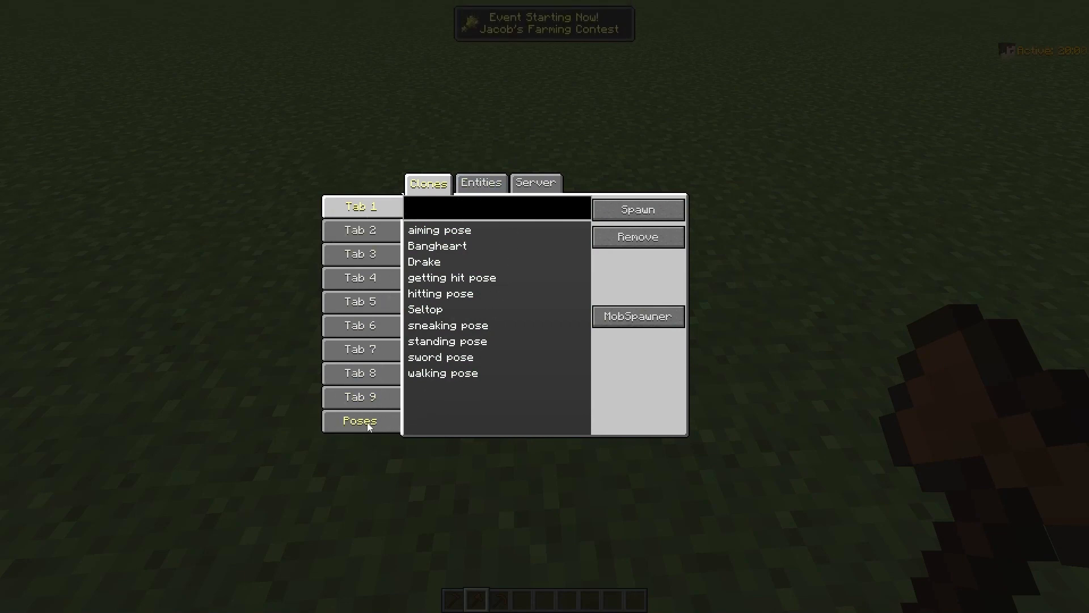
Spawn the saved Seltop NPC and switch its texture to a player skin
left_click(361, 421)
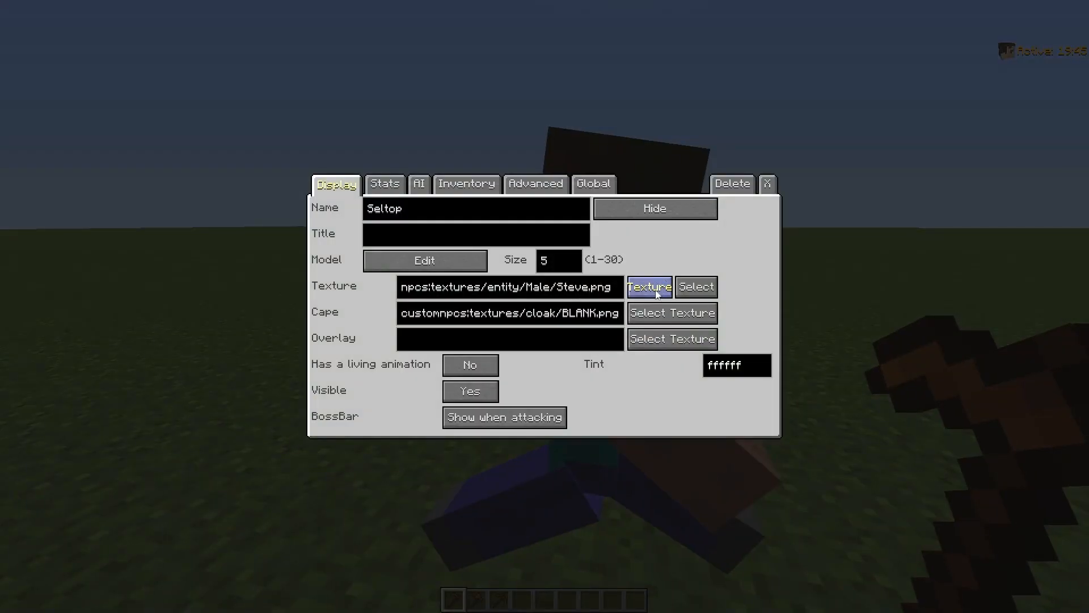
left_click(648, 286)
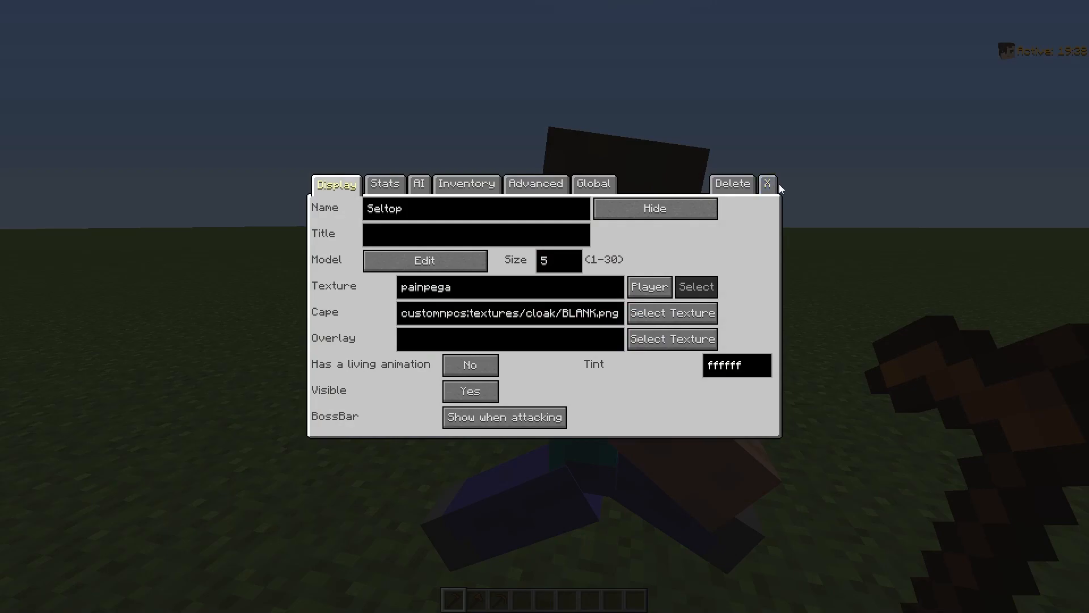
left_click(768, 183)
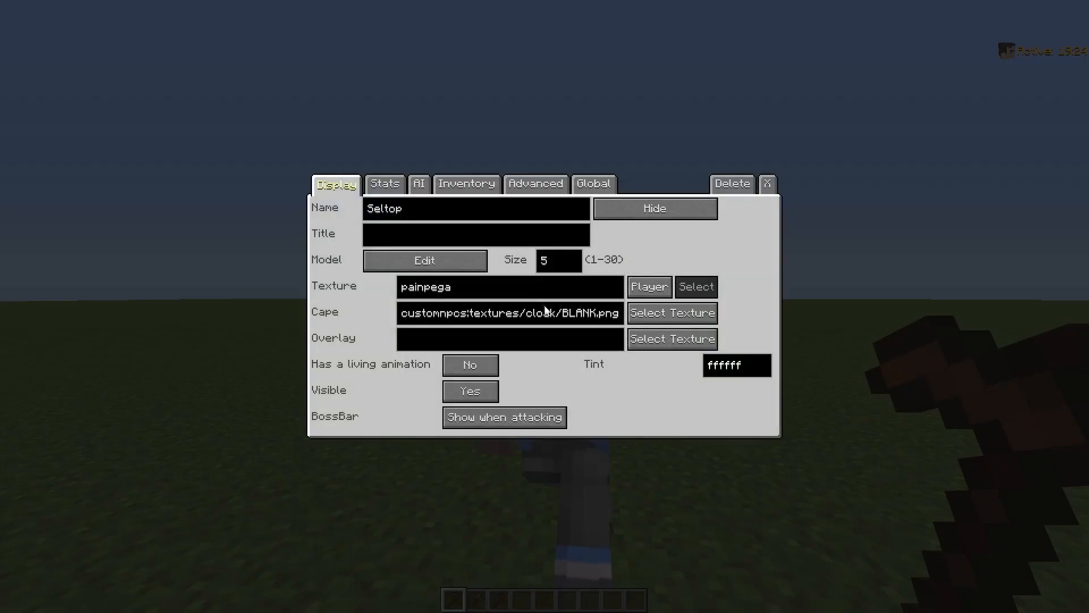
In AI > Movement, turn the NPC to a rotation of about 105
left_click(419, 184)
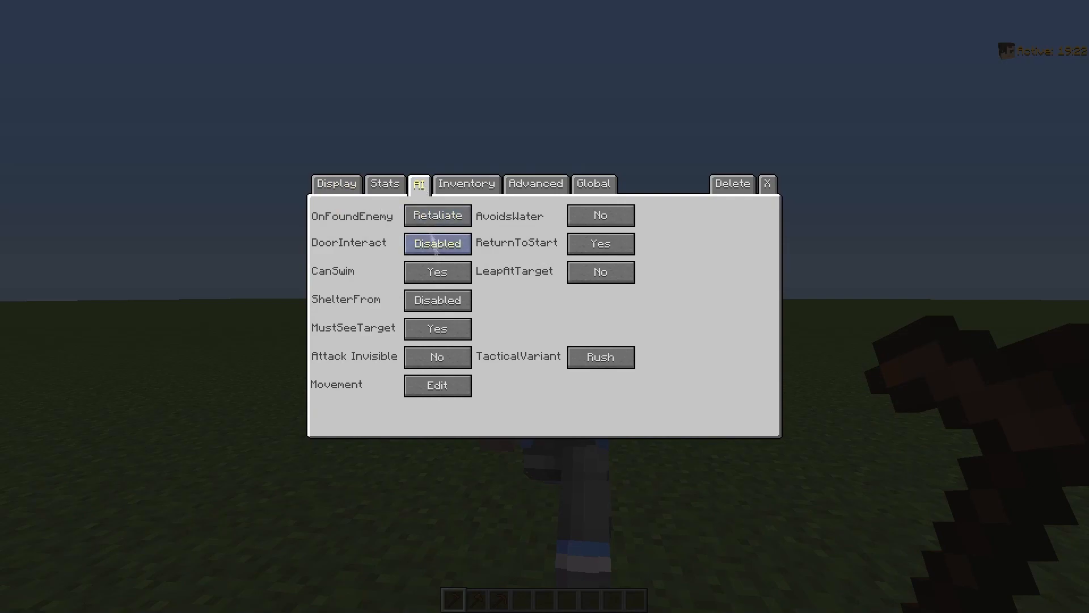
left_click(436, 384)
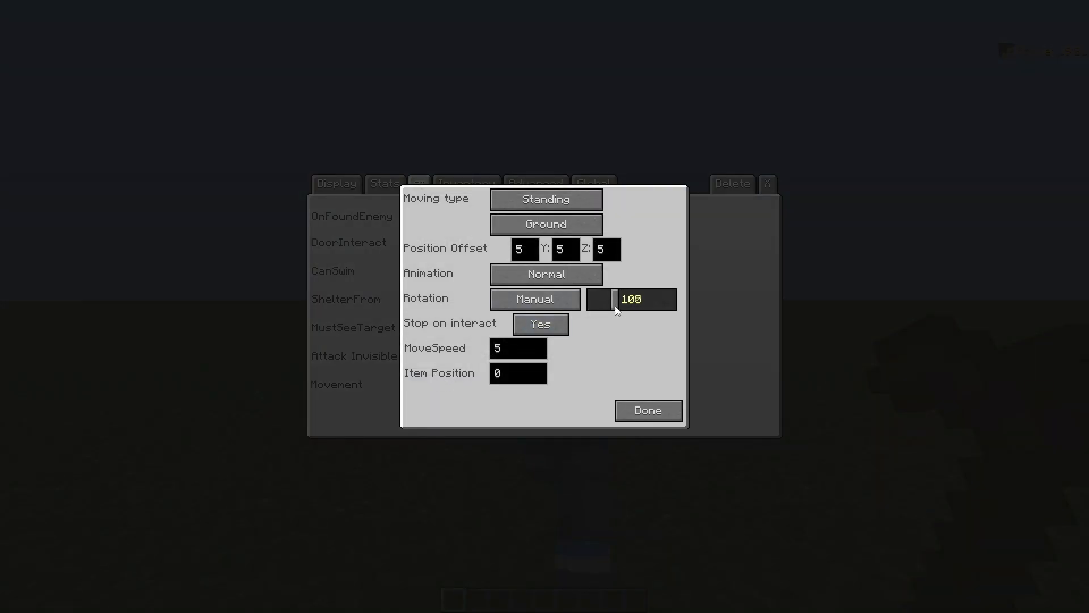
left_click(645, 410)
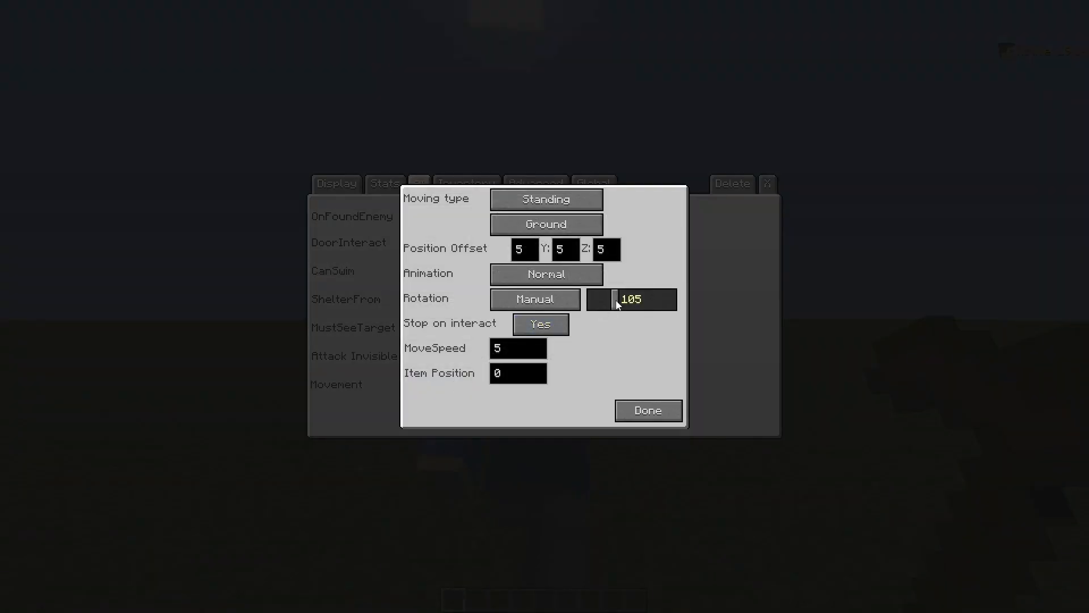
left_click(647, 411)
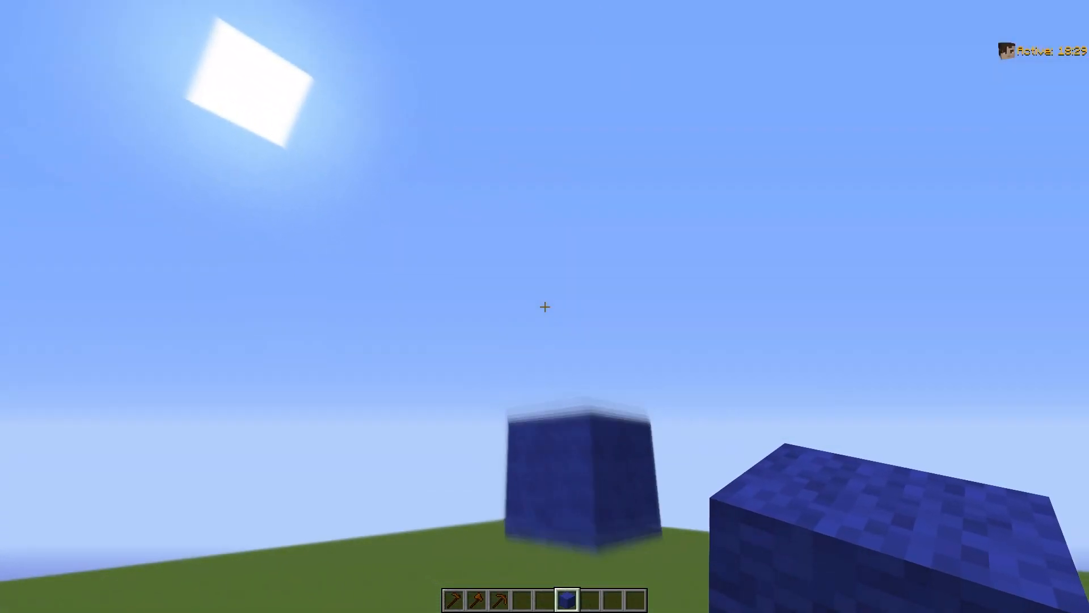
mouse_move(545, 307)
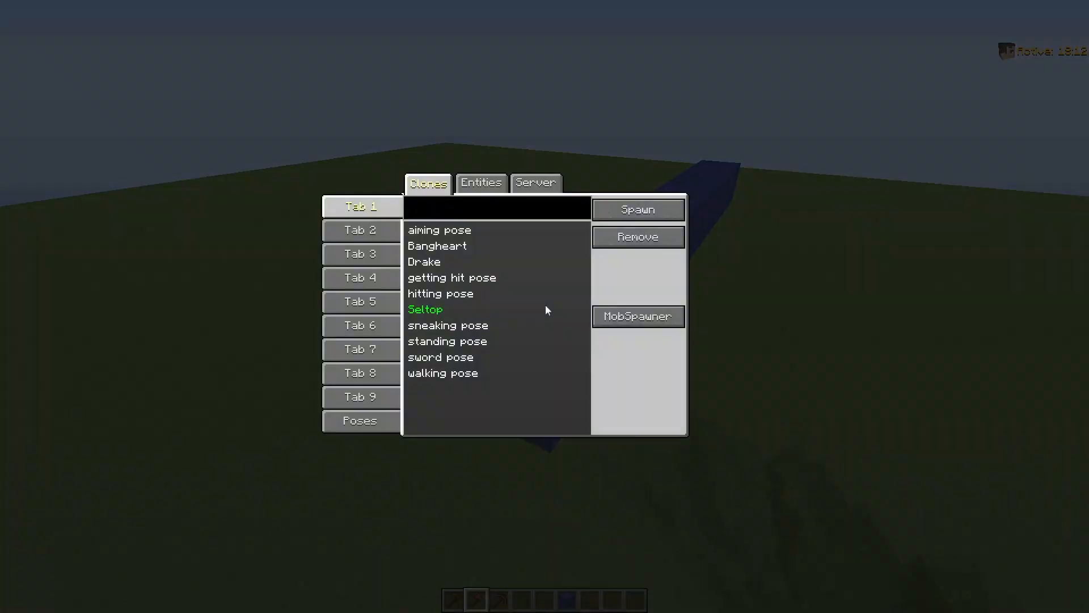
Spawn another Seltop NPC with a player skin and set its animation to Sneaking
left_click(360, 419)
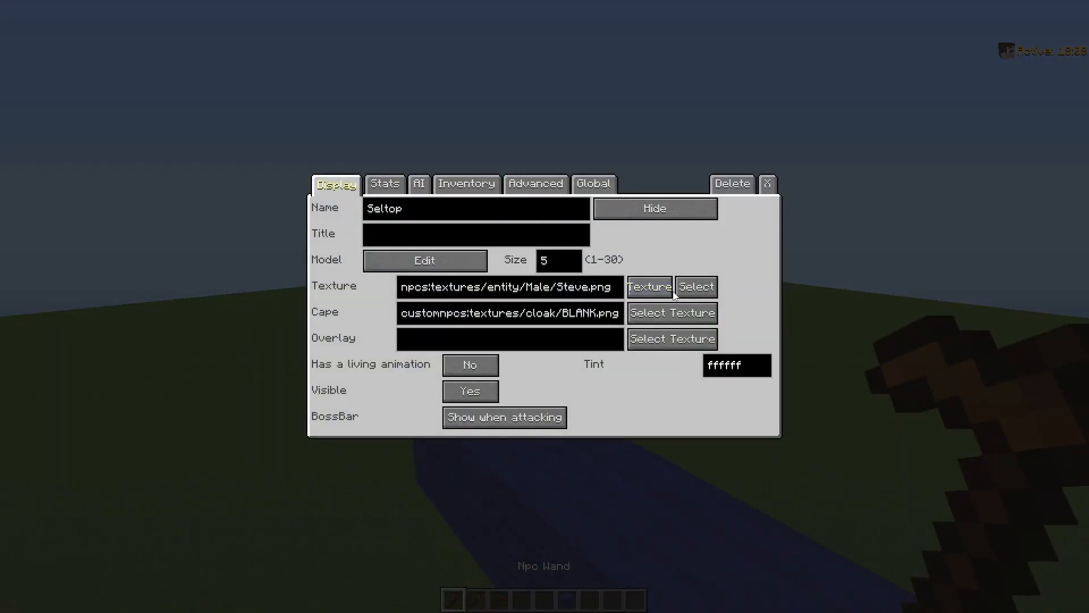
left_click(423, 260)
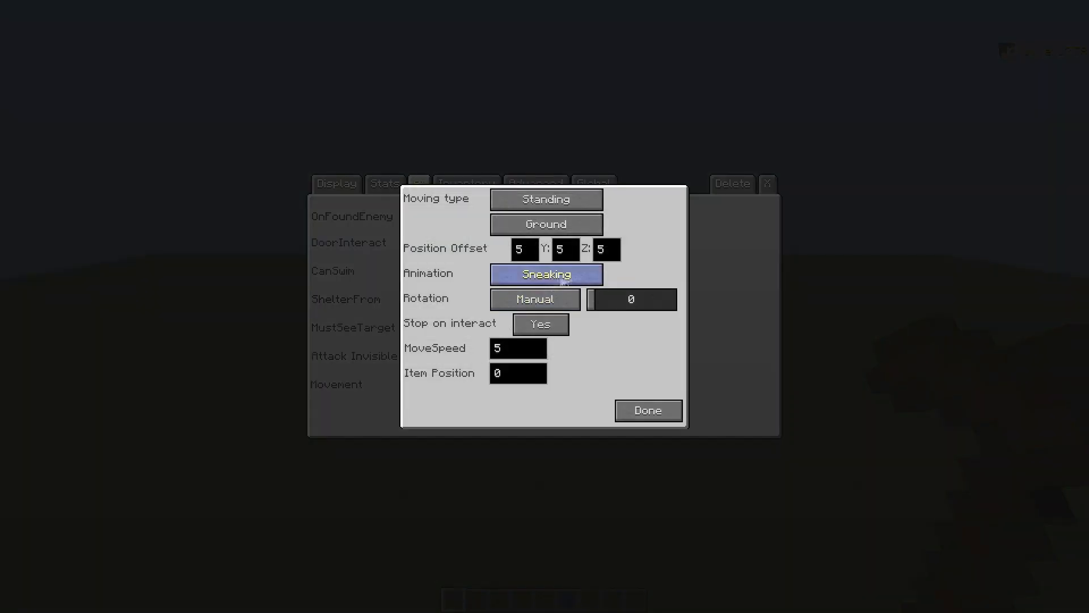
left_click(646, 410)
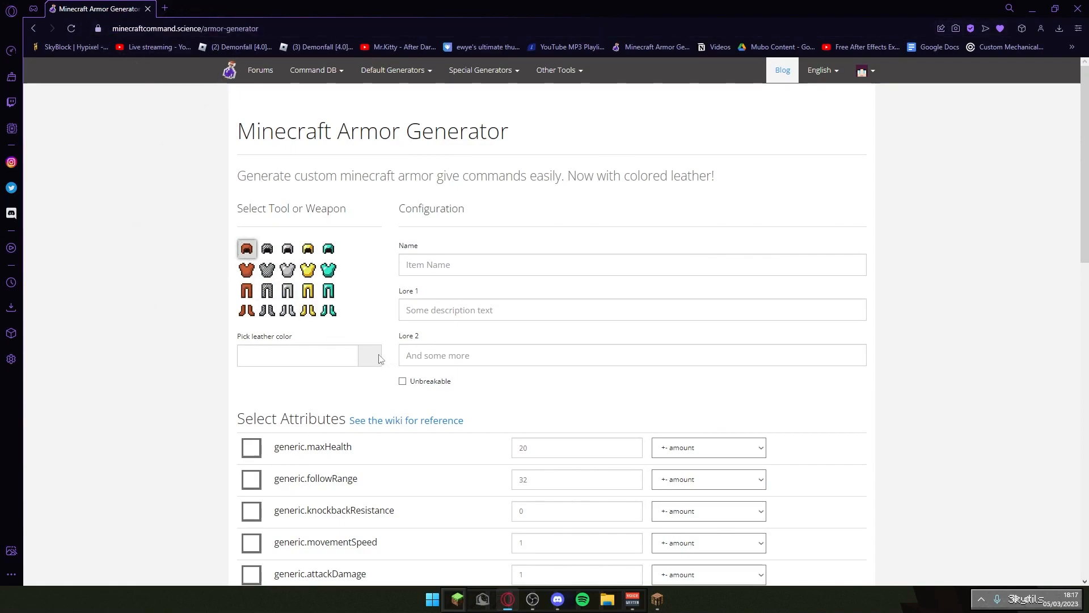
Pick blue for the leather helmet and minify the generated give command to one line
left_click(370, 355)
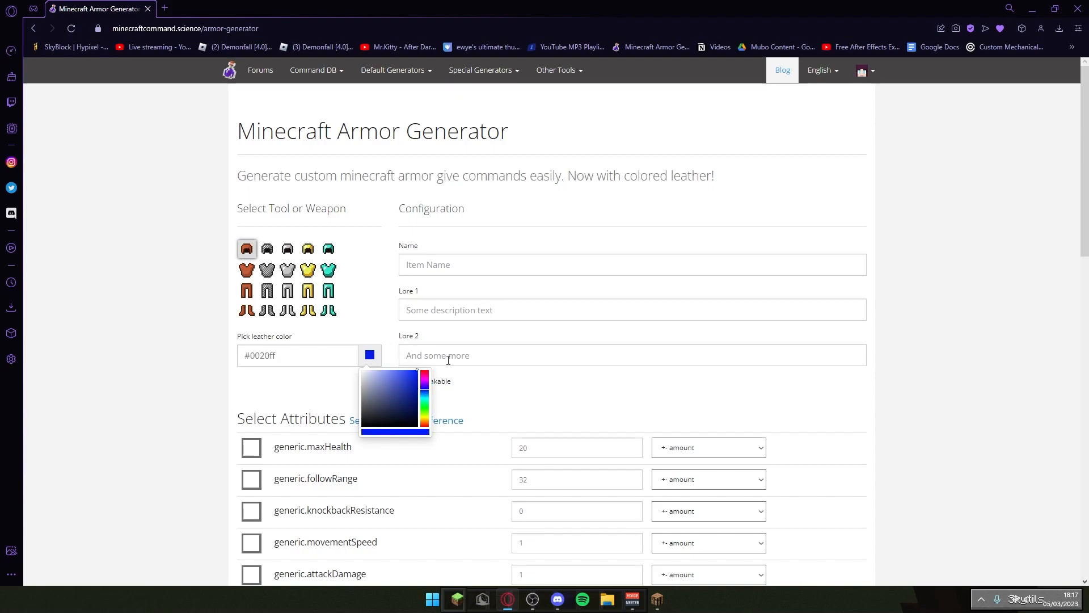
scroll("down", 3)
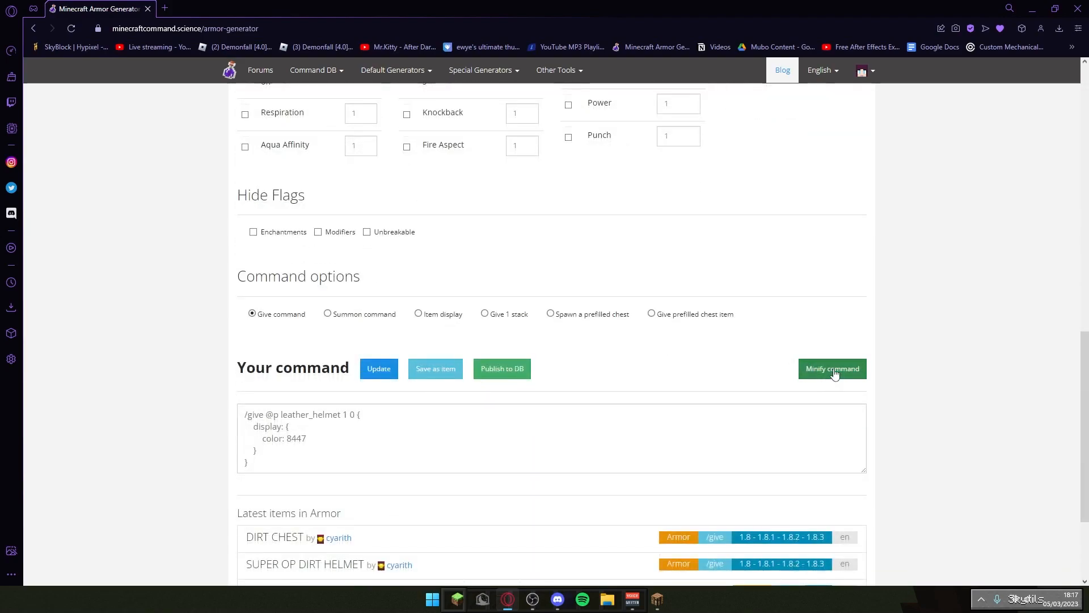
left_click(831, 368)
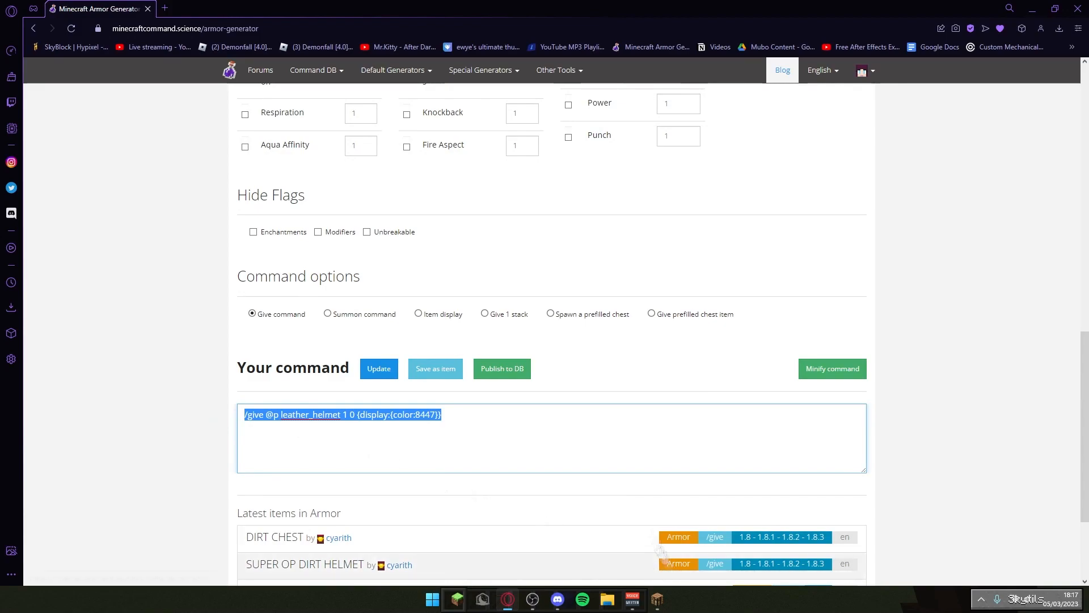
scroll("up", 3)
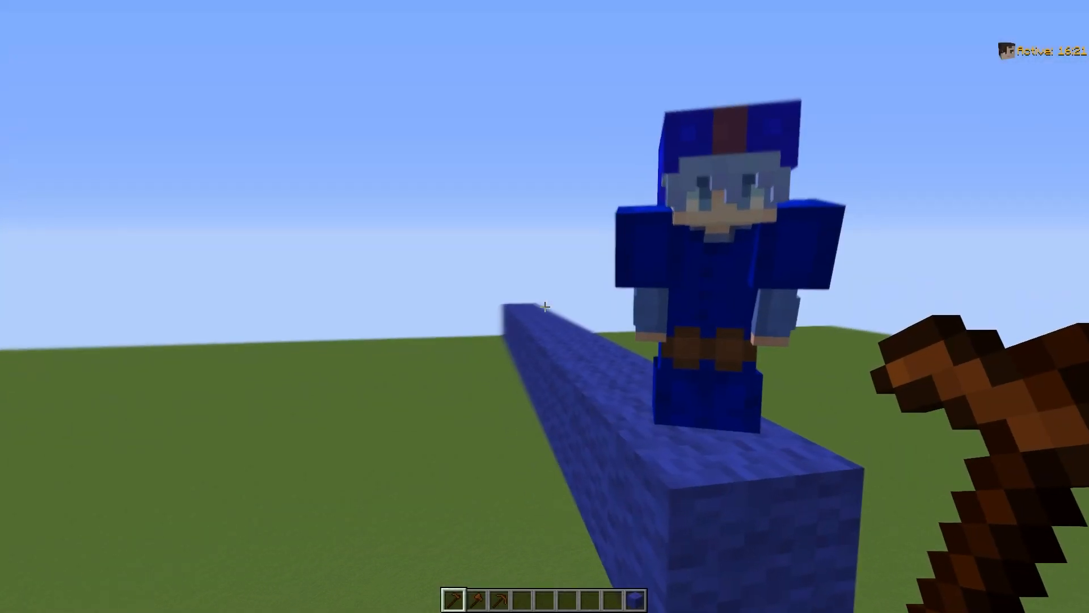
Use the inventory to equip the blue leather armour onto the bridge NPC
key("e")
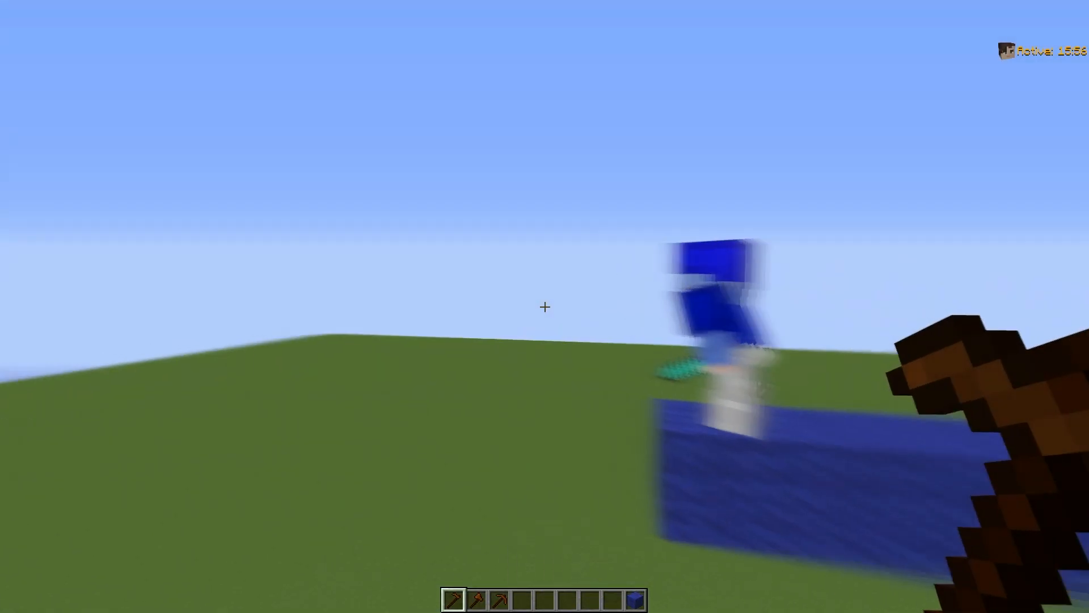
key("Escape")
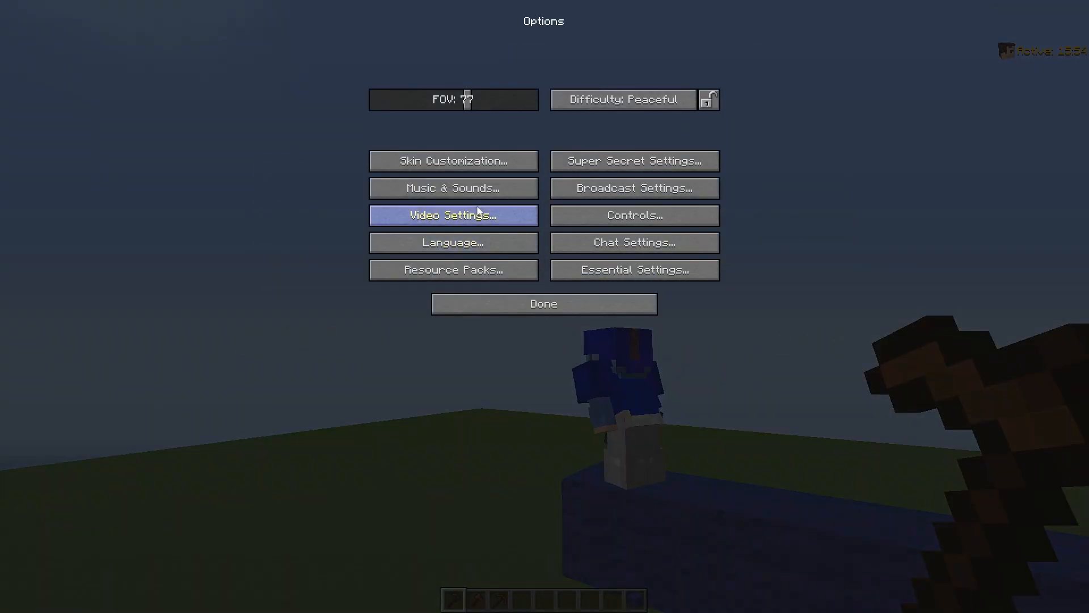
left_click(452, 214)
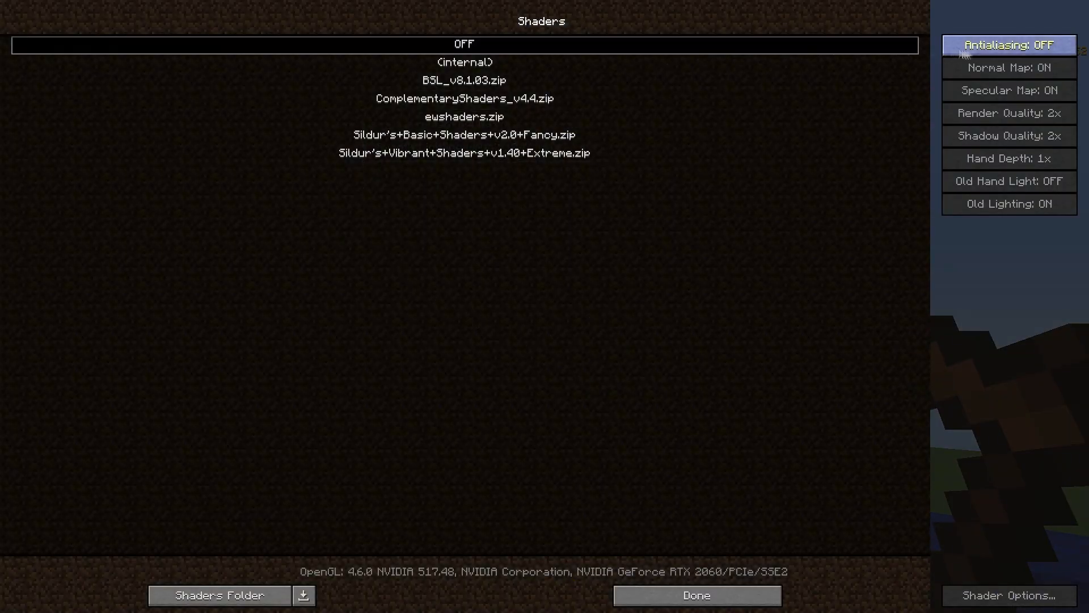
mouse_move(569, 110)
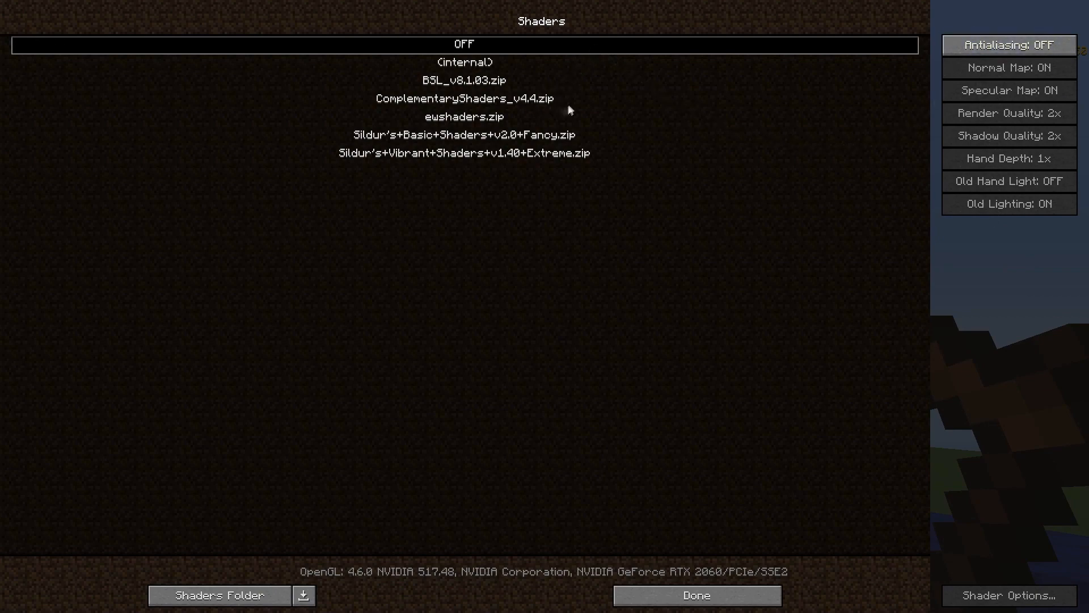
mouse_move(446, 101)
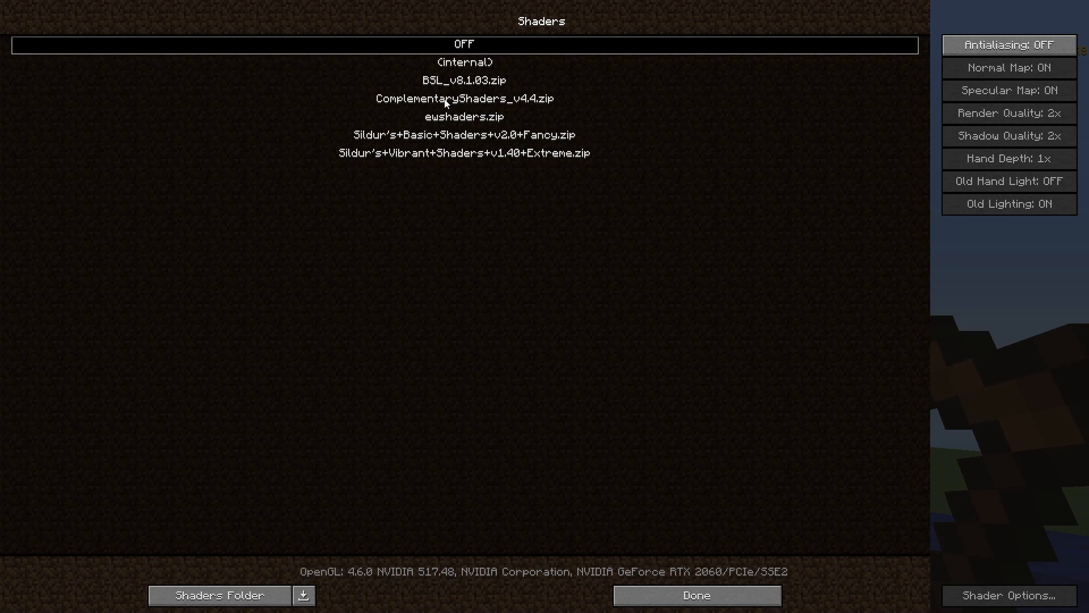
left_click(464, 98)
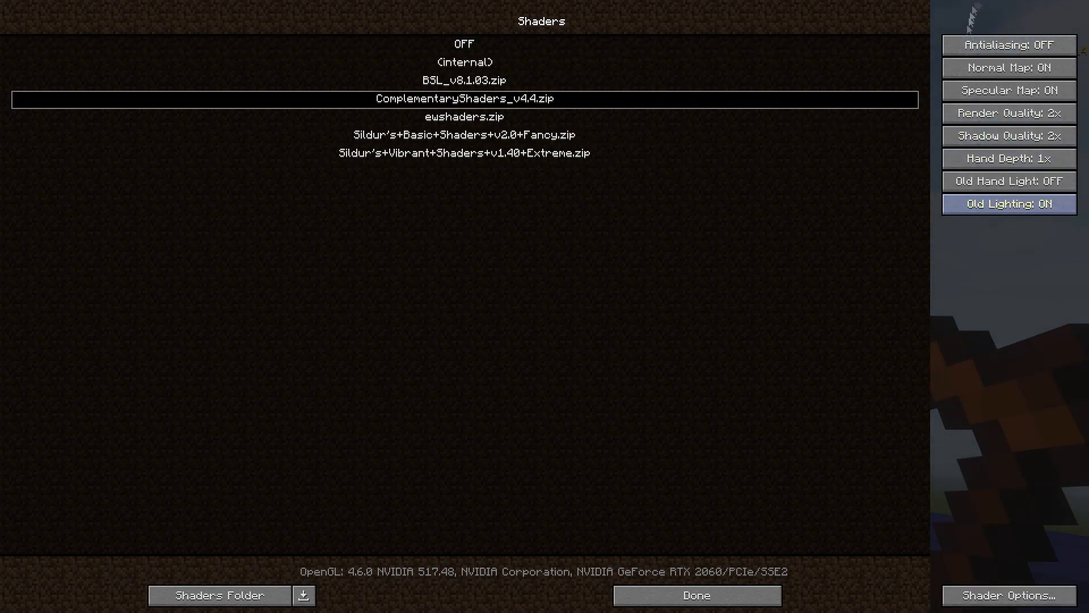
mouse_move(1004, 37)
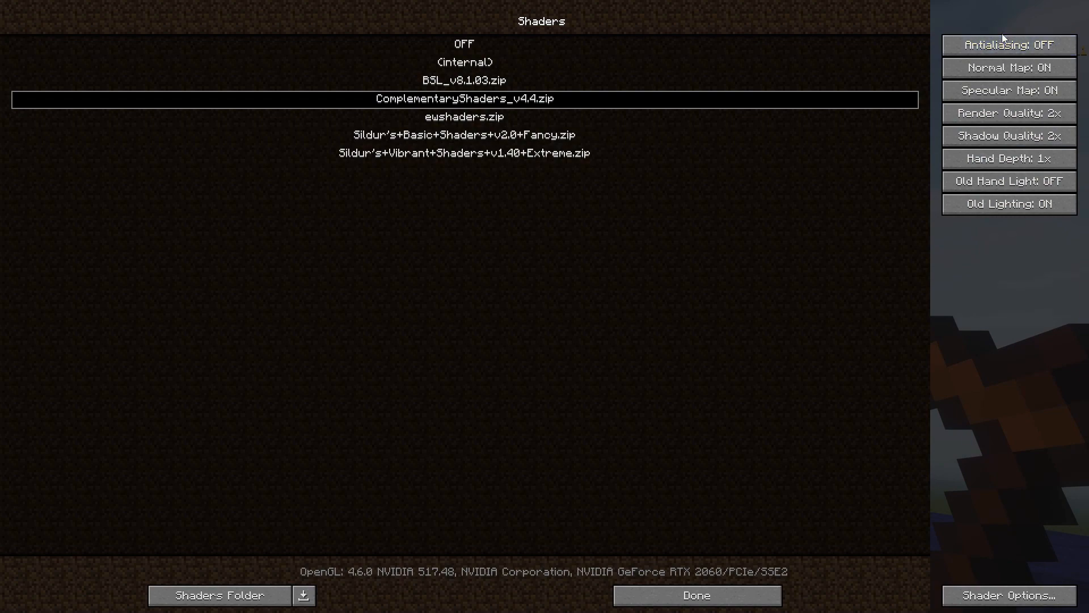
mouse_move(1009, 91)
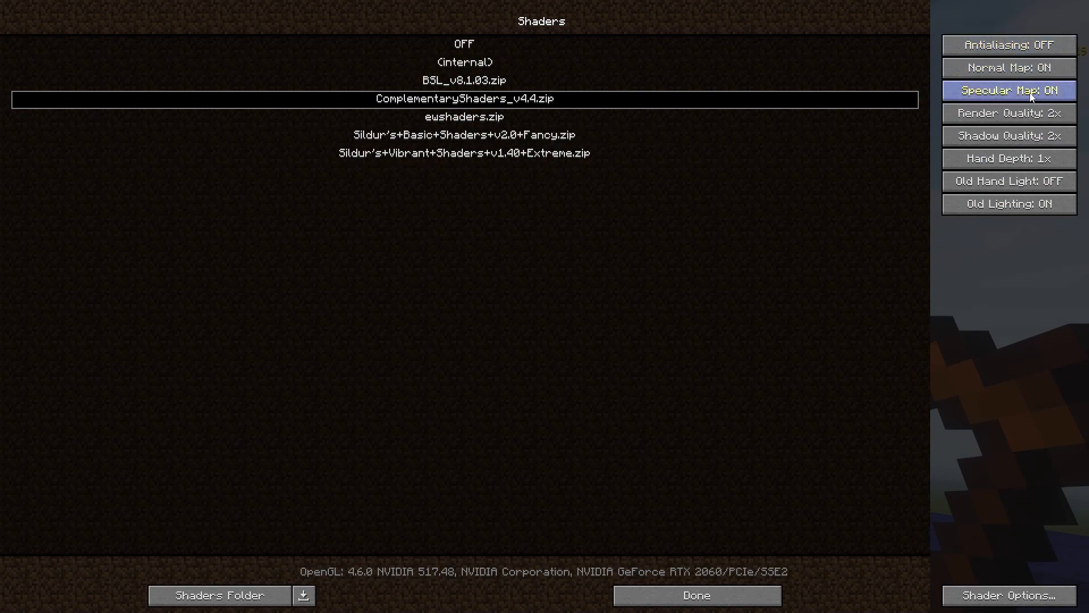
mouse_move(1008, 113)
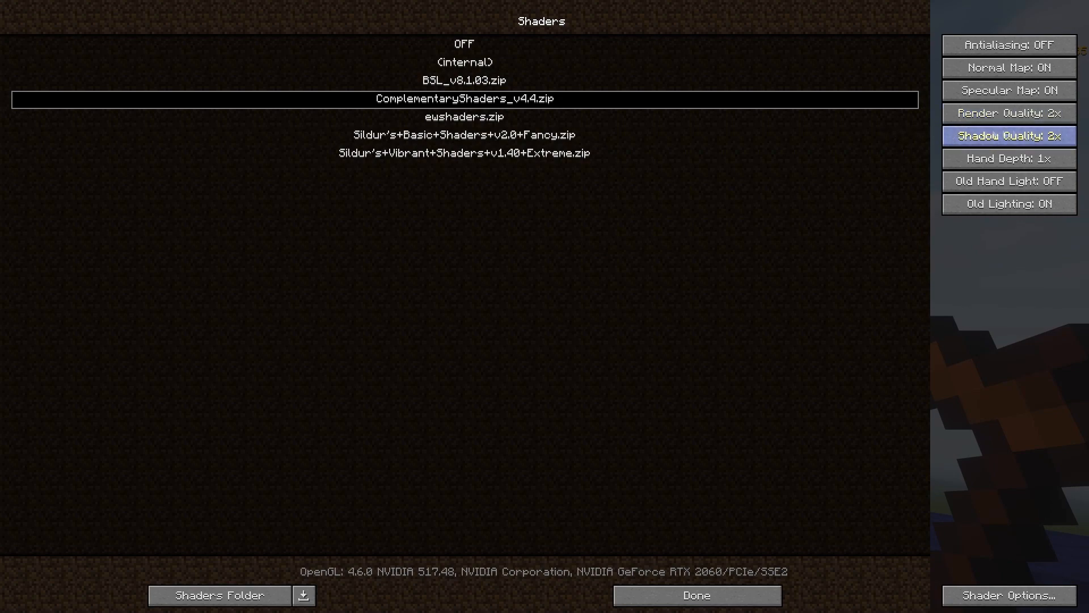
mouse_move(1007, 114)
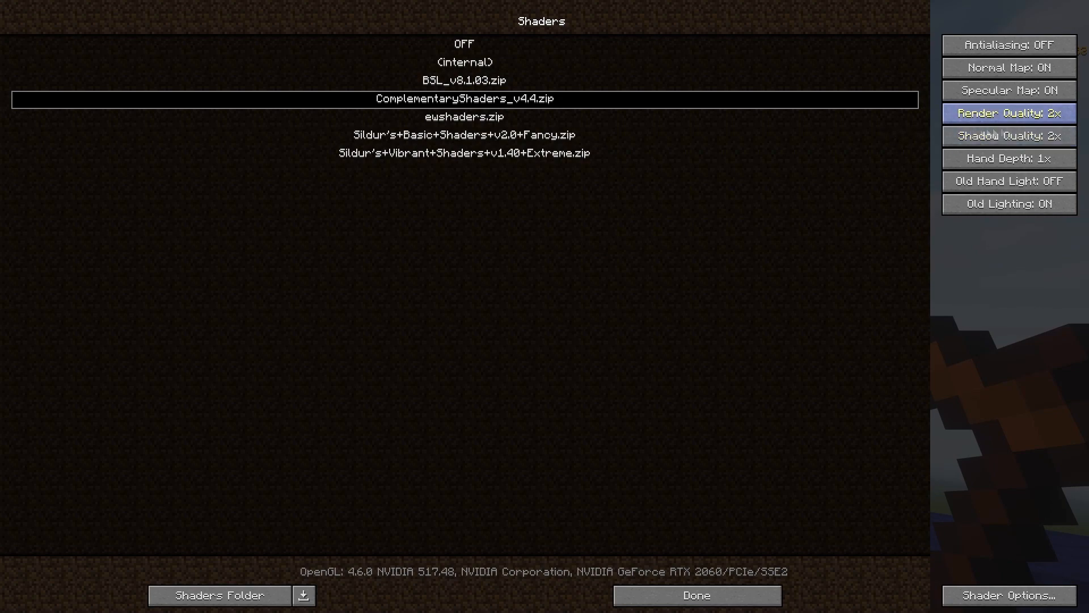
mouse_move(1008, 159)
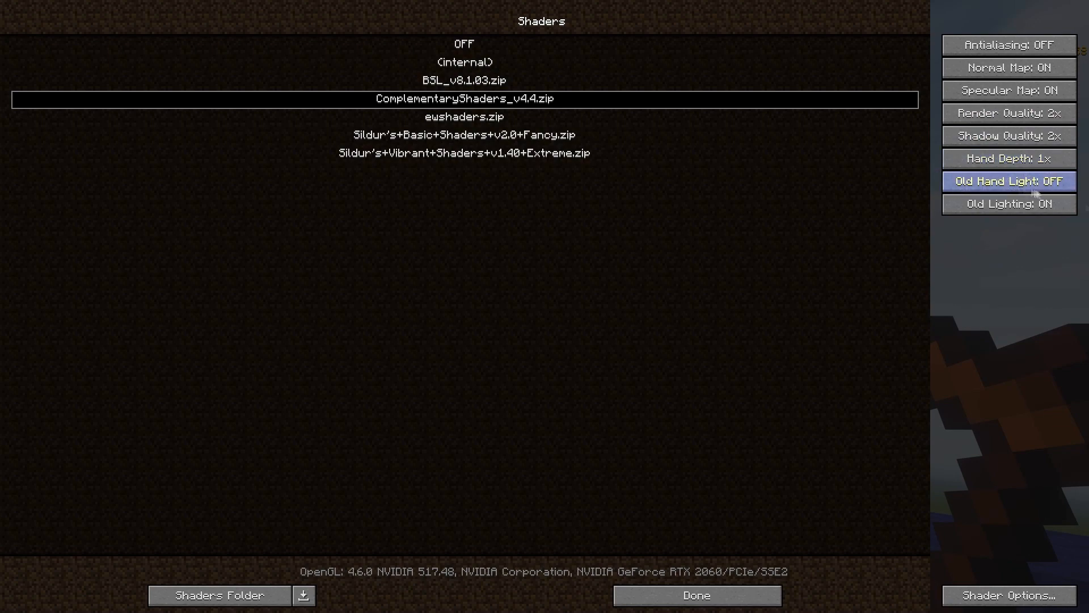
mouse_move(1007, 203)
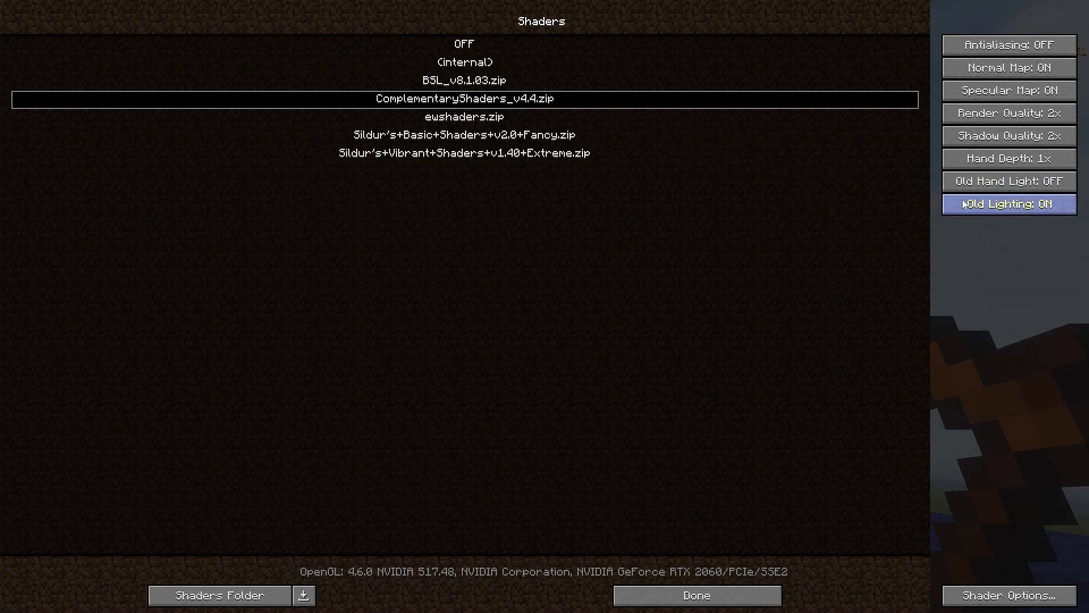
mouse_move(958, 213)
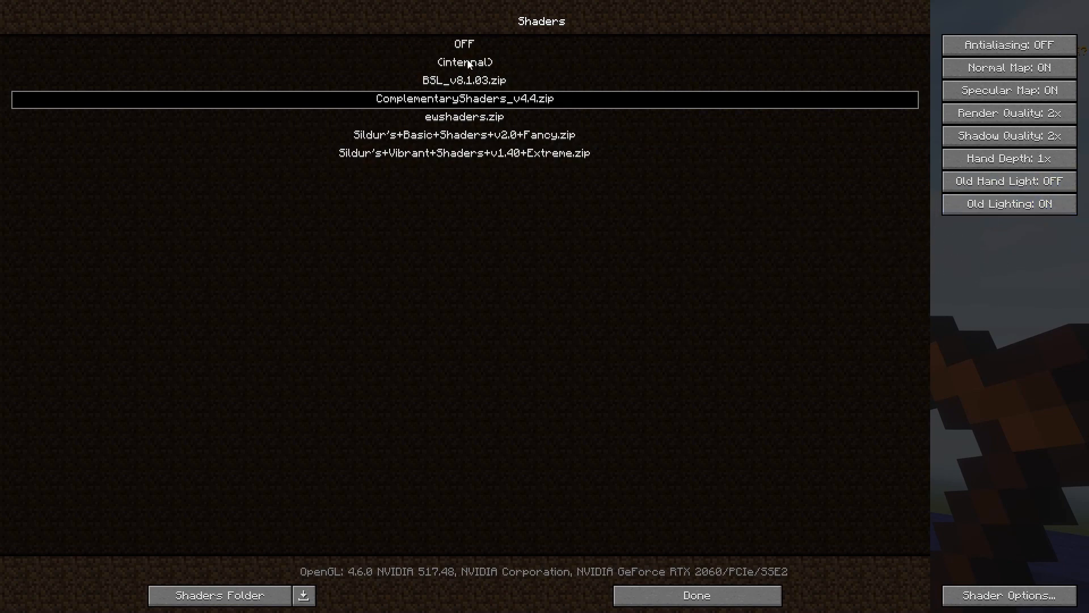
mouse_move(1009, 113)
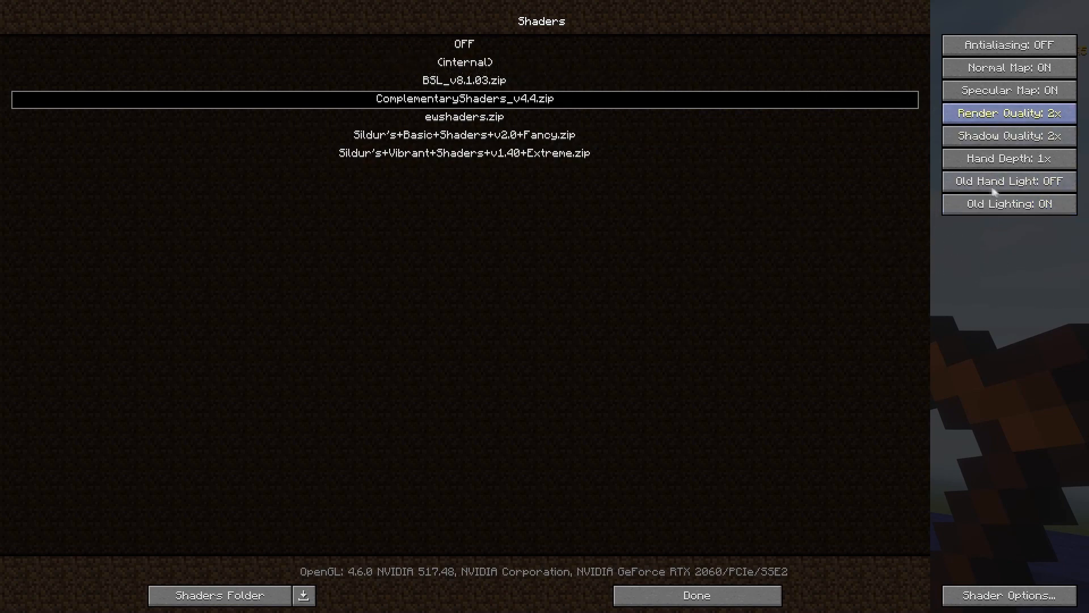
mouse_move(1032, 213)
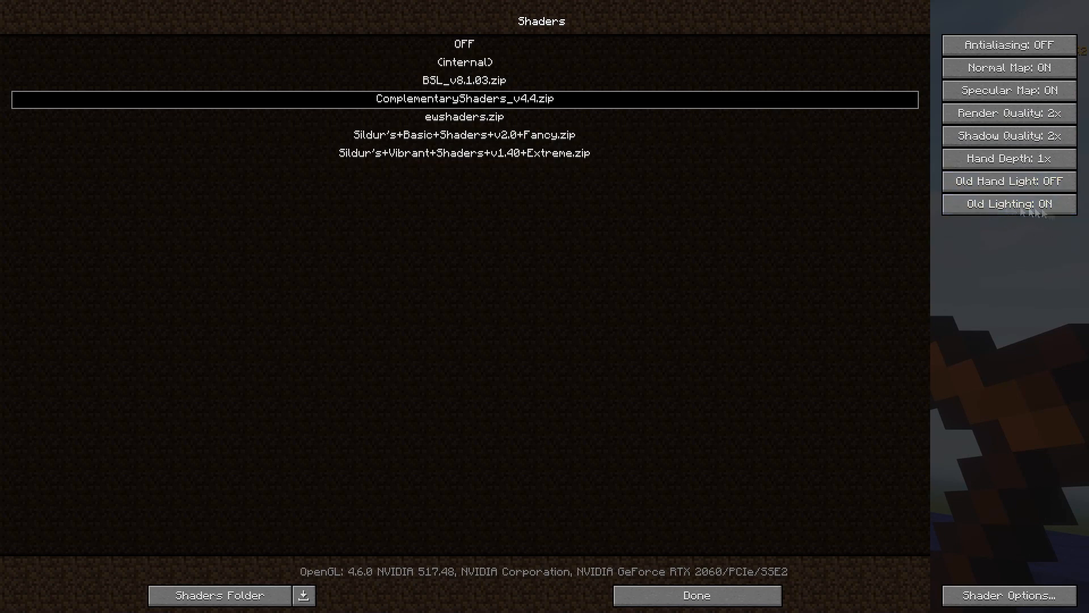
mouse_move(662, 373)
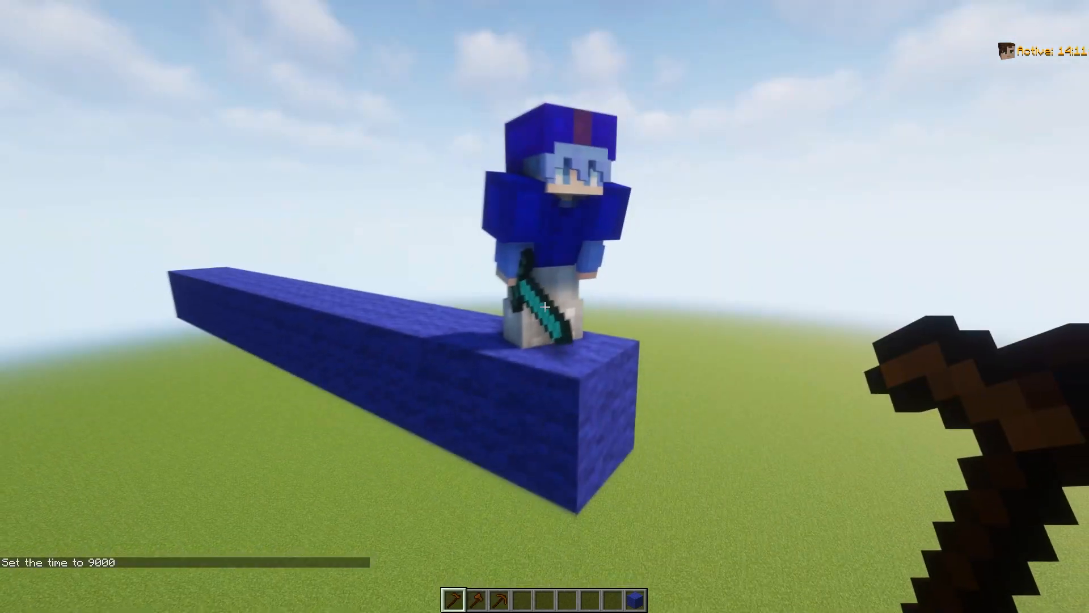
Bring up the game menu after viewing the NPC on the bridge at time 9000
key("Escape")
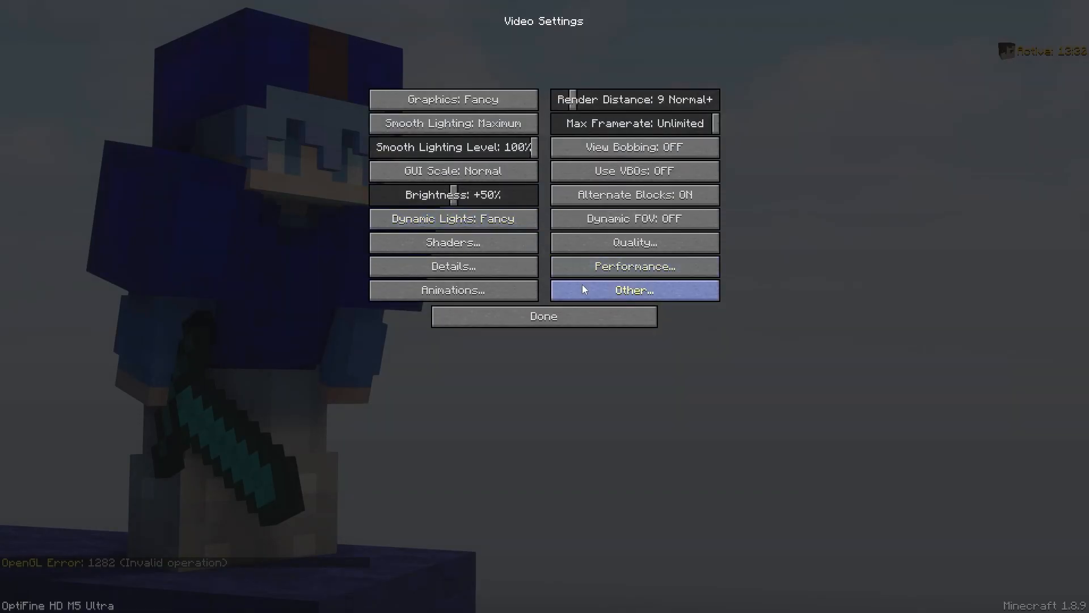
In Video Settings > Other, set Screenshot Size to 2x
left_click(634, 289)
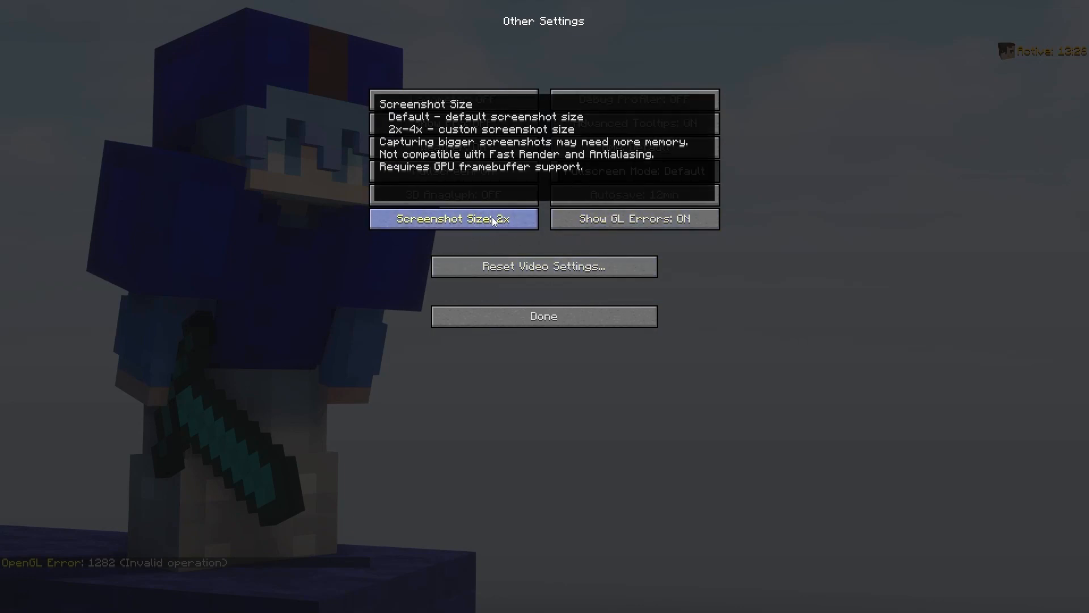
left_click(543, 316)
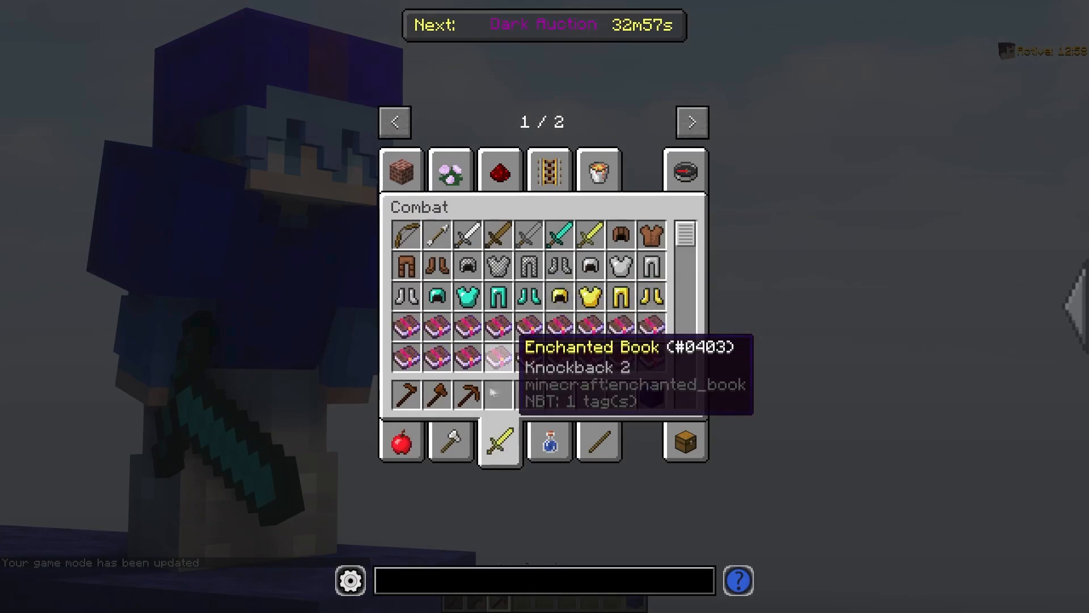
Leave the Other Settings screen back to the game
key("Escape")
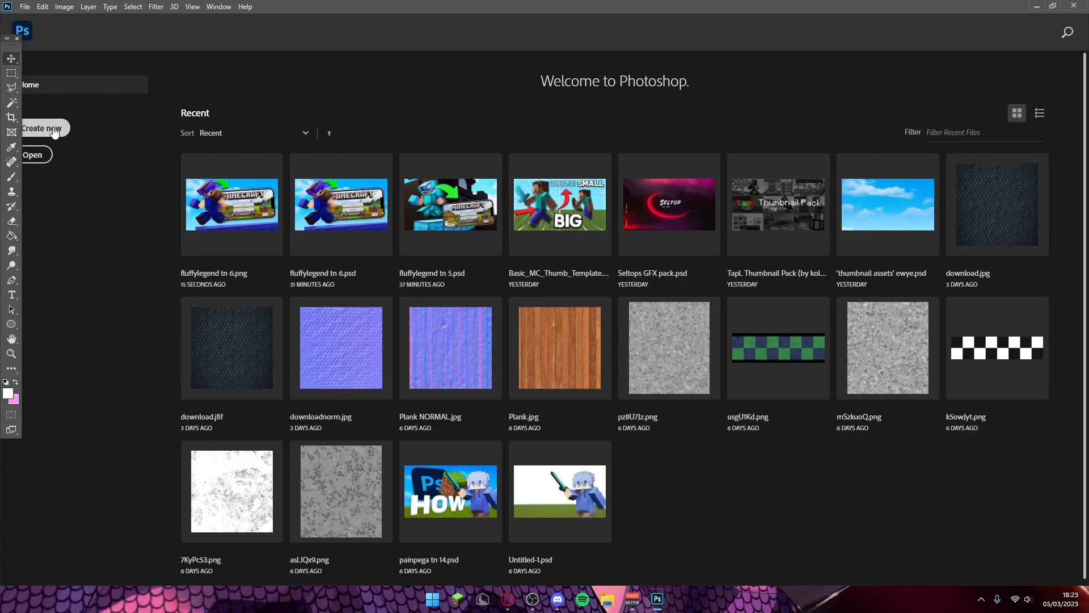
Create a new 1280 × 720 px document at 300 ppi from the Home screen
left_click(42, 128)
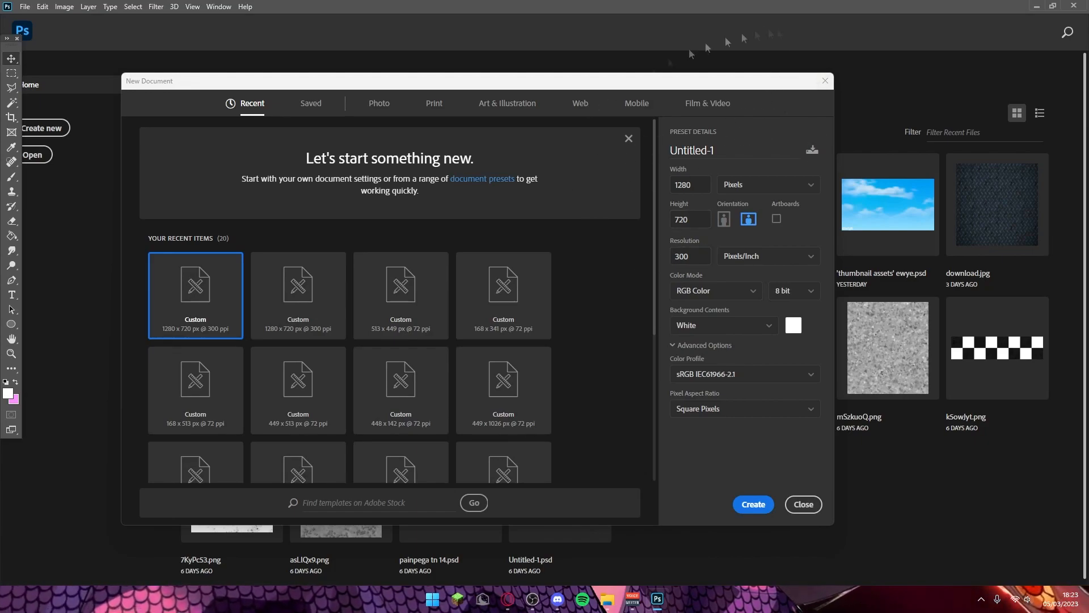
left_click(753, 504)
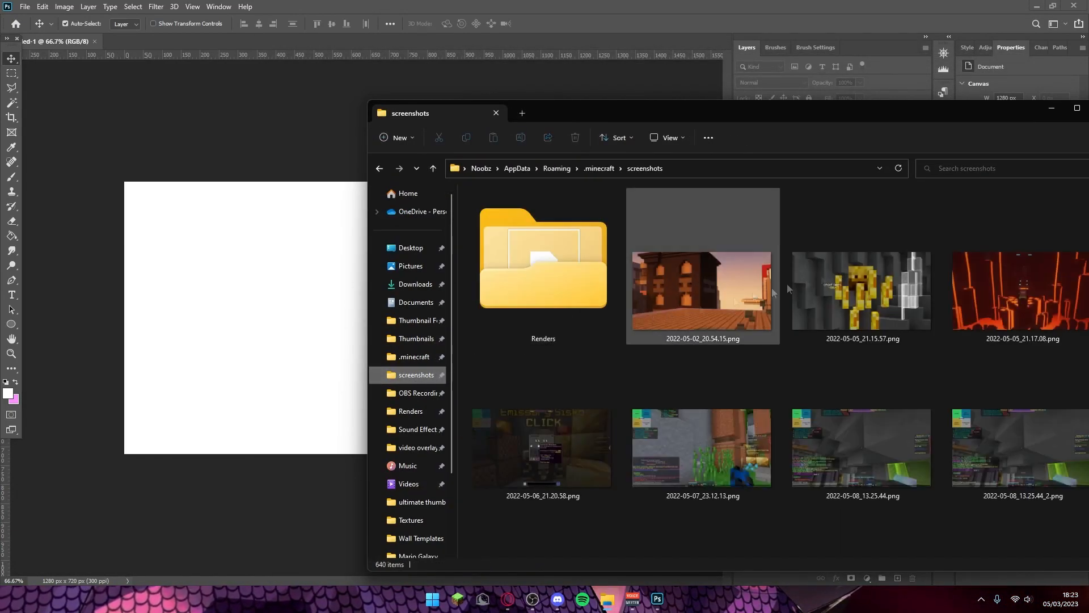
Place 2023-03-05_18.21.17.png from the screenshots folder into the new document
scroll("down", 3)
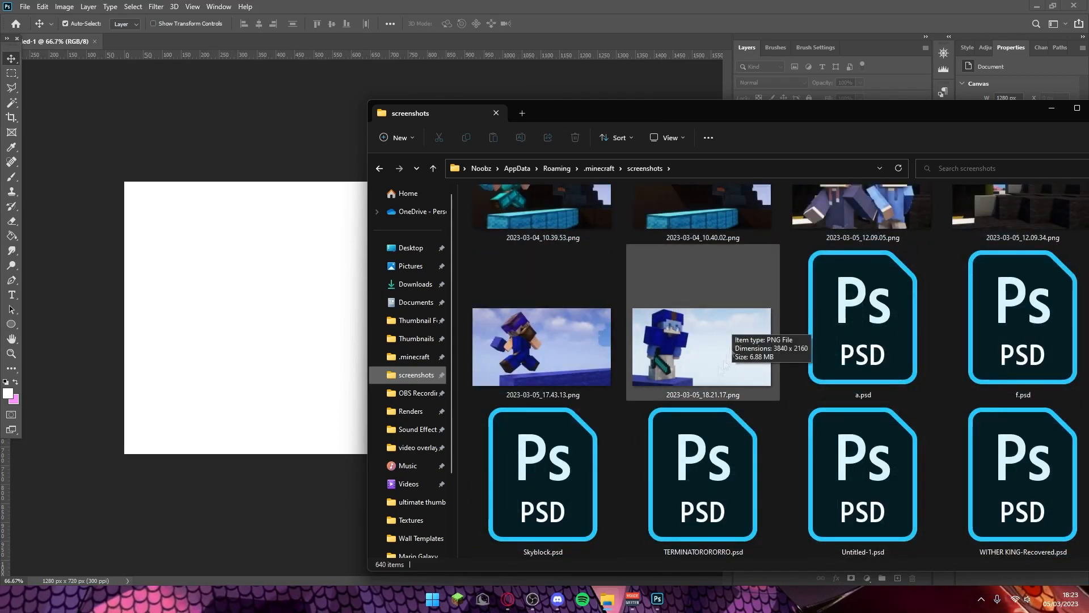
double_click(701, 347)
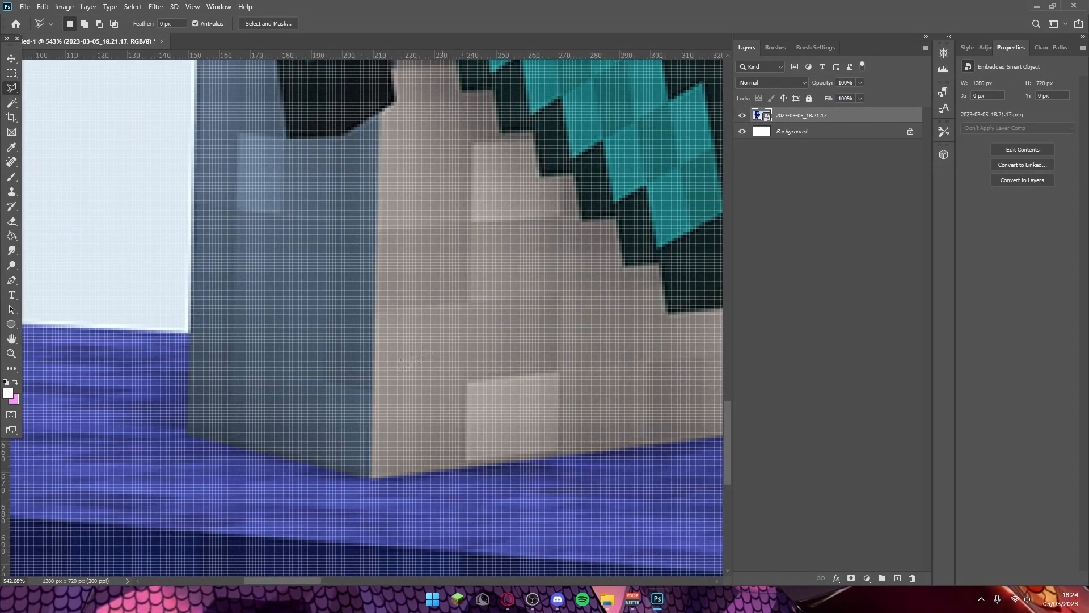
Cut the player and bridge onto their own layers against the white background
scroll("down", 3)
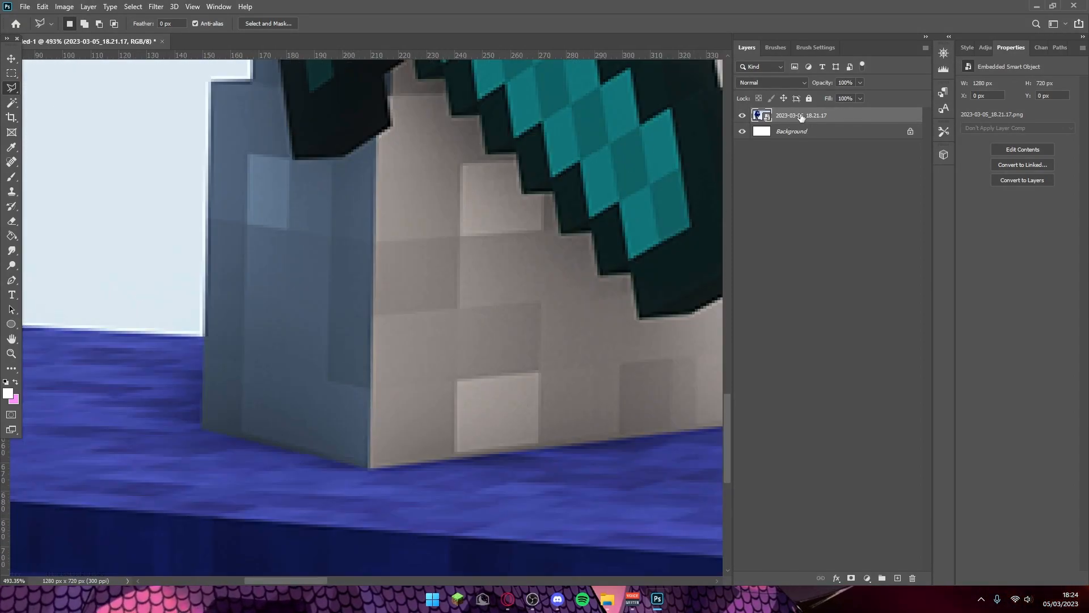
mouse_move(376, 475)
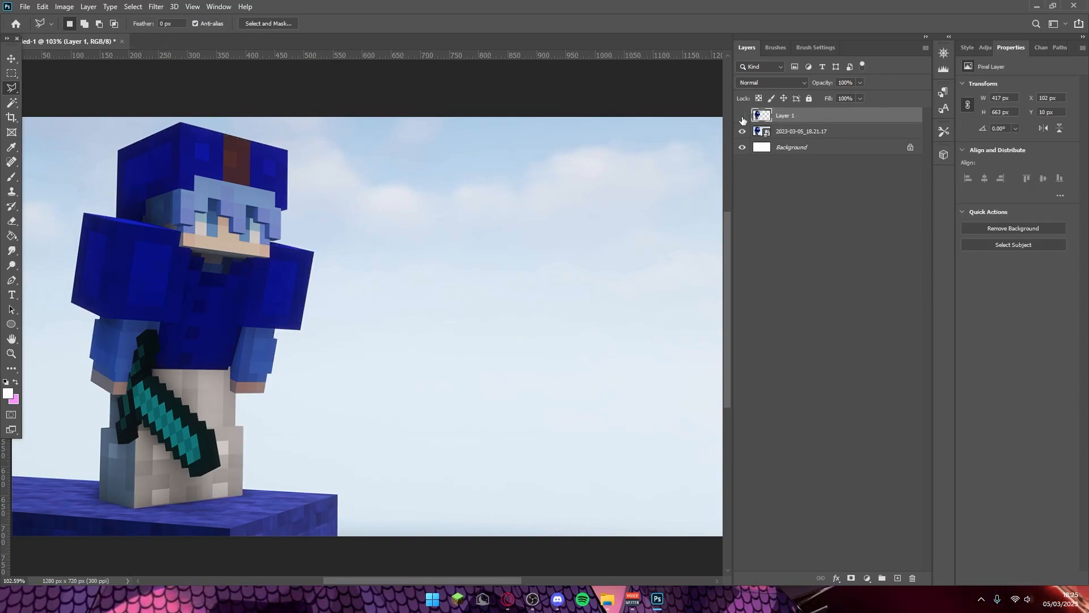
left_click(742, 132)
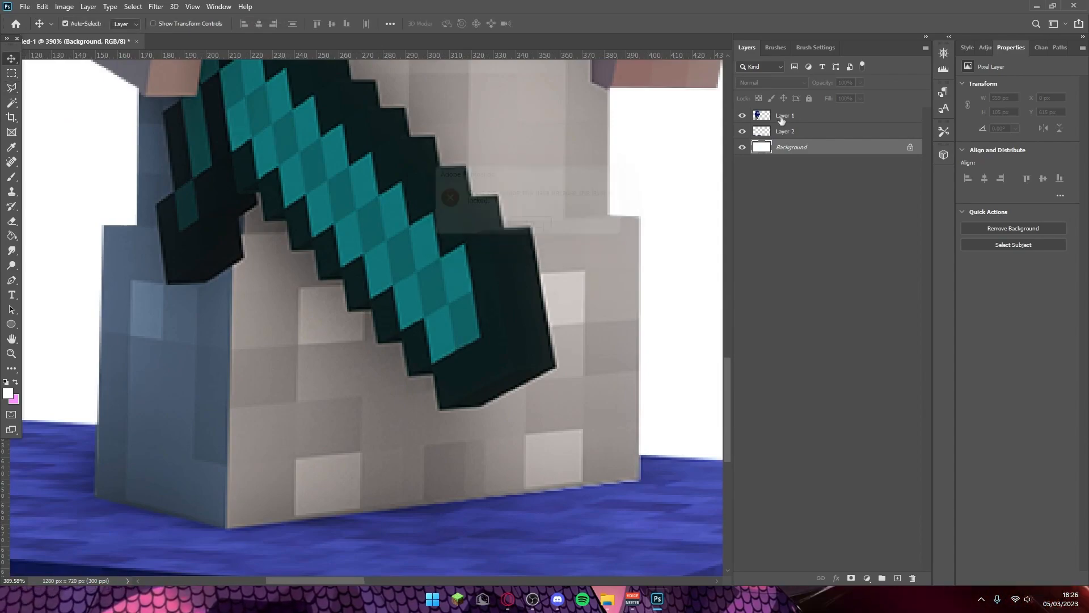
On Layer 2, select the strip under the feet with the Polygonal Lasso and Content-Aware fill it
left_click(784, 132)
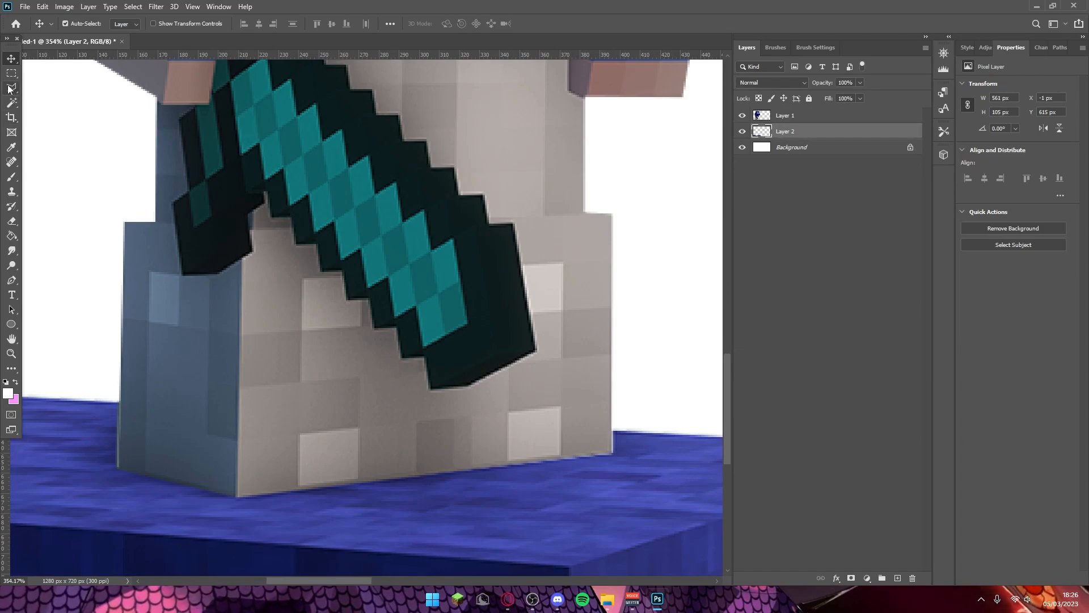
left_click(11, 72)
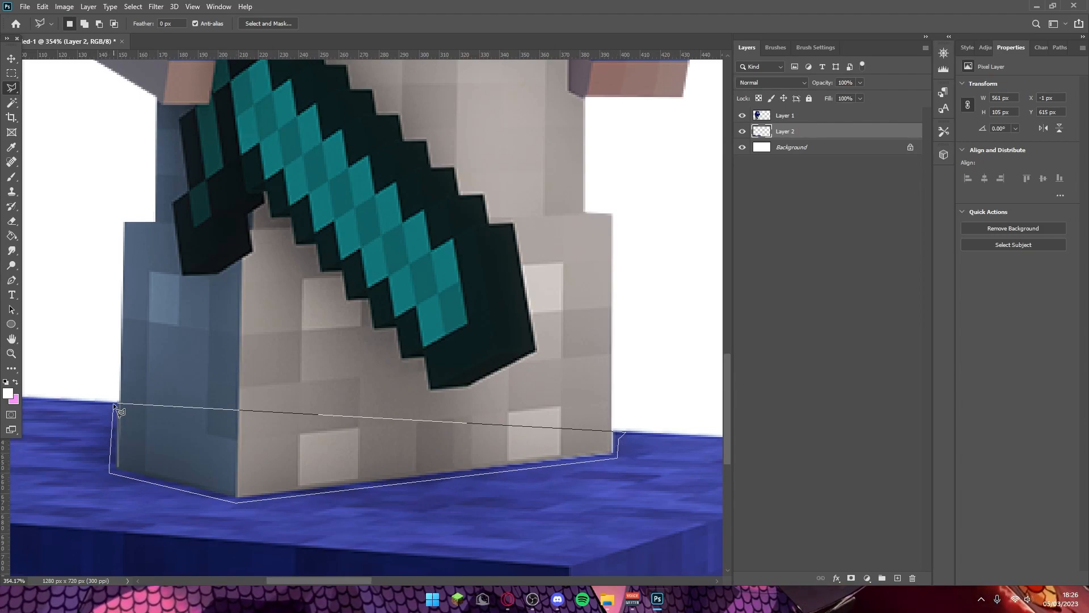
left_click(41, 7)
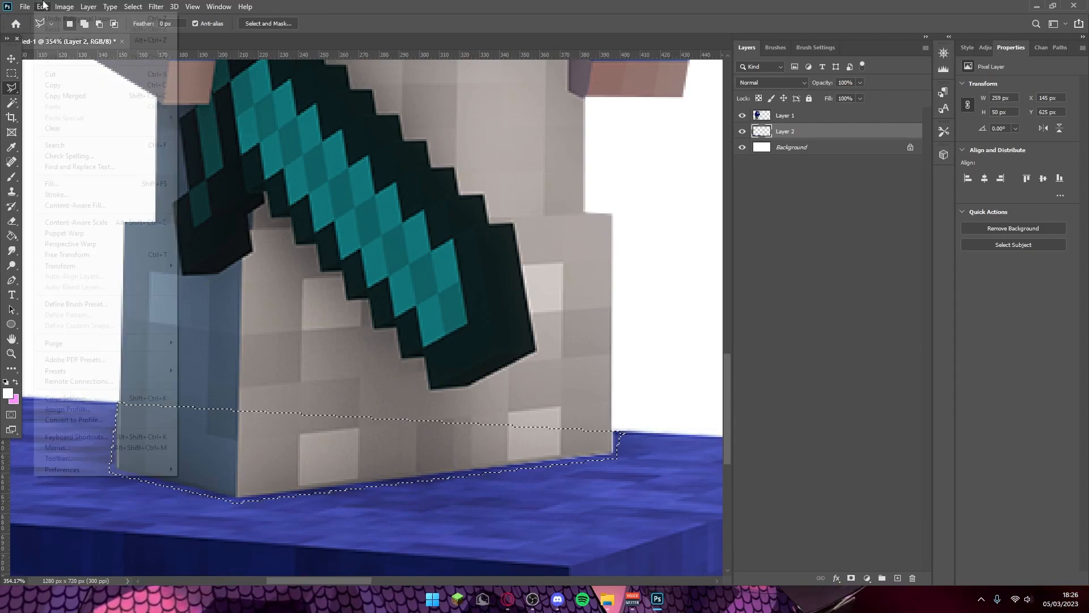
left_click(51, 182)
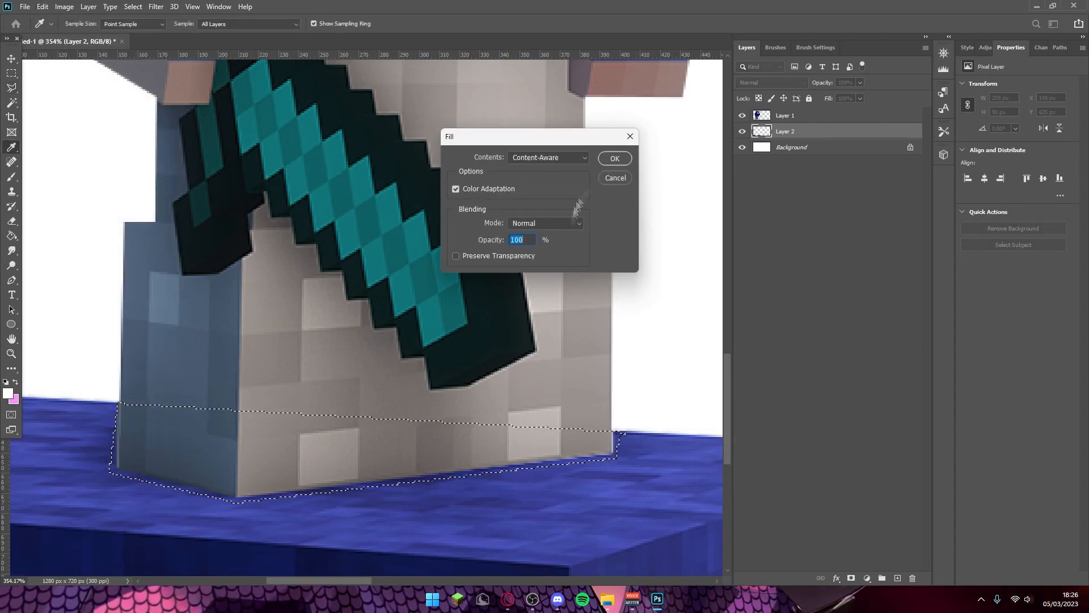
left_click(614, 159)
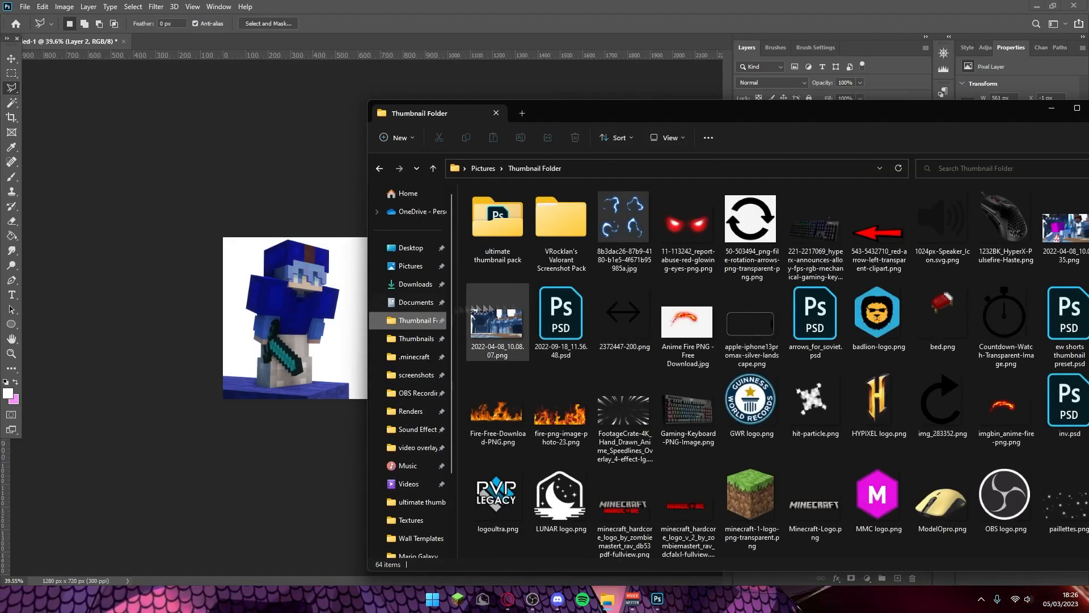
Drag Skies.png from the Thumbnail Folder into the Photoshop canvas
scroll("down", 3)
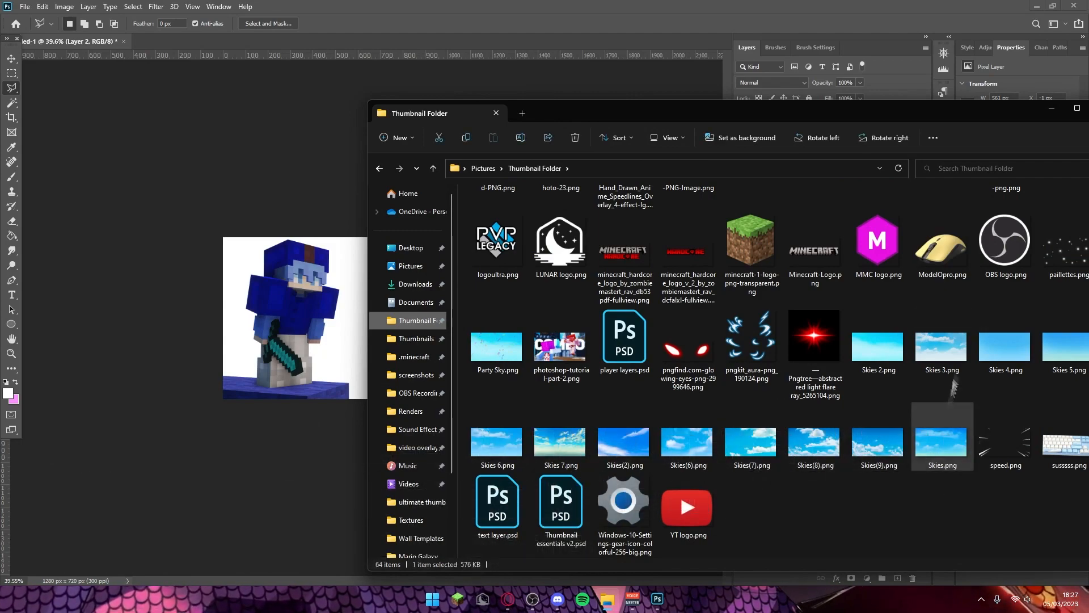
left_click(814, 444)
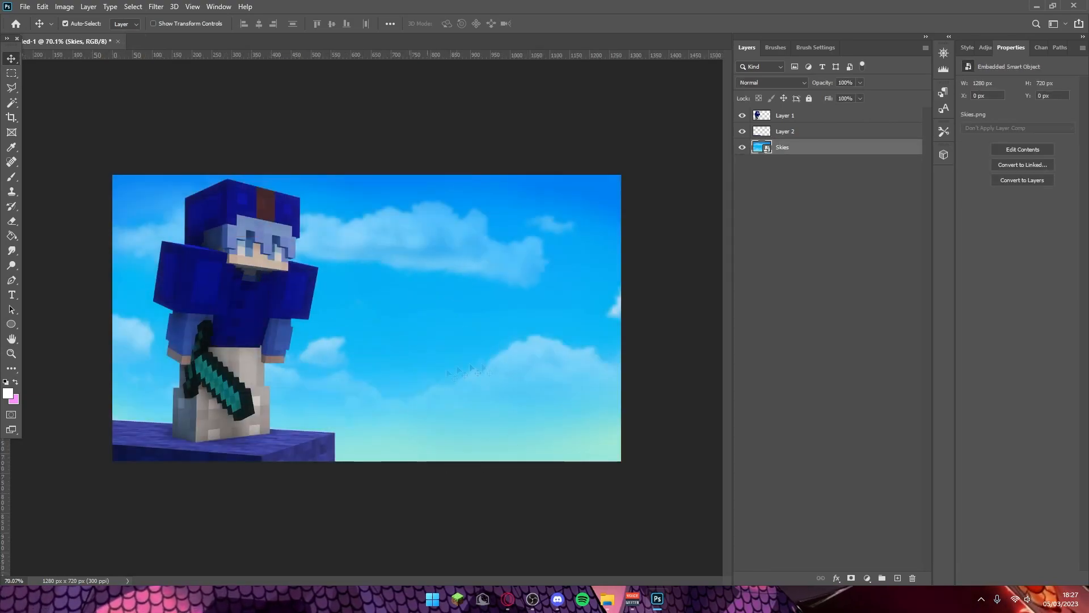
Place the Skies 6 image as the background, then make Layer 1 the active layer
left_click(606, 599)
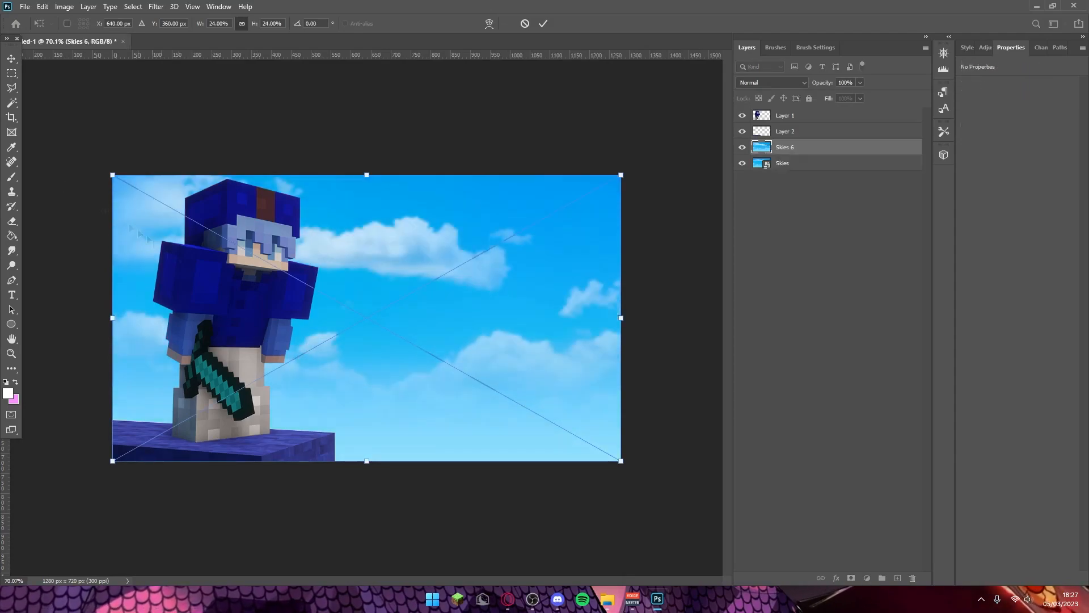
left_click(543, 23)
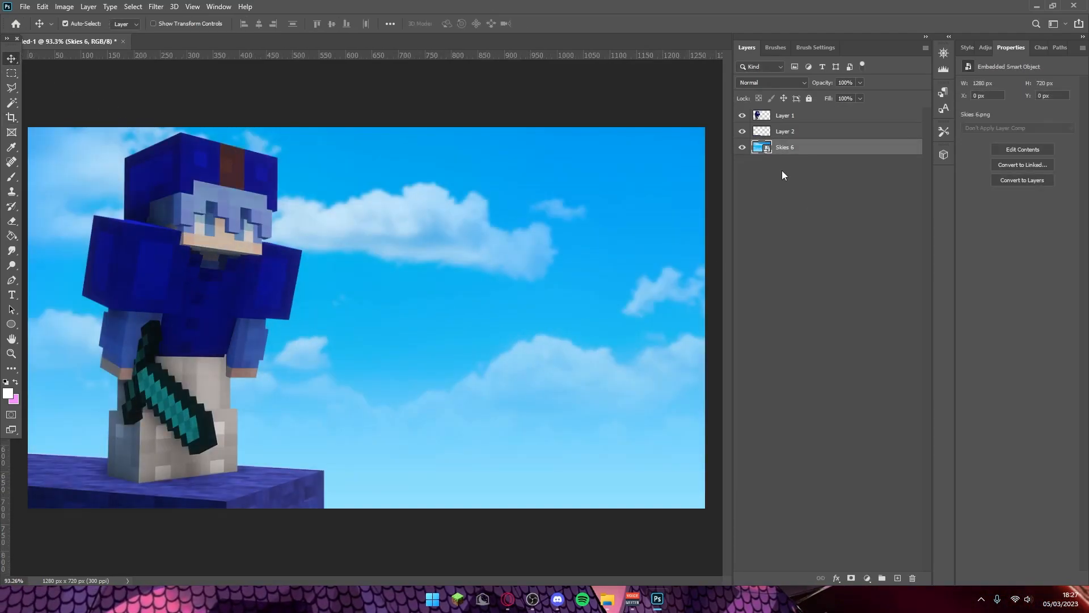
left_click(785, 132)
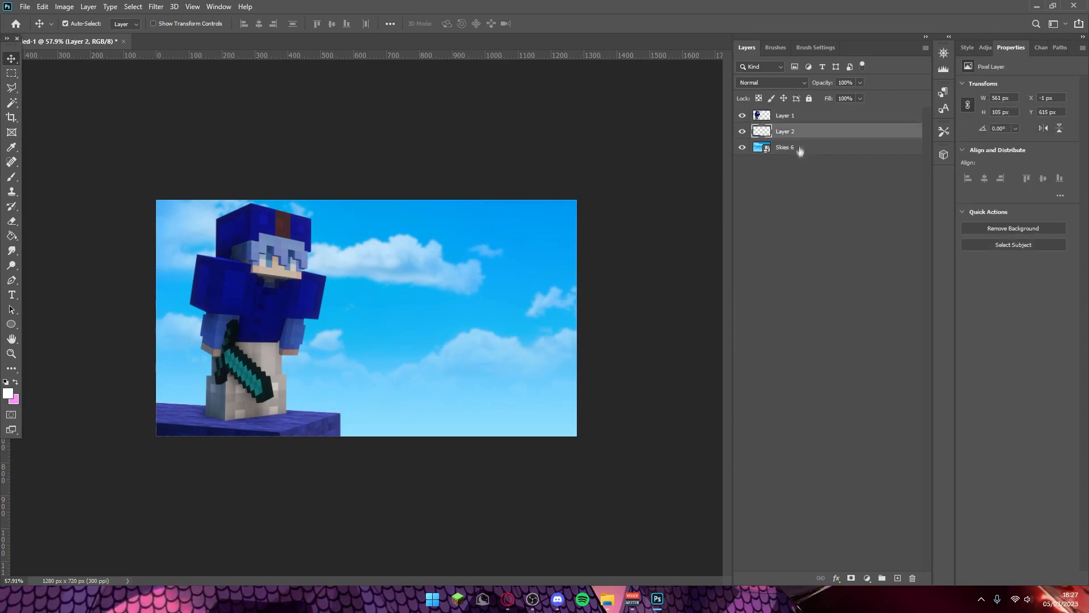
left_click(785, 116)
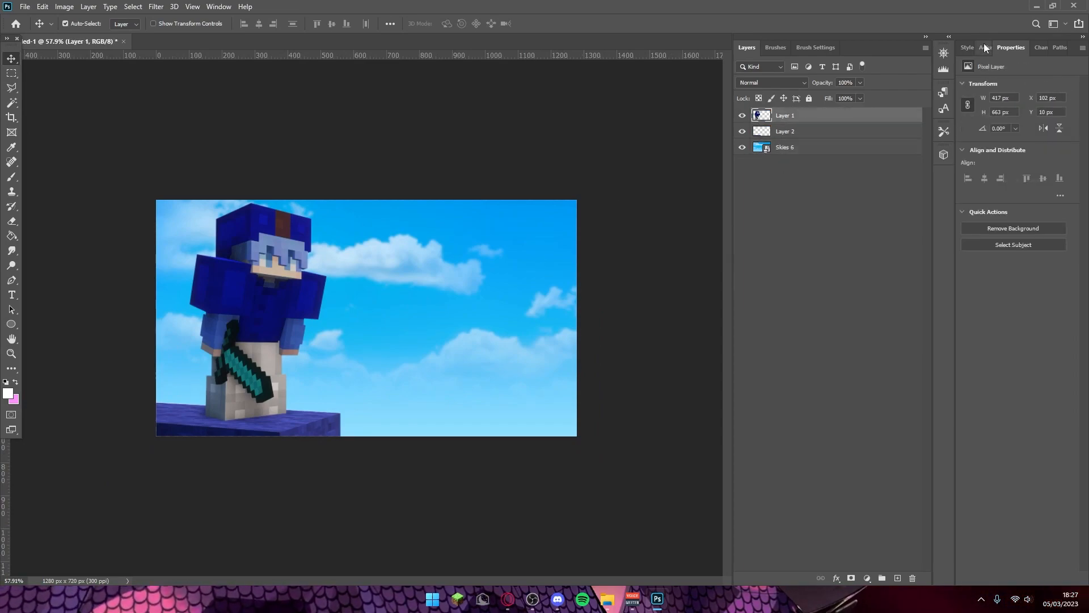
Apply the last Styles preset (inner glow plus two gradient overlays) to Layer 1
left_click(967, 48)
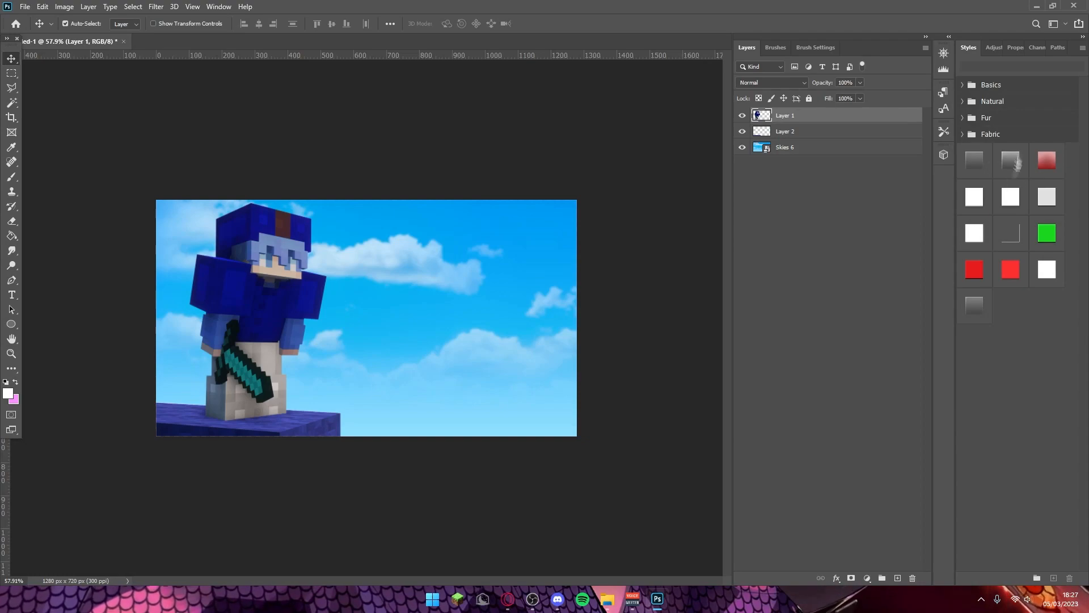
mouse_move(946, 187)
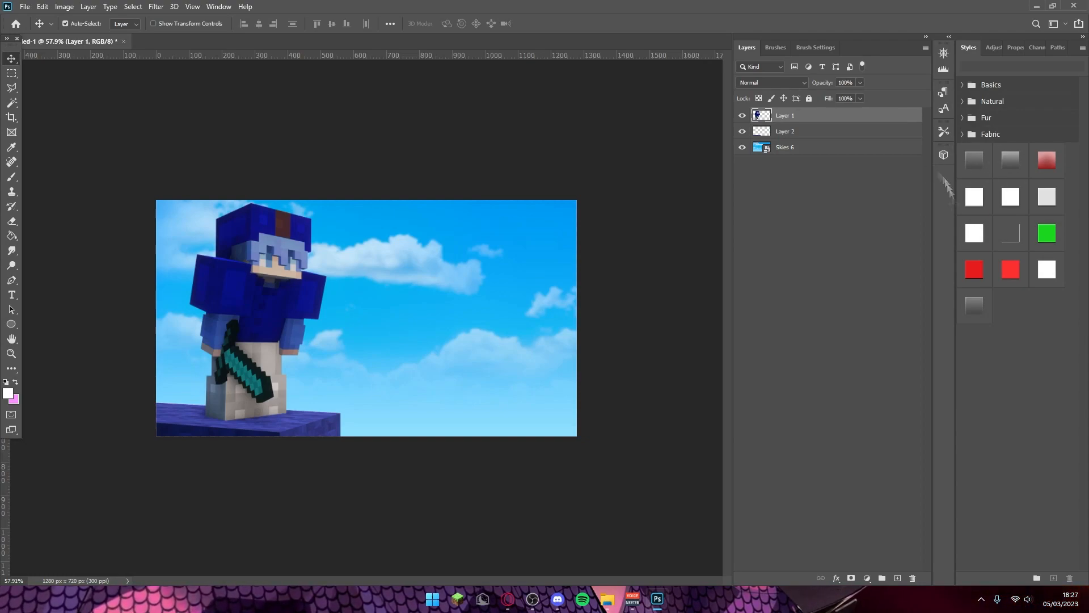
mouse_move(975, 305)
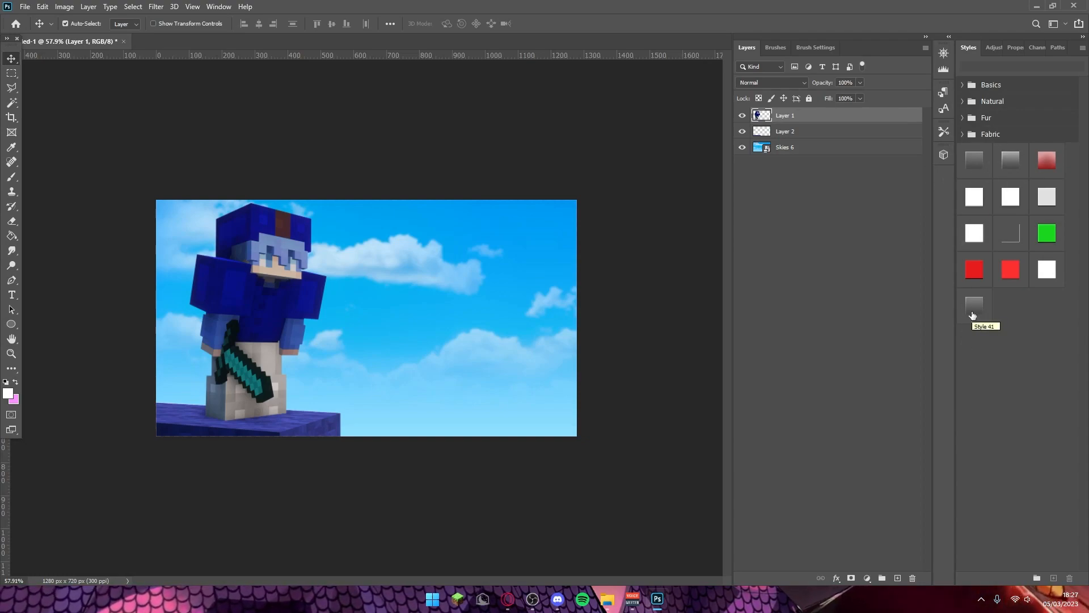
left_click(973, 304)
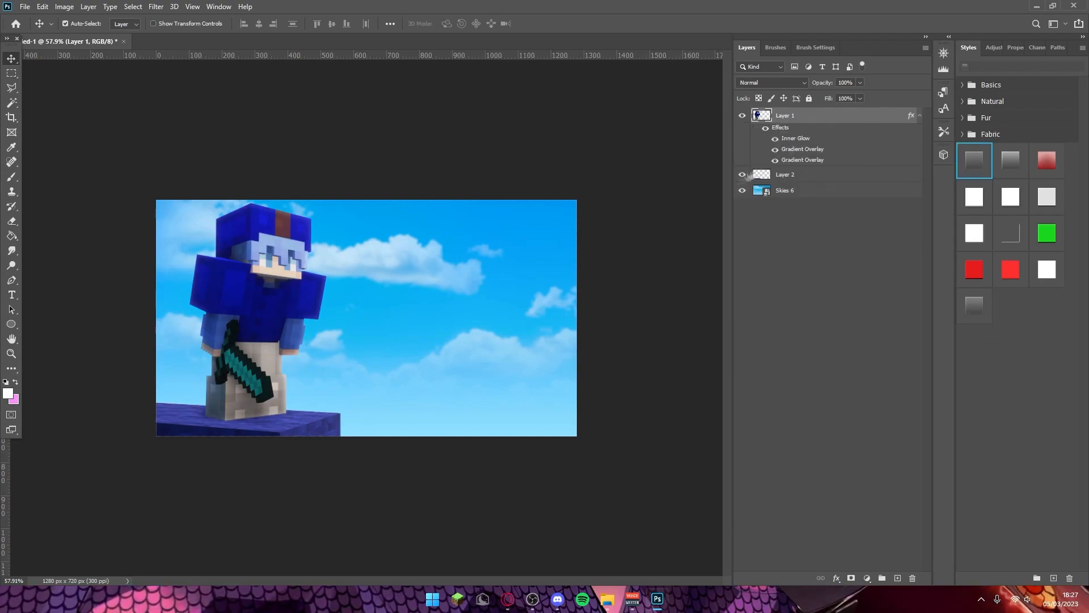
Adjust Layer 1's Inner Glow and second Gradient Overlay opacity and colours, then confirm
double_click(796, 138)
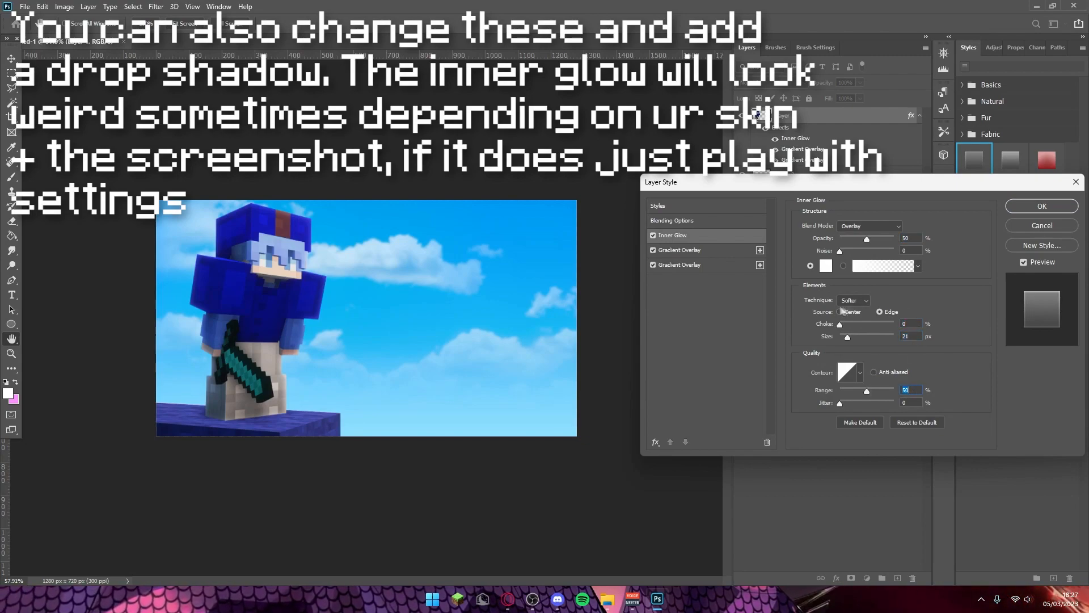
mouse_move(850, 252)
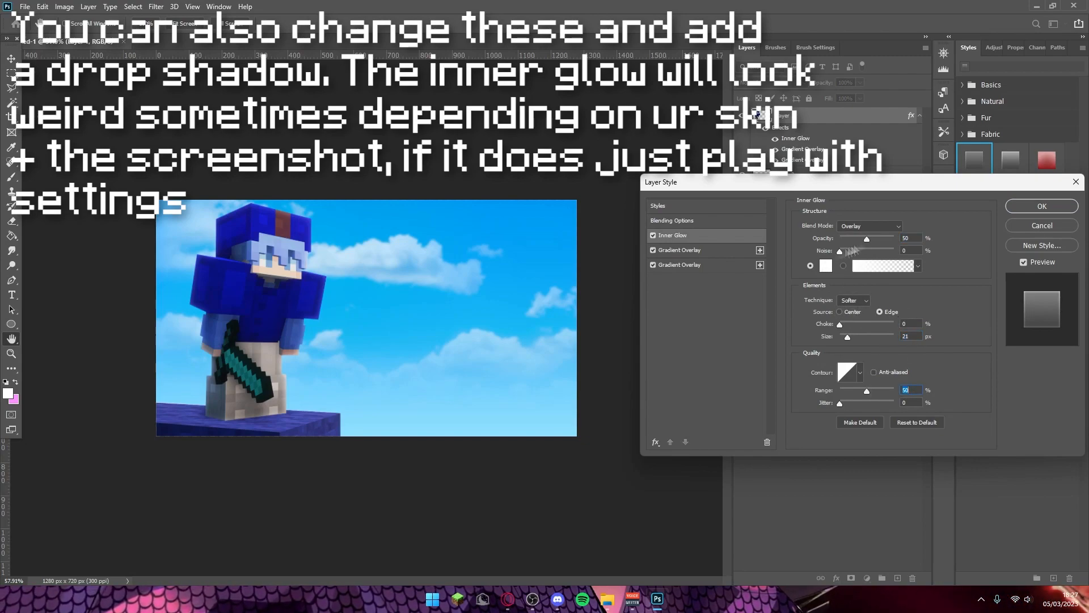
left_click(678, 250)
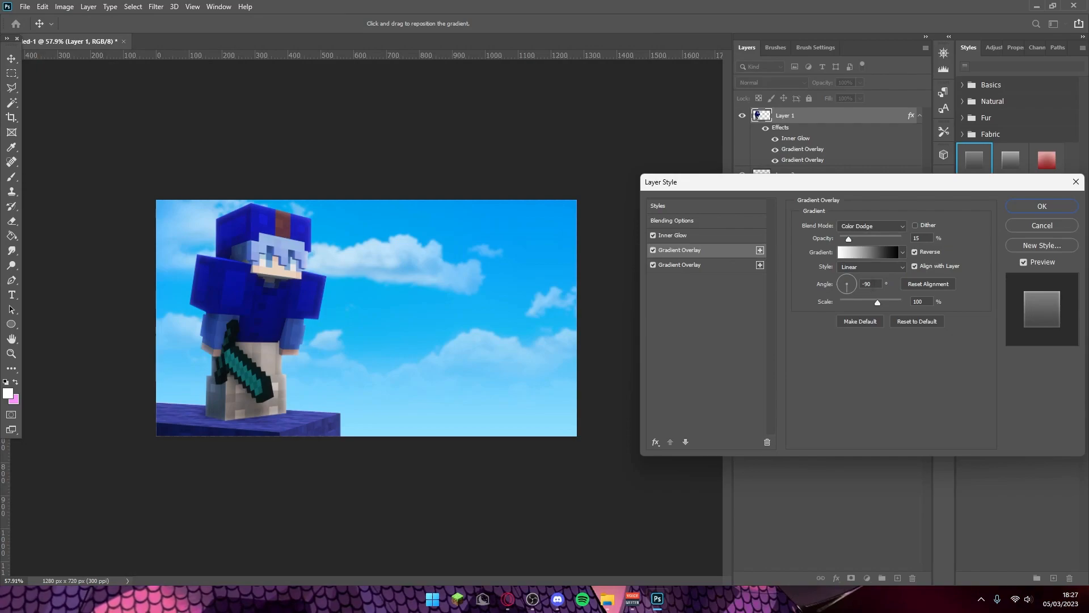
left_click(868, 252)
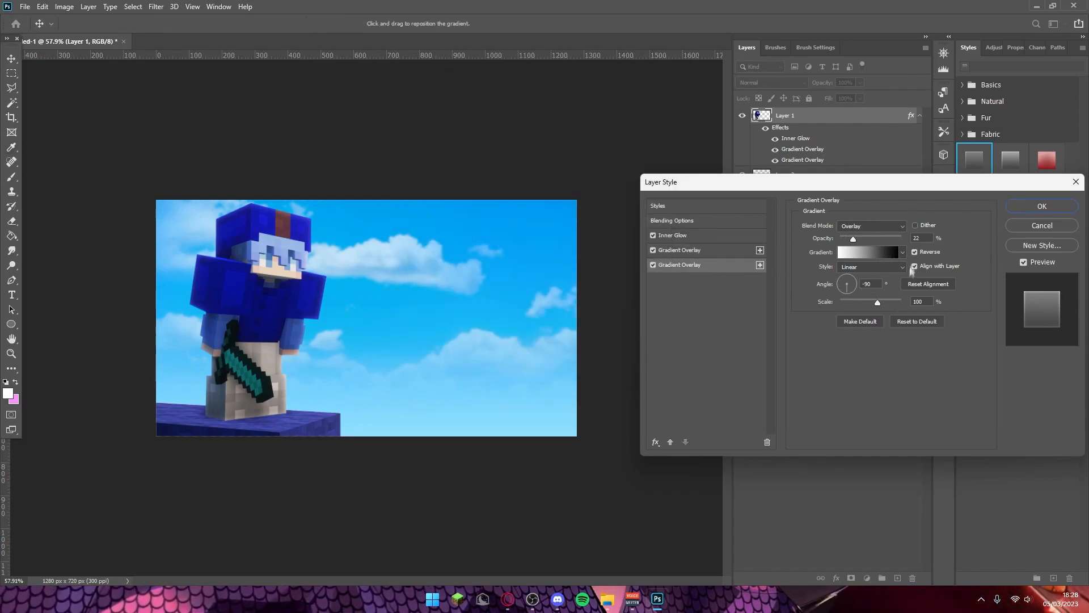
triple_click(918, 237)
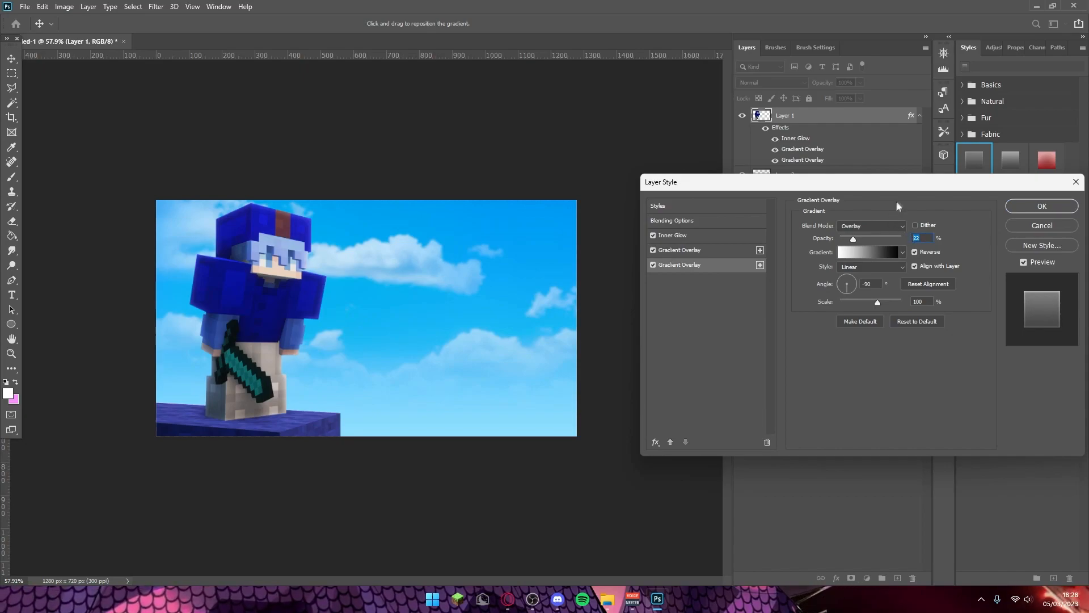
mouse_move(869, 253)
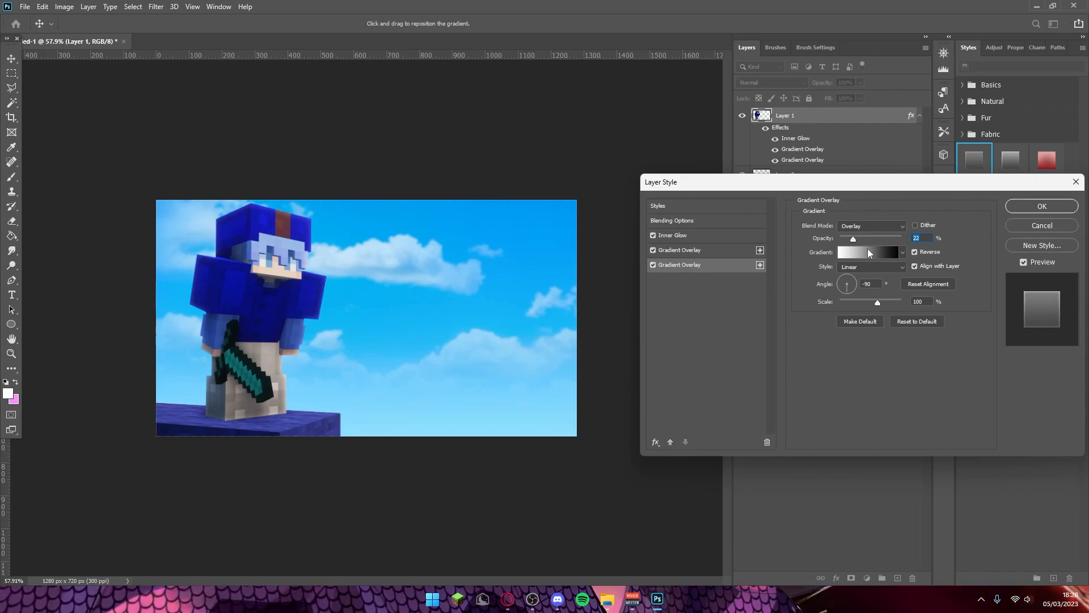
left_click(868, 252)
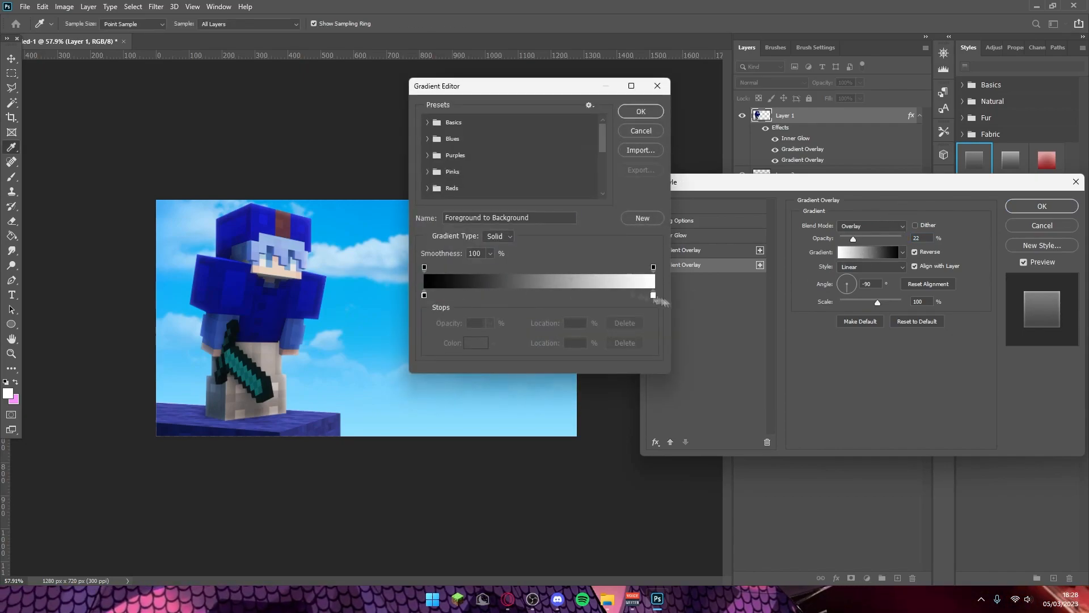
left_click(639, 111)
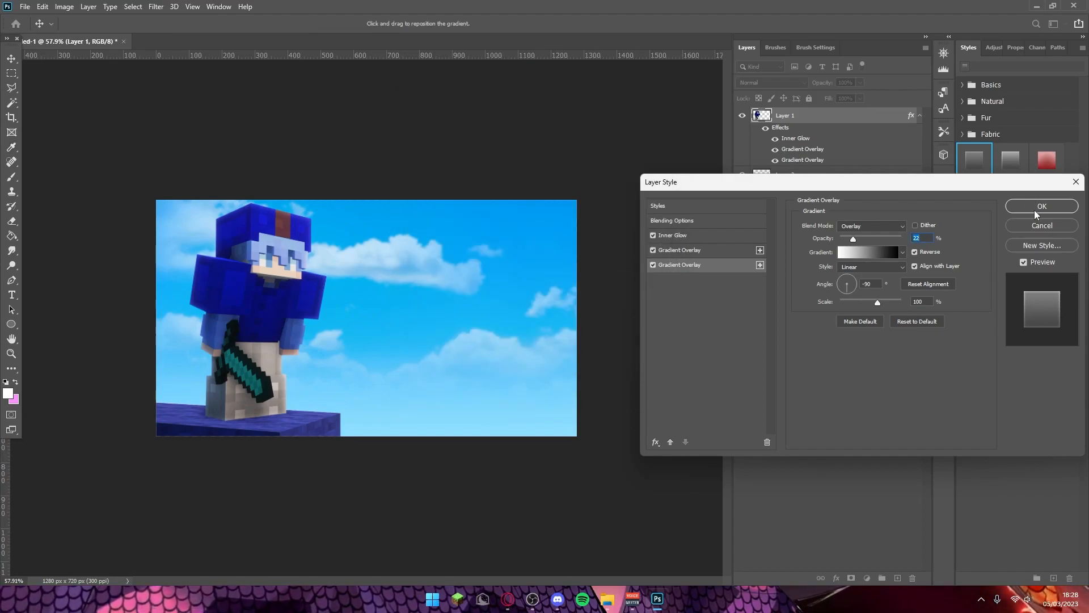
left_click(1042, 205)
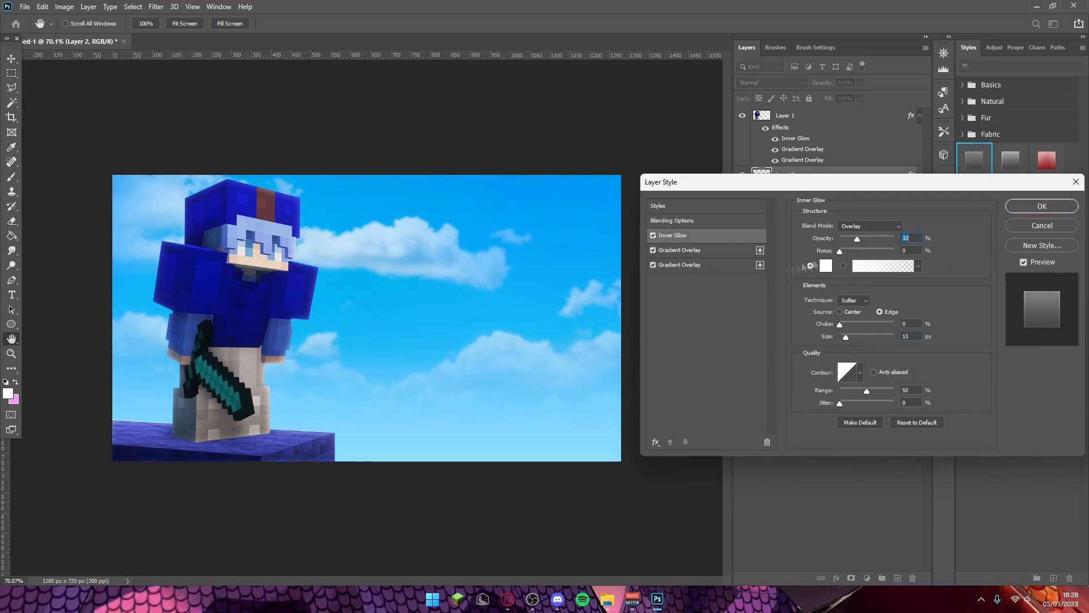
Confirm the same inner glow and gradient overlay effects on Layer 2
left_click(679, 250)
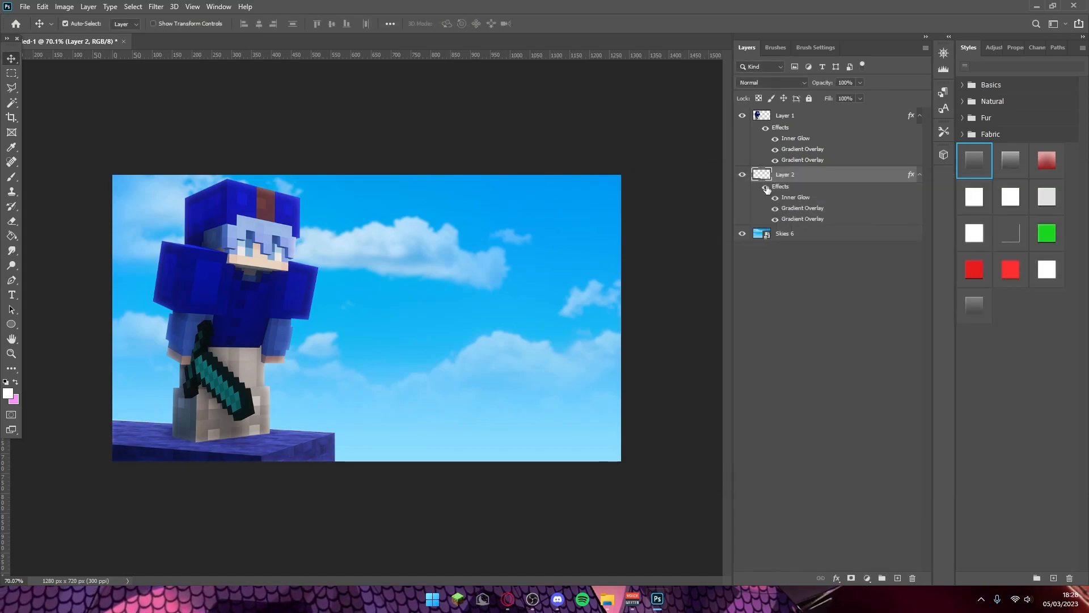
left_click(767, 127)
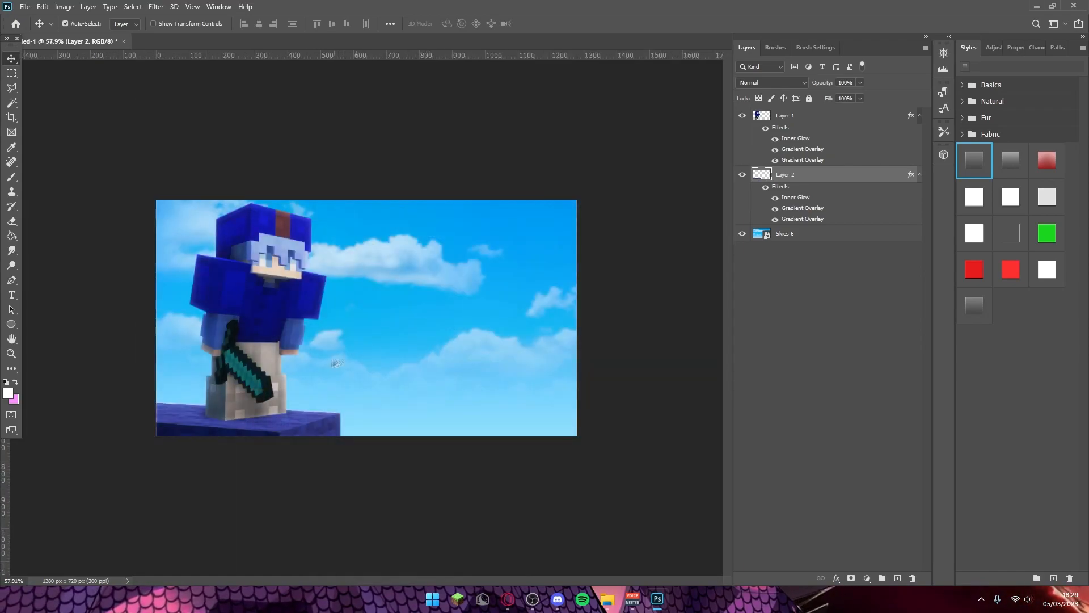
mouse_move(357, 409)
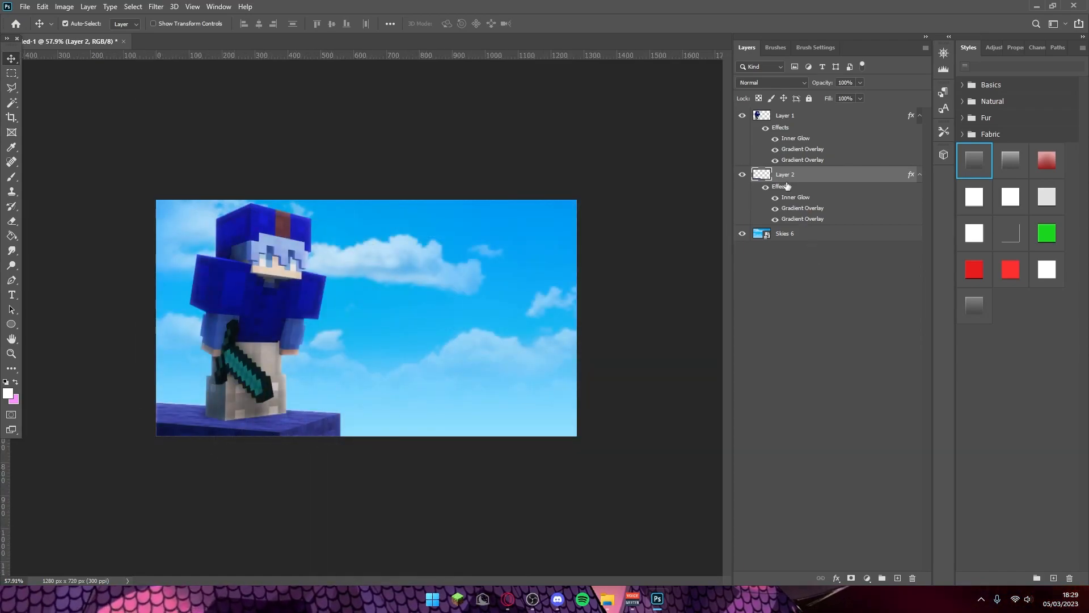
mouse_move(608, 600)
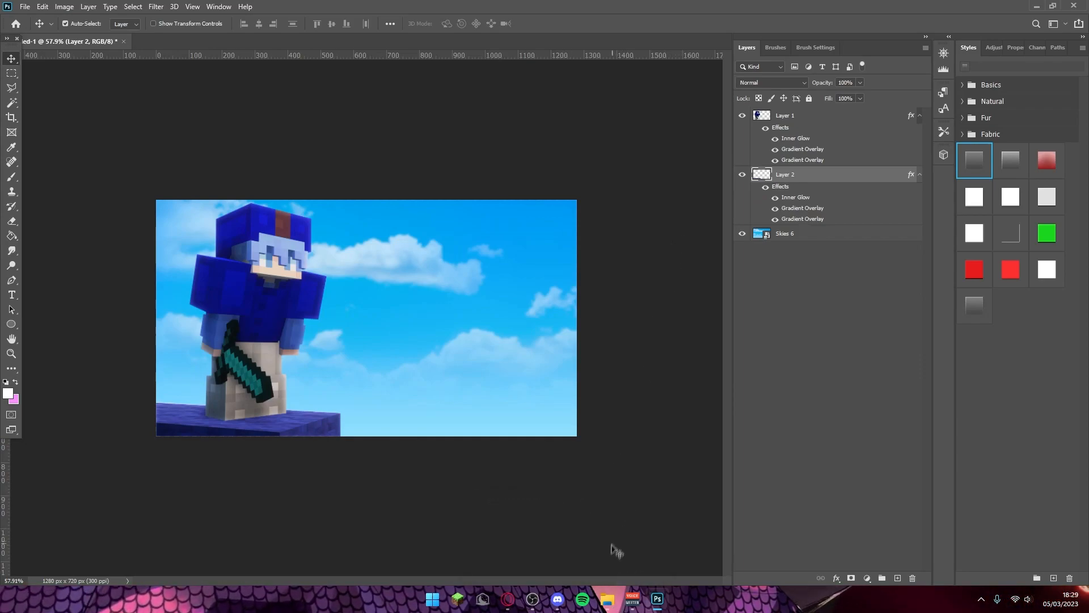
Bring bed.png from the Thumbnail Folder in as a new layer beside the player
left_click(606, 600)
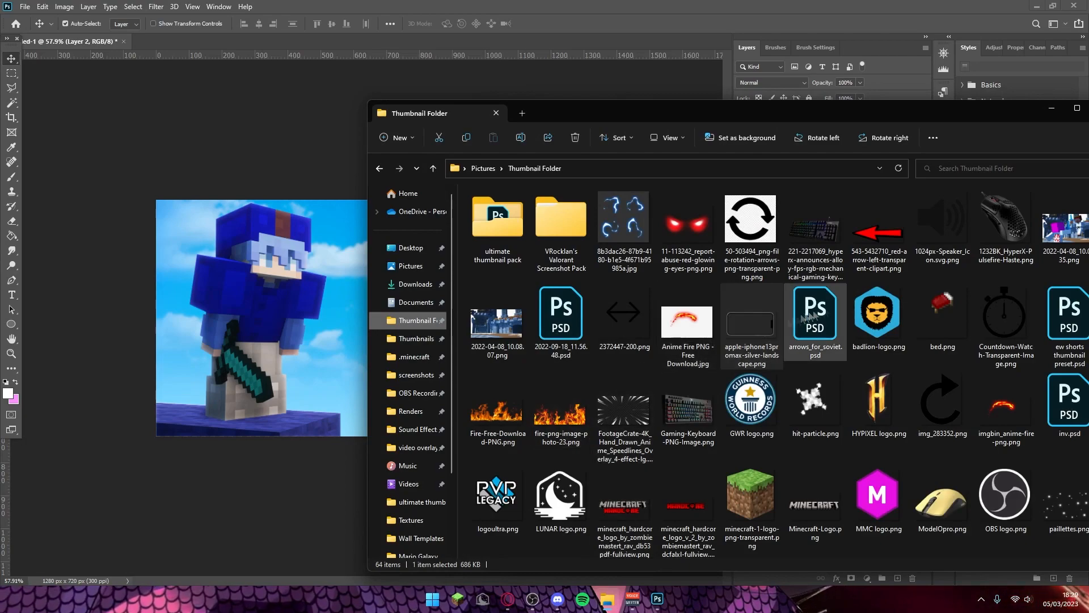
left_click(942, 306)
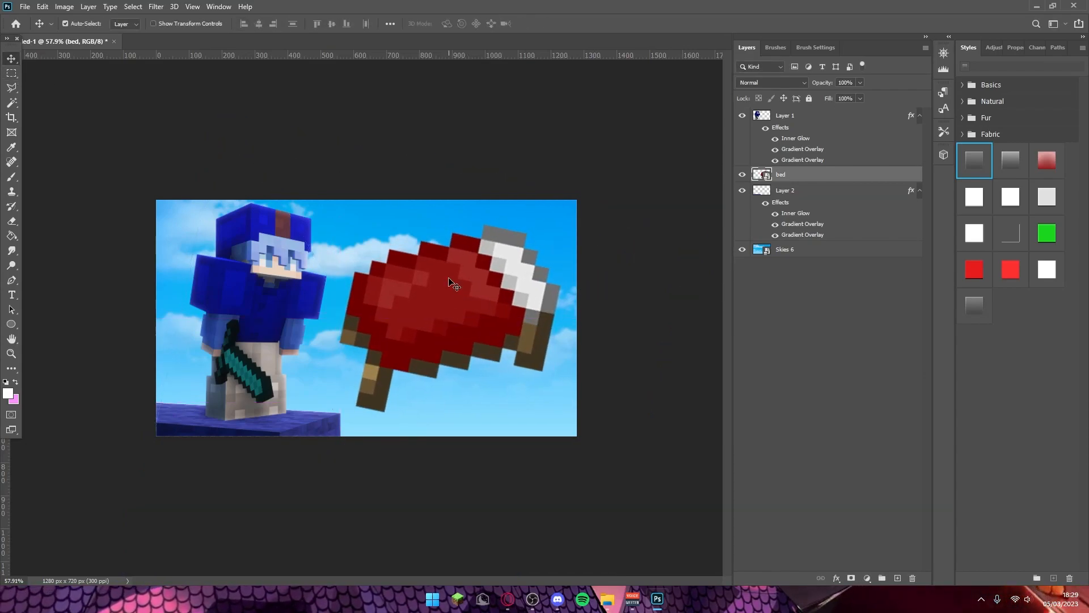
mouse_move(360, 255)
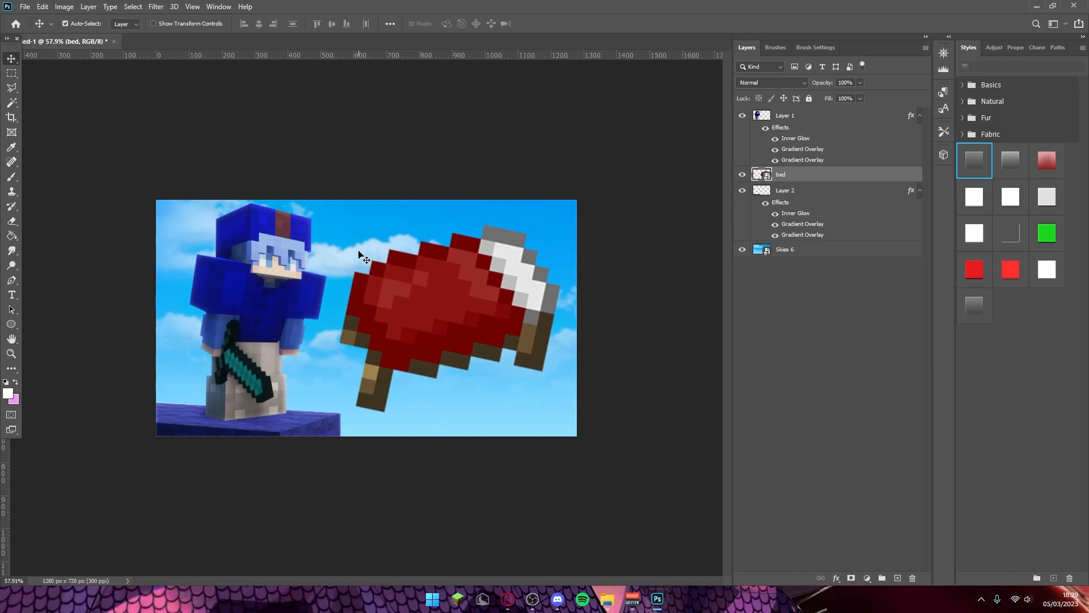
Add white I'M BACK text over the bed and enlarge it with Free Transform
left_click(11, 295)
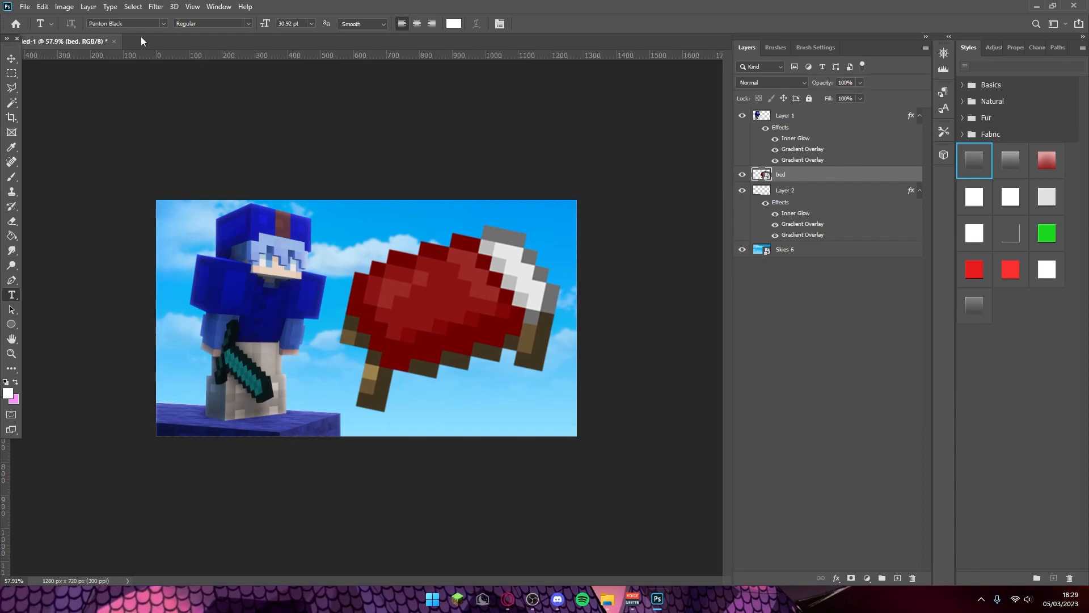
left_click(357, 313)
type("I'M BACK")
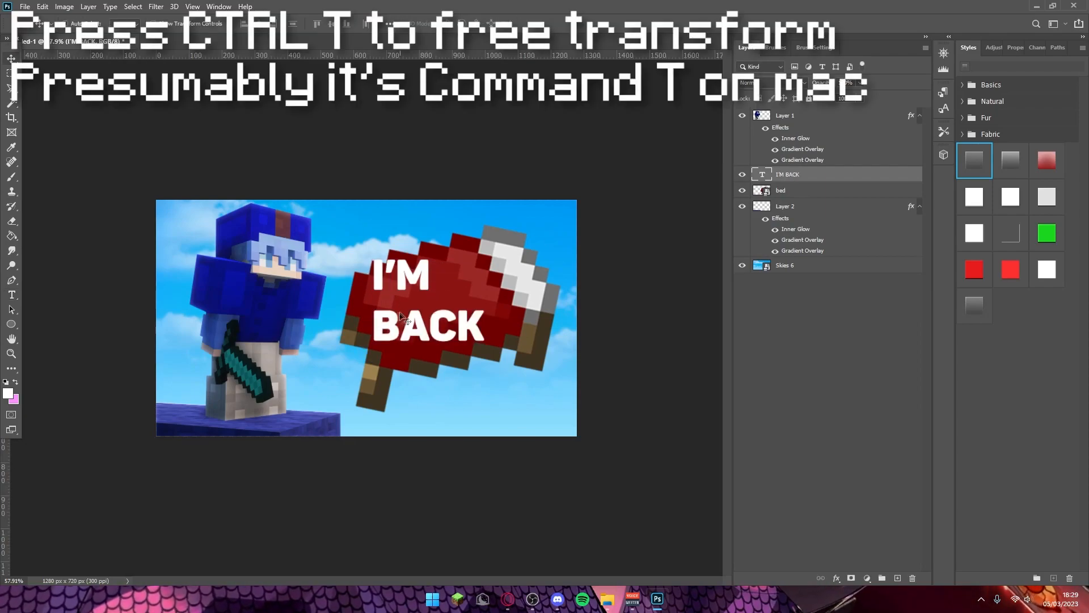
key("ctrl+t")
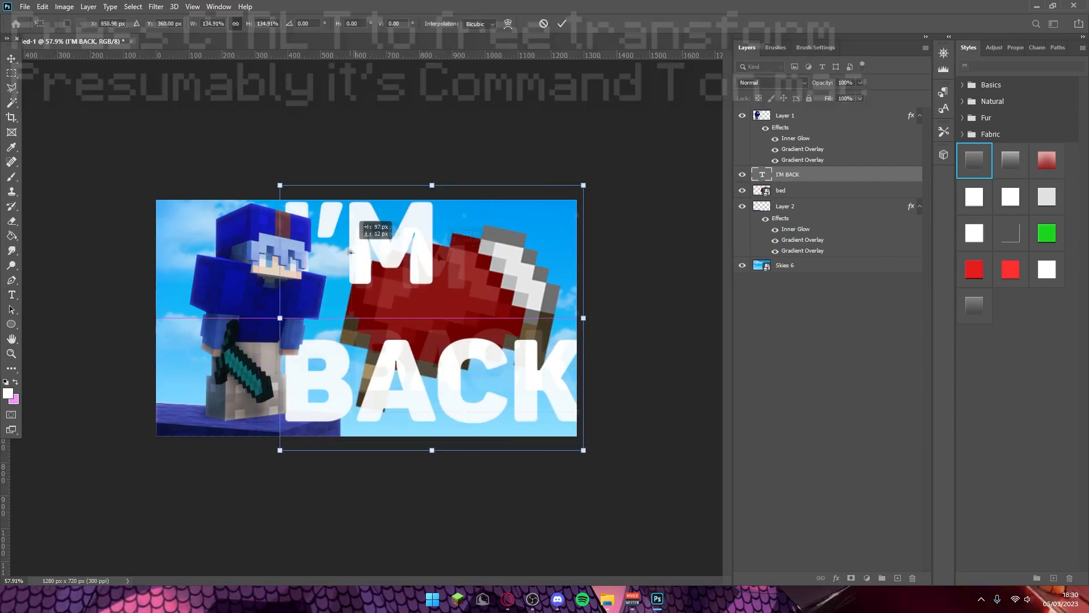
key("Return")
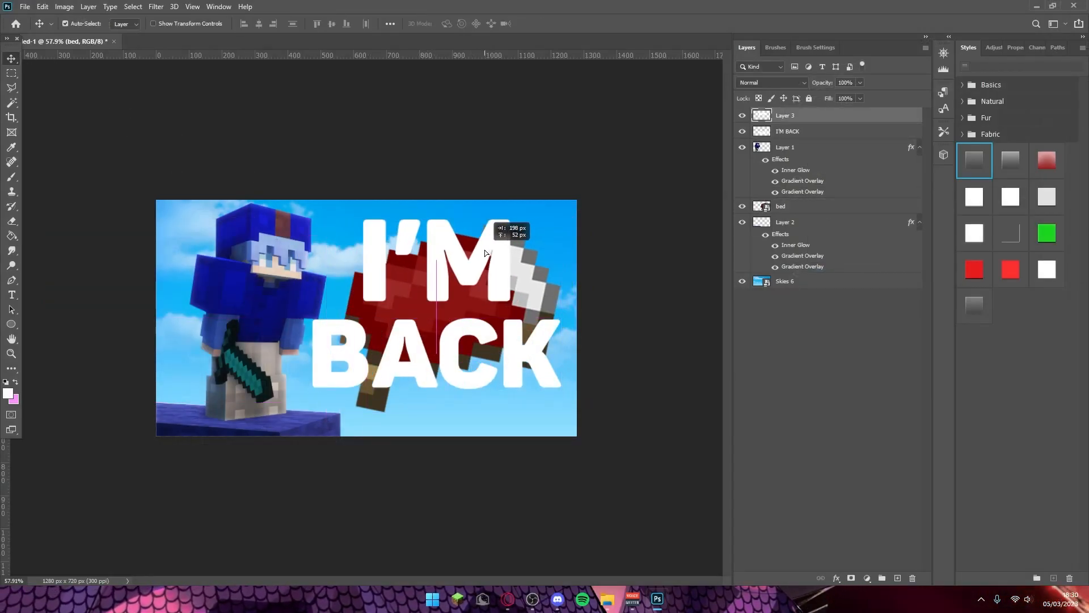
double_click(785, 116)
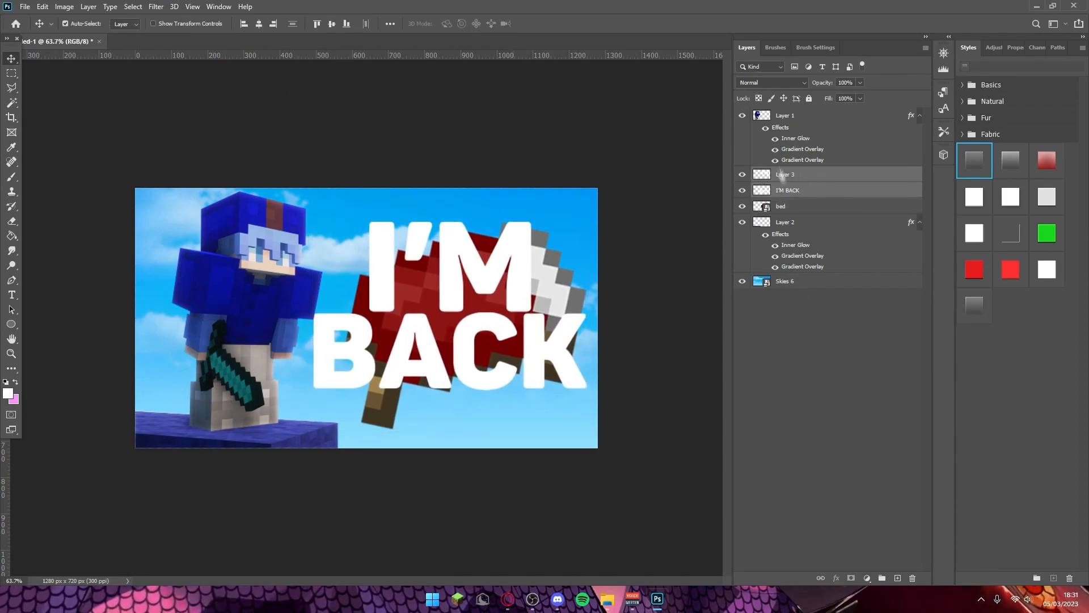
Move the old text beneath the sky, write 'i'm back' over the bed and rasterize it
left_click(785, 175)
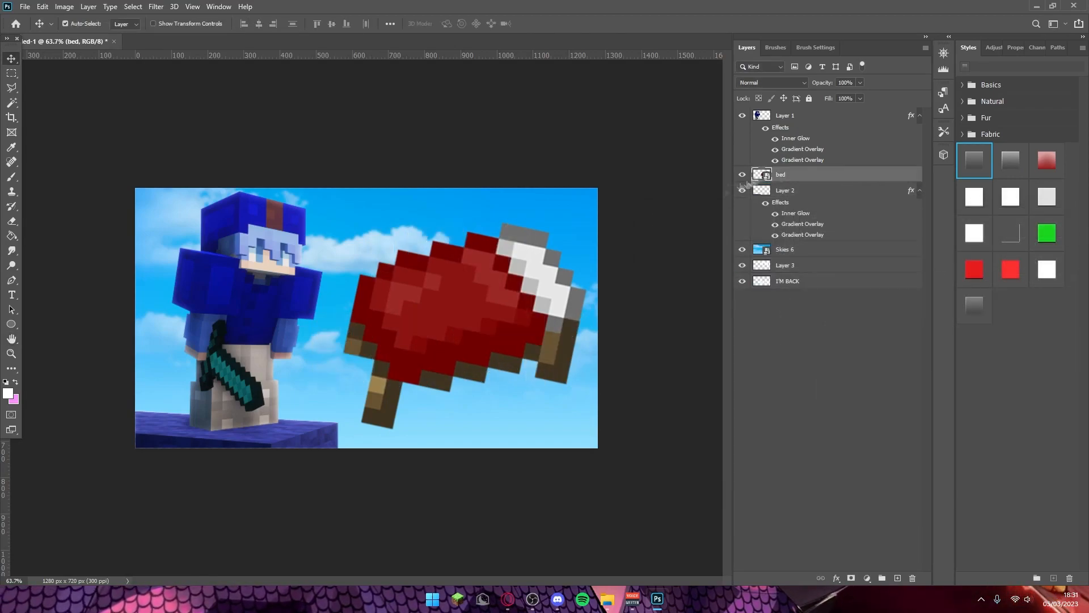
left_click(11, 295)
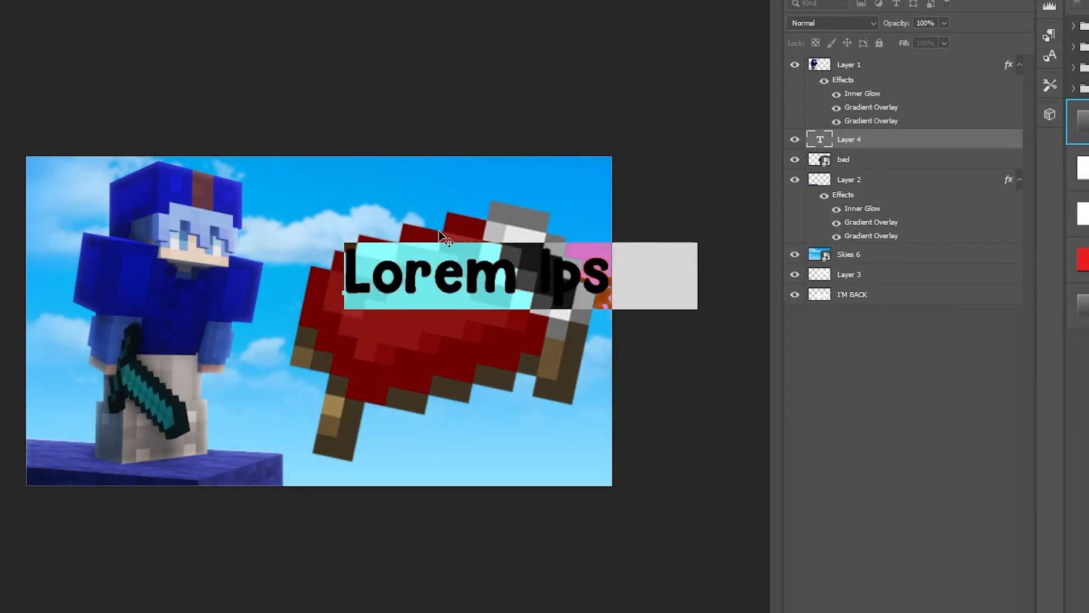
type("i'm")
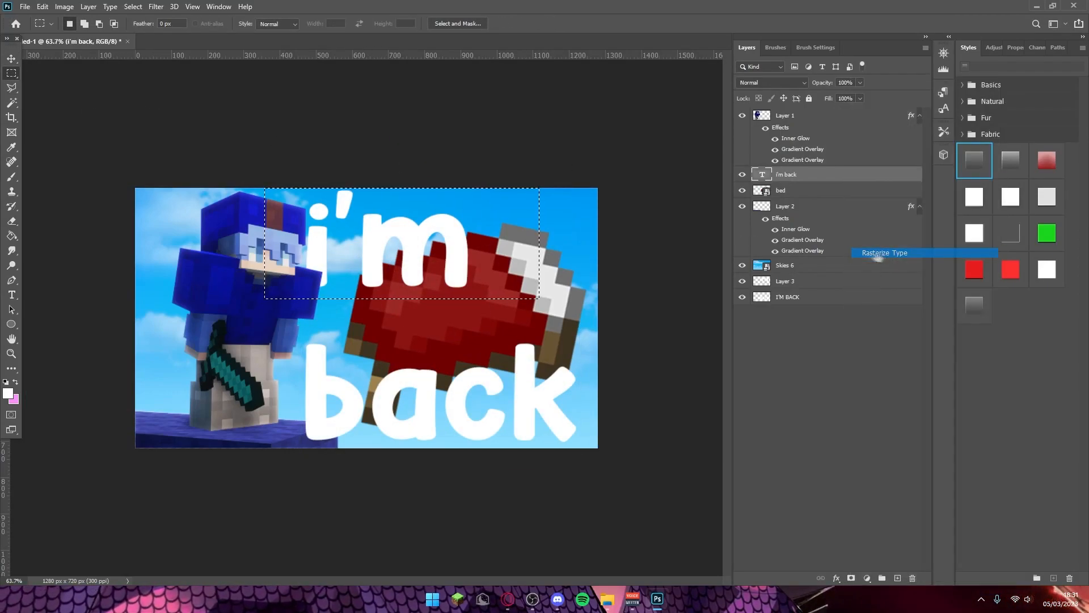
left_click(884, 252)
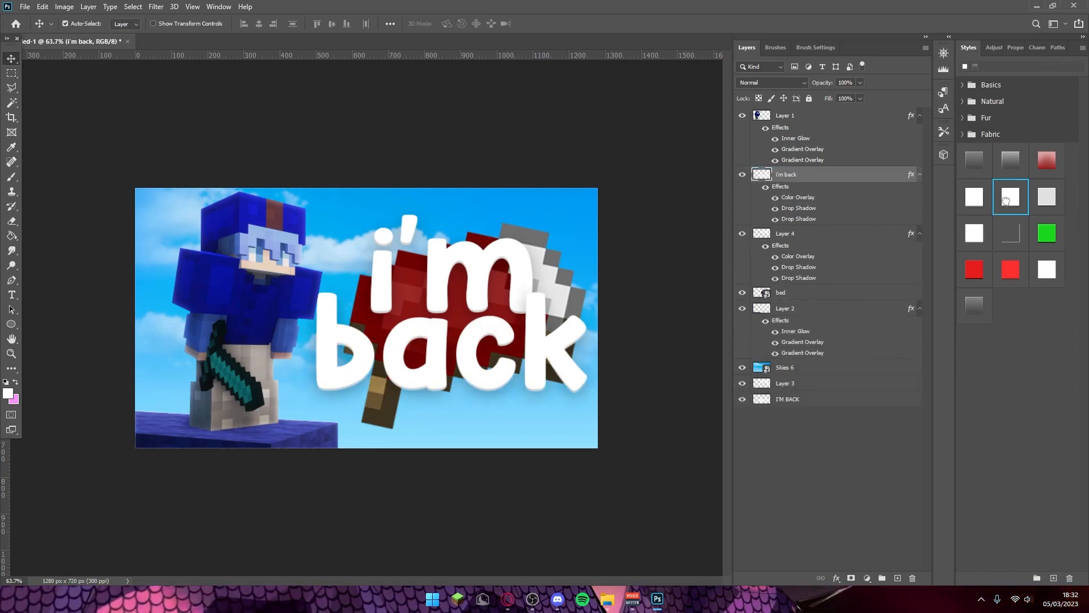
Apply the white shadowed Styles preset to the 'i'm back' lettering
left_click(1046, 196)
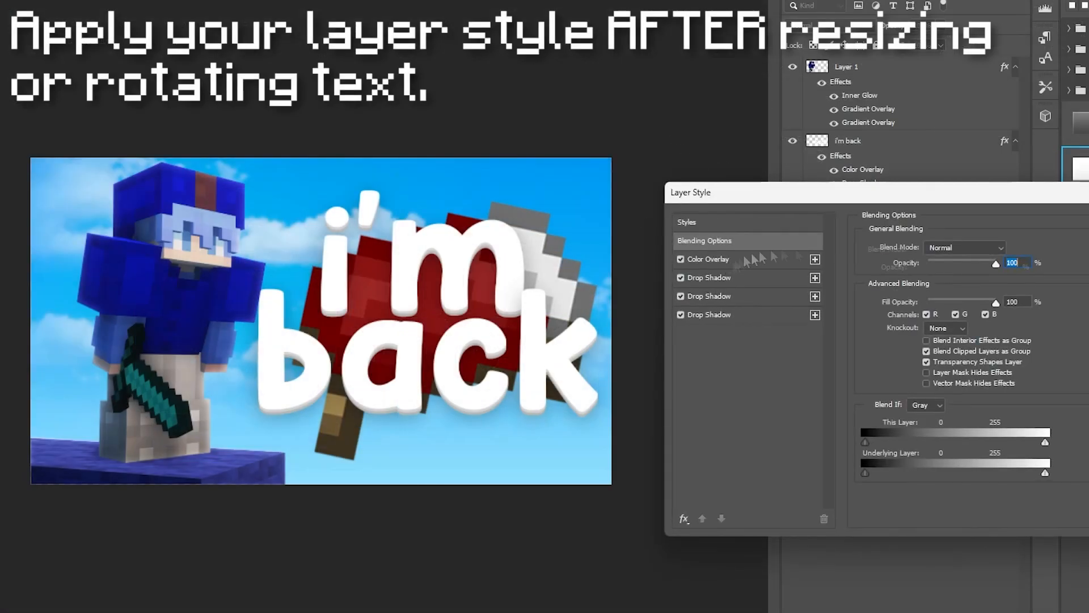
Set the Drop Shadow colour to light grey d3d3d3 and confirm the layer style
left_click(710, 277)
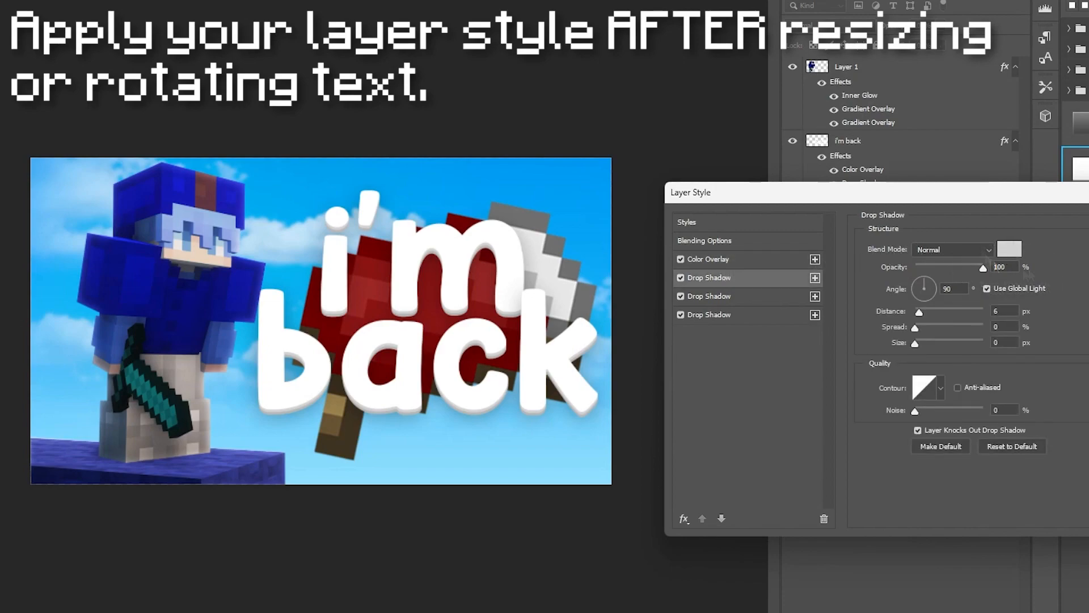
left_click(1009, 248)
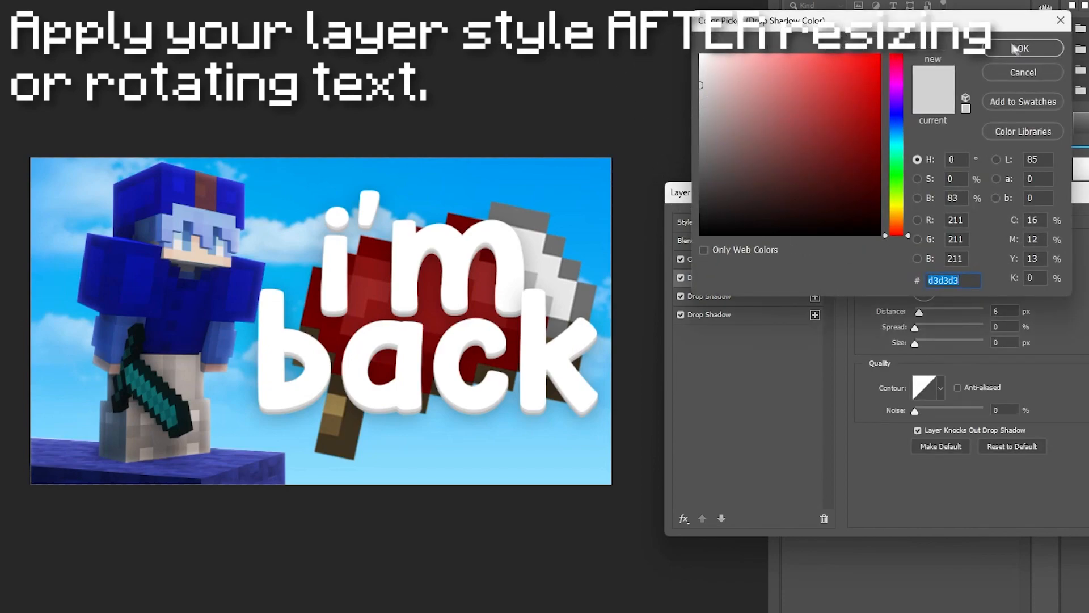
left_click(1021, 47)
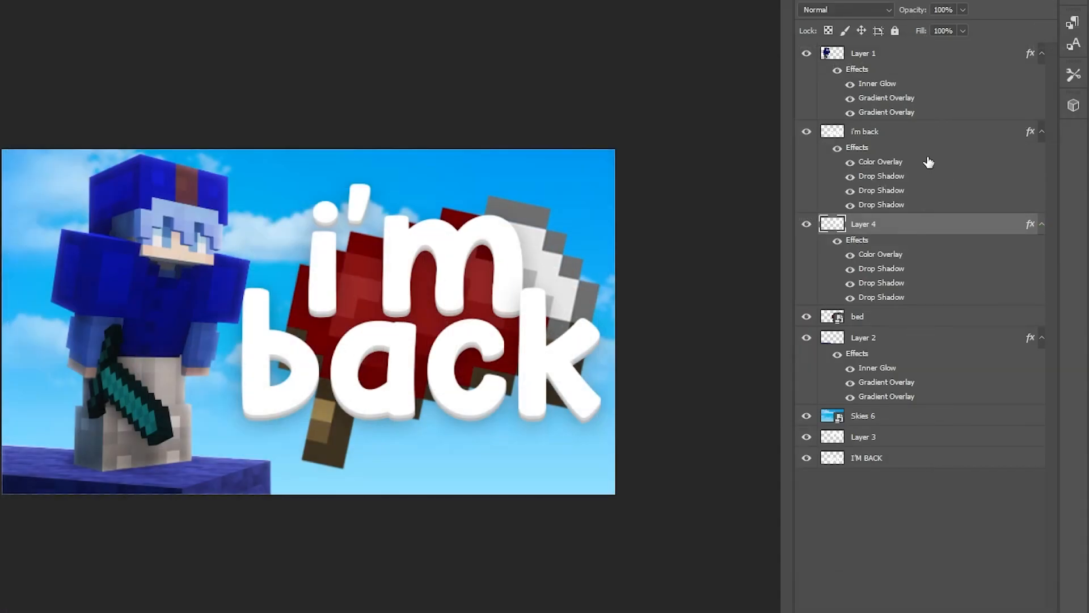
mouse_move(927, 161)
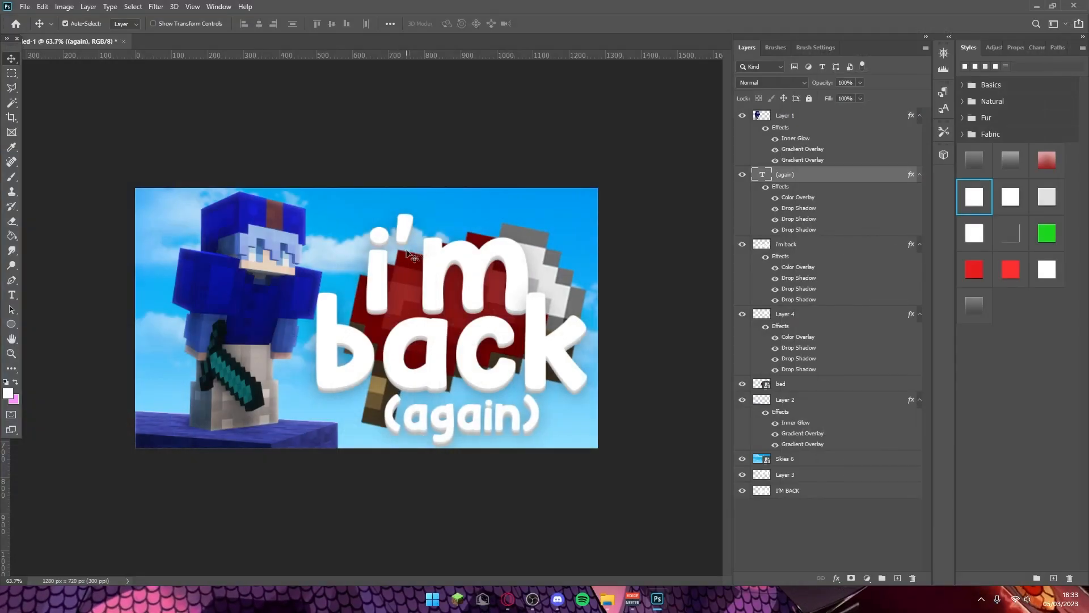
Position the white shadowed '(again)' lettering beneath 'back' with Free Transform
left_click(781, 384)
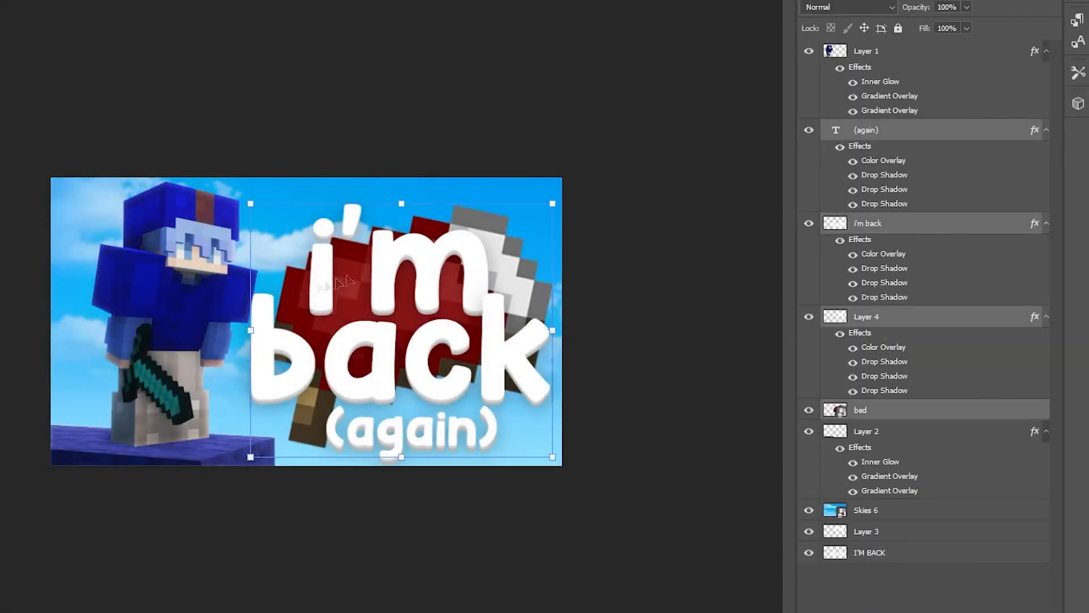
mouse_move(385, 351)
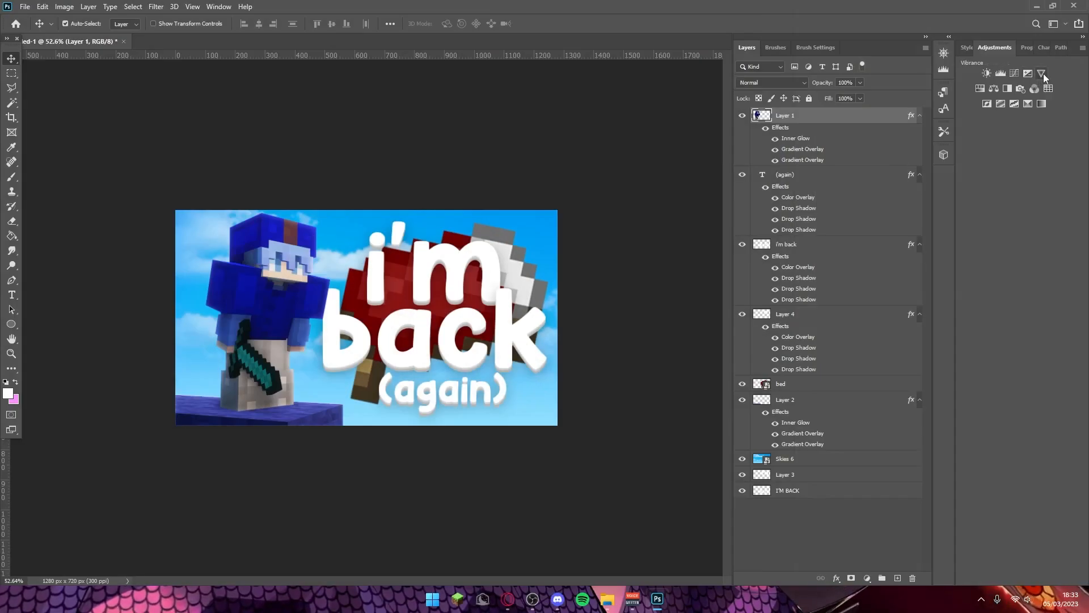
Add a Vibrance layer (+15 vibrance, +18 saturation) and a Curves adjustment layer above it
left_click(1042, 72)
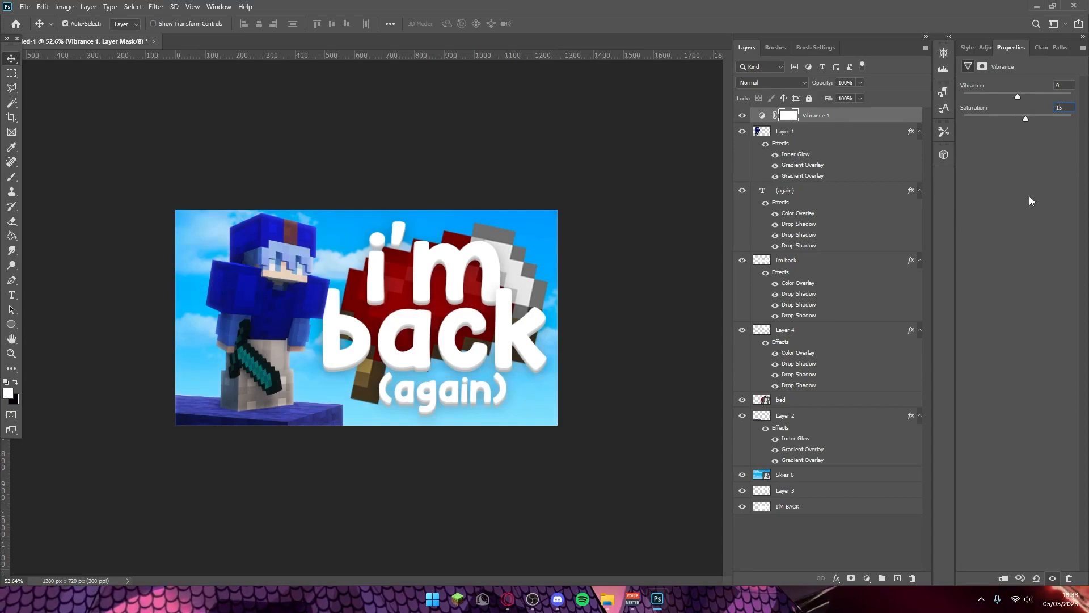
left_click(995, 48)
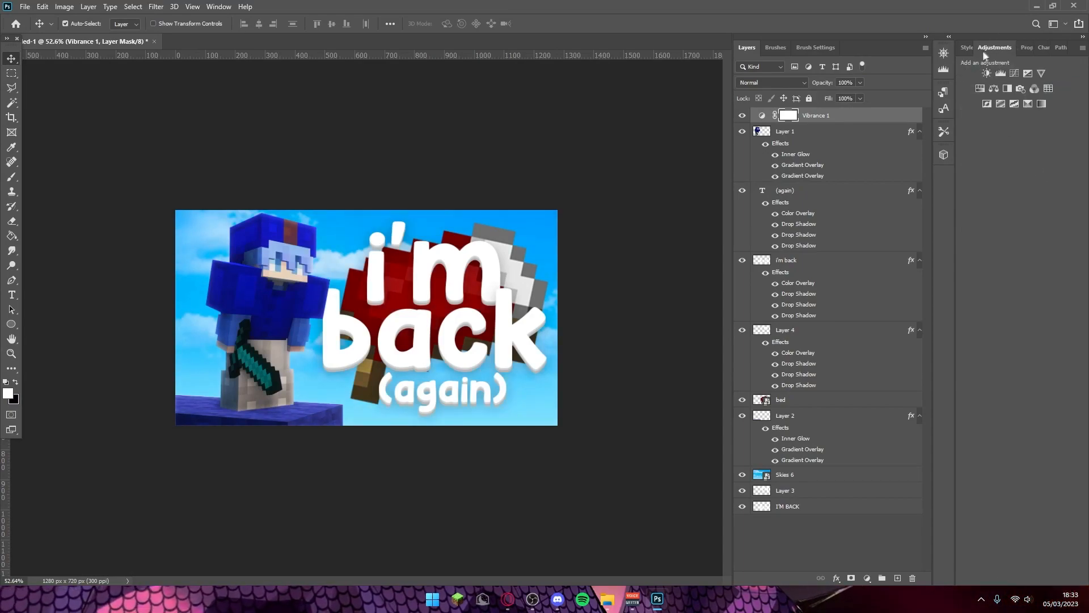
mouse_move(1014, 73)
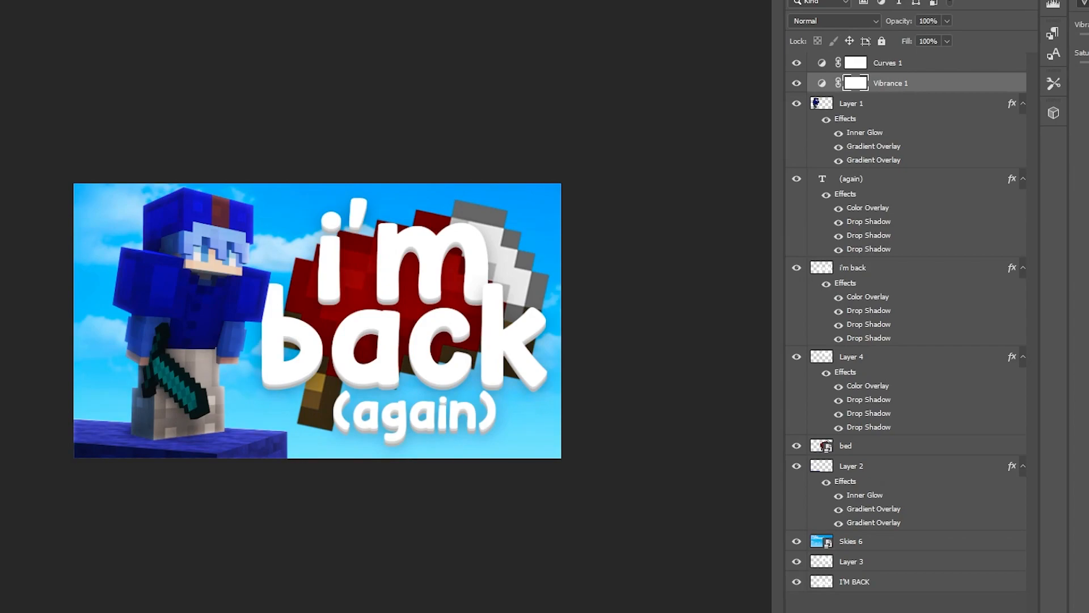
left_click(798, 79)
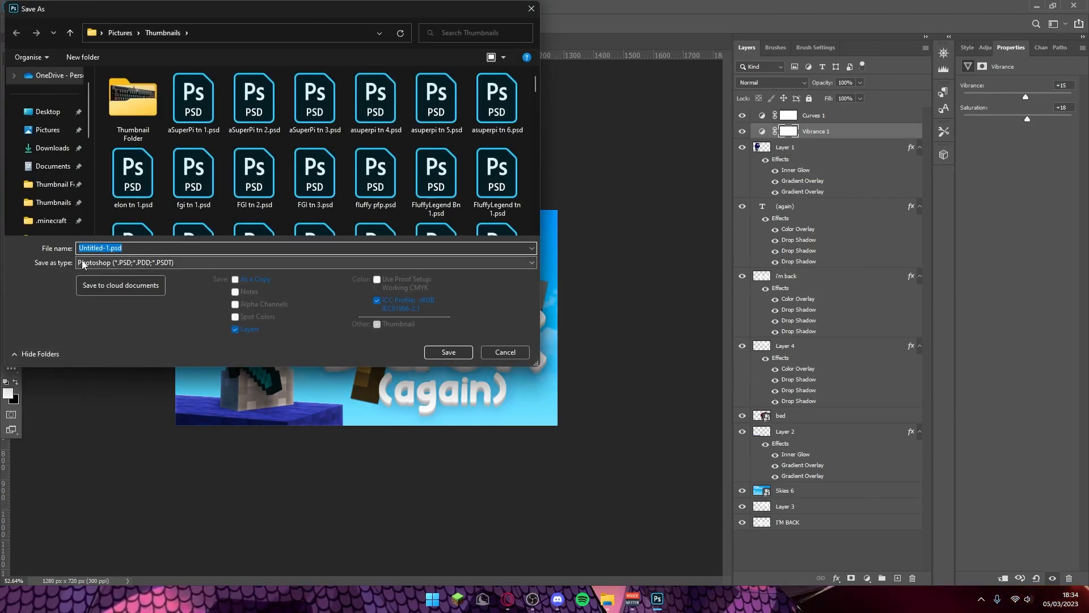
Save a copy as PNG named 'painpega tn 16' in the Thumbnails folder, accepting the PNG options
left_click(304, 262)
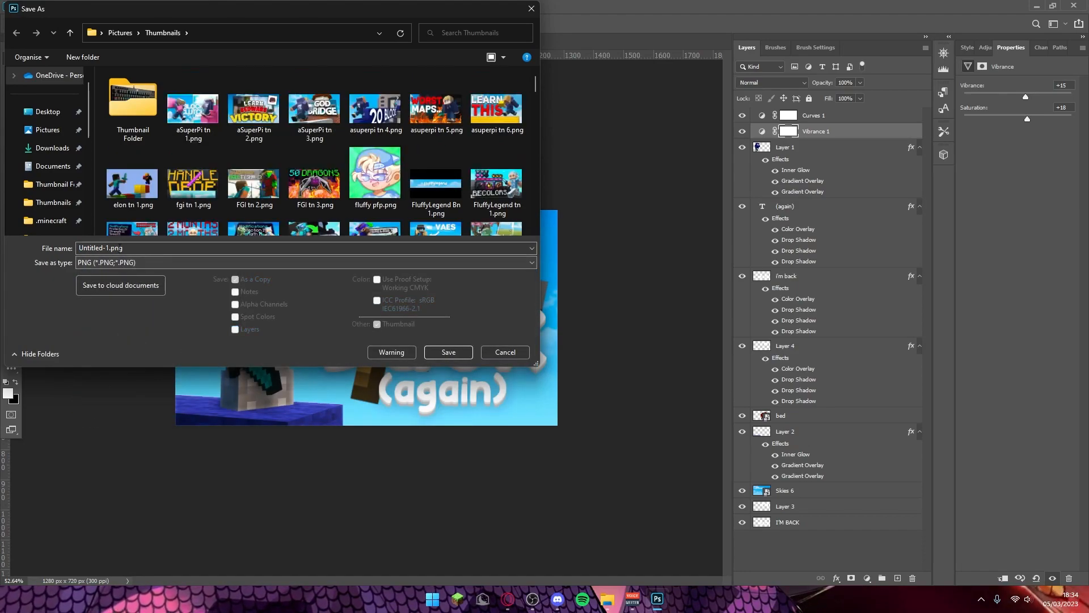
left_click(24, 7)
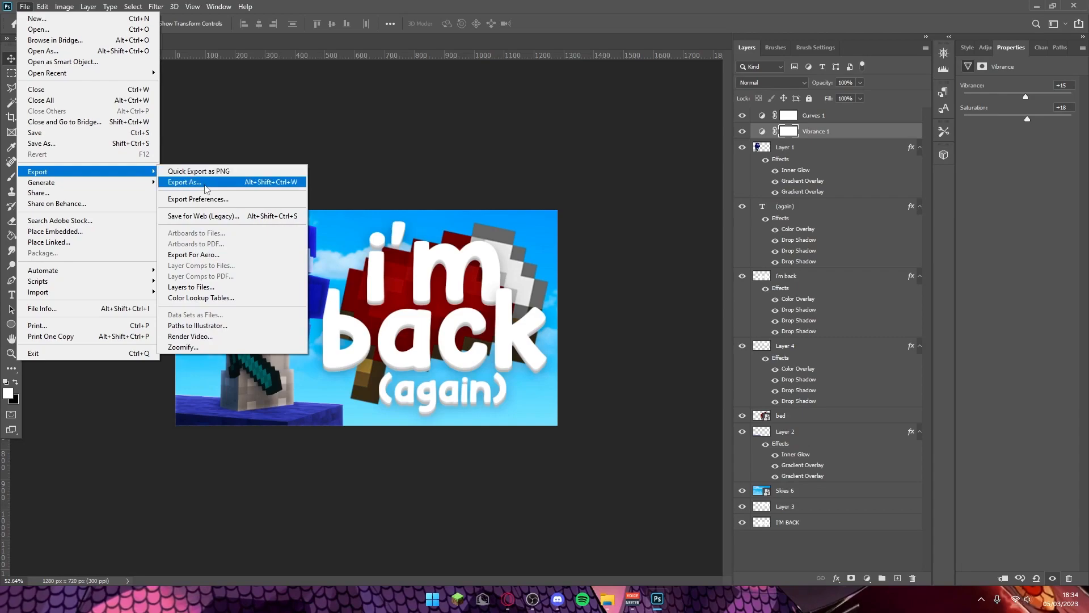
left_click(184, 181)
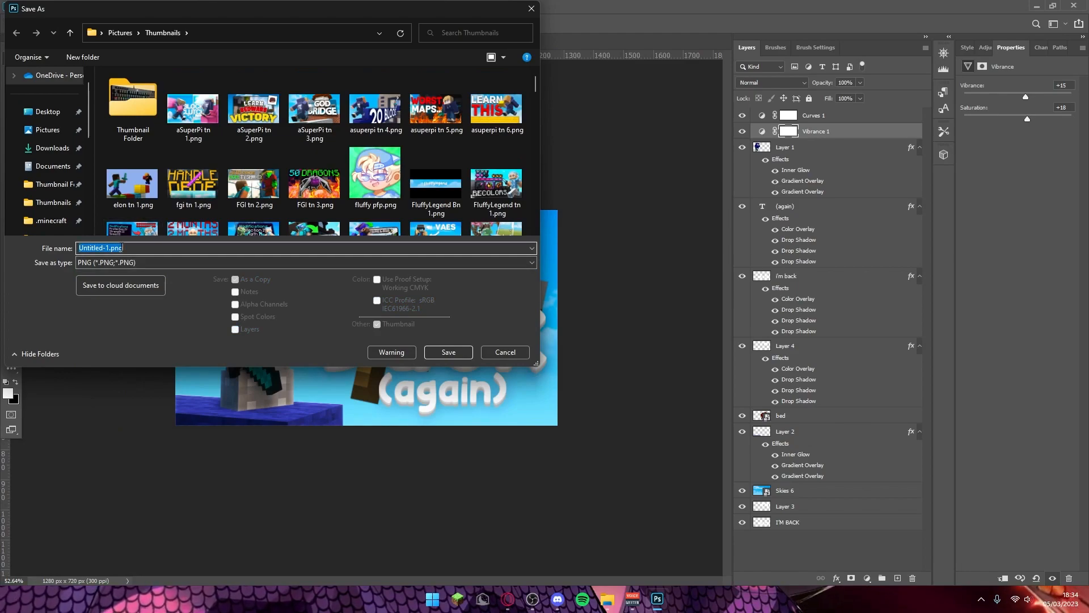
type("painpega tn 16")
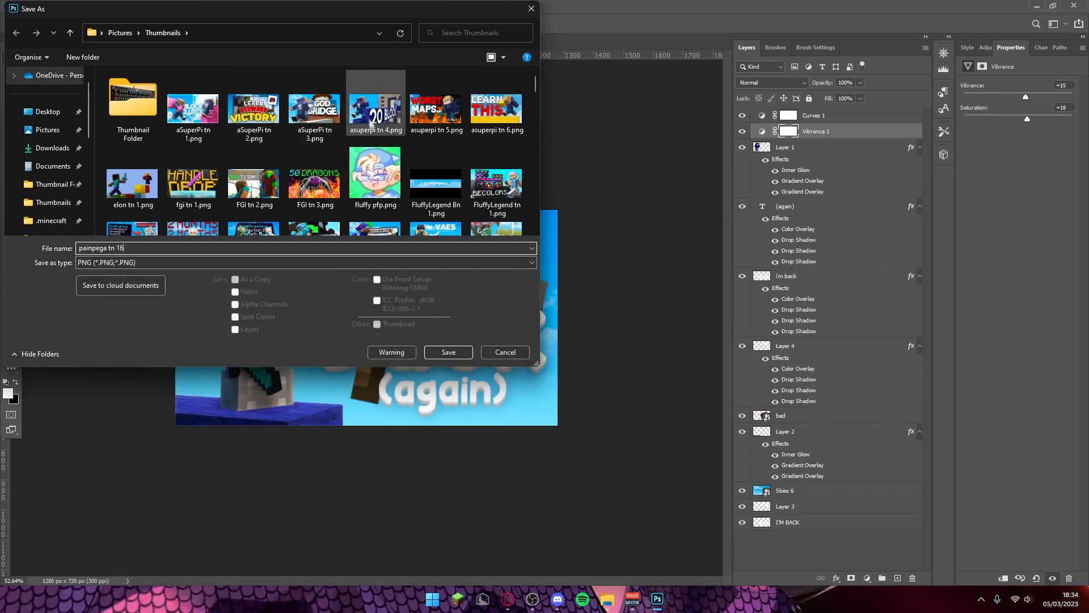
mouse_move(362, 147)
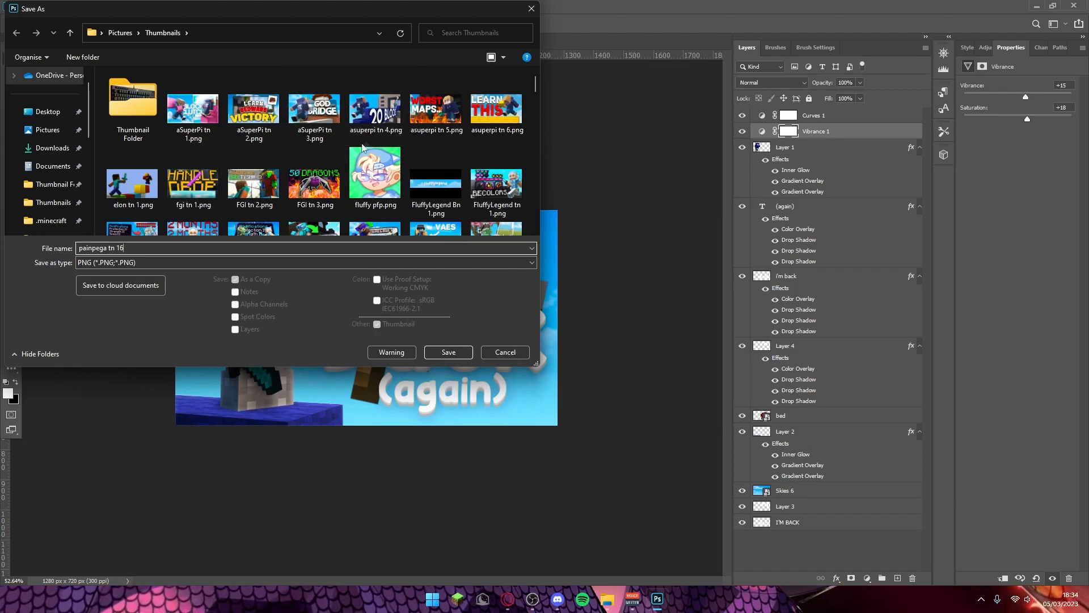
scroll("down", 3)
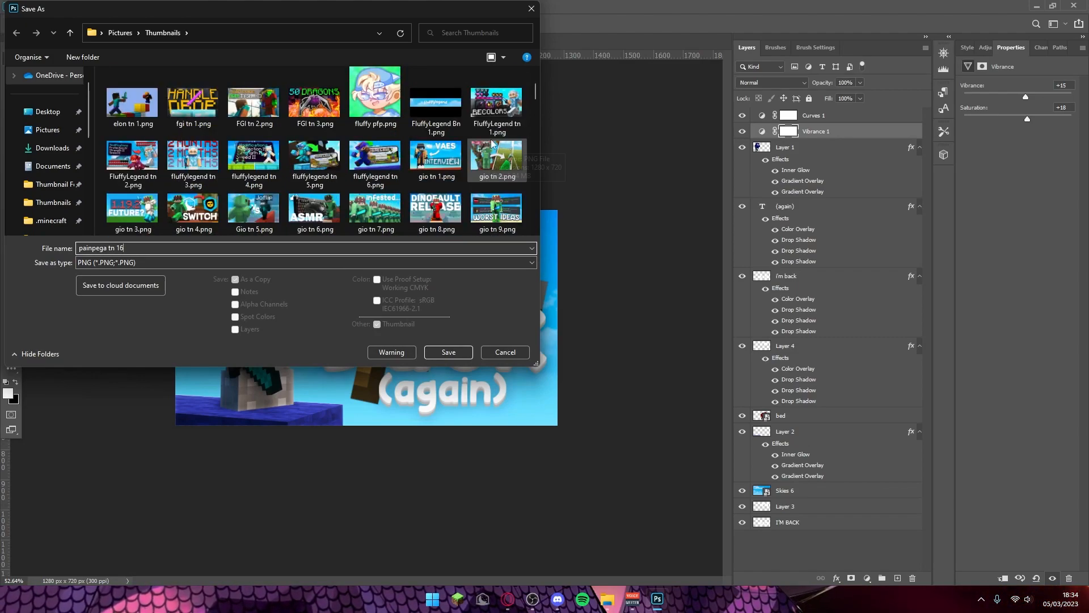
left_click(447, 351)
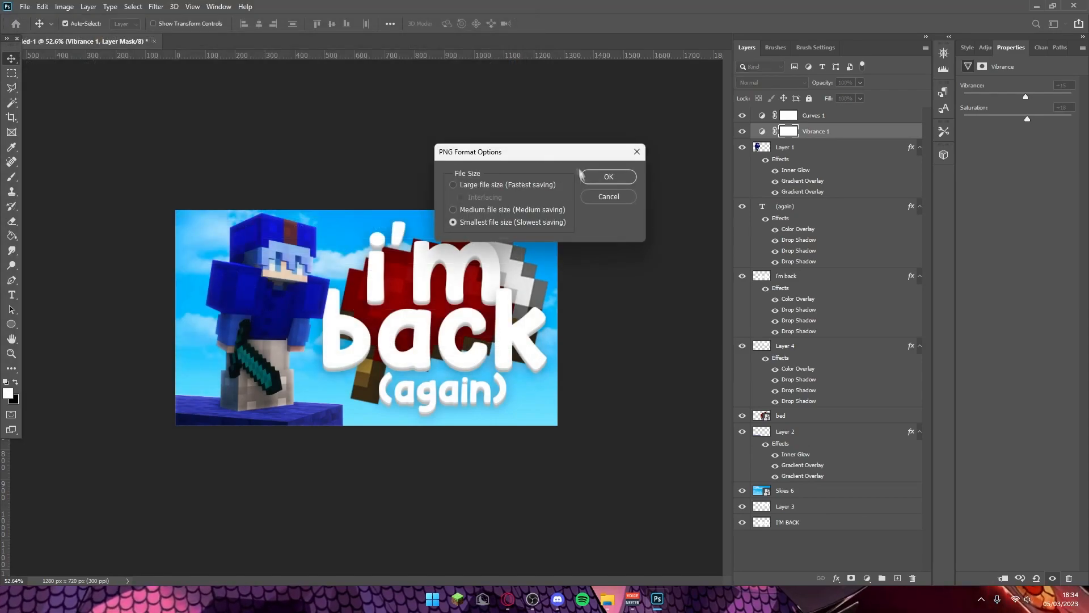
left_click(608, 177)
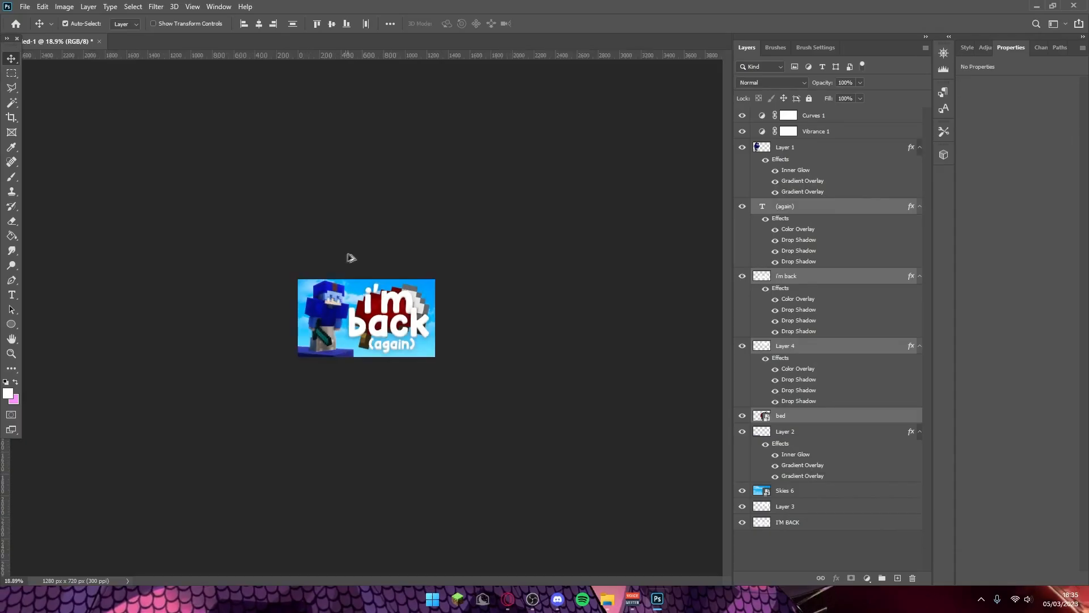
Replace the existing painpega tn 16 PNG, then save the layered file as a PSD named painpega
key("ctrl+shift+s")
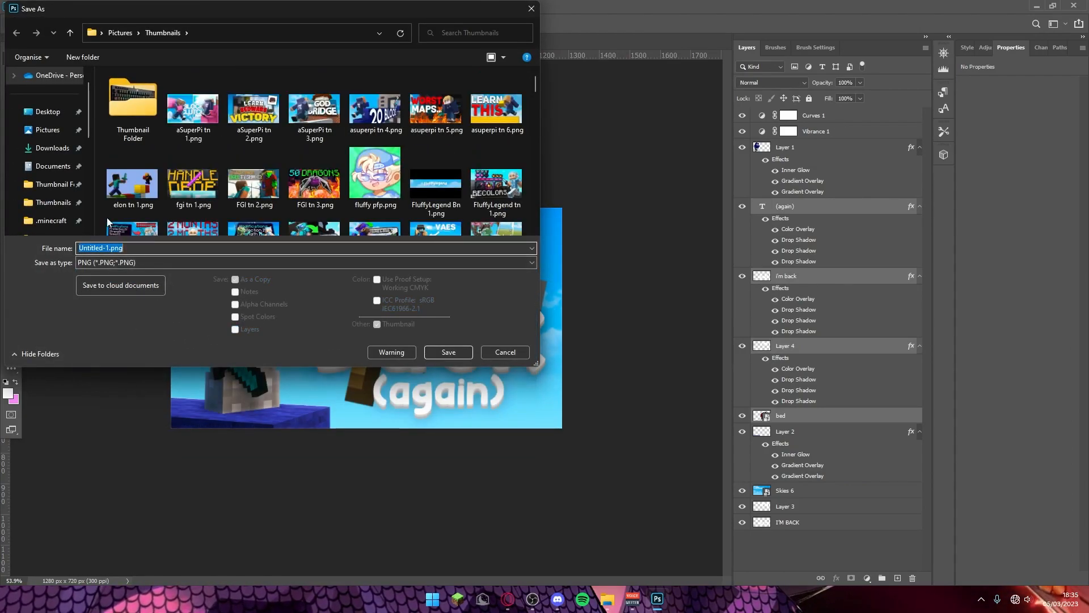
left_click(448, 352)
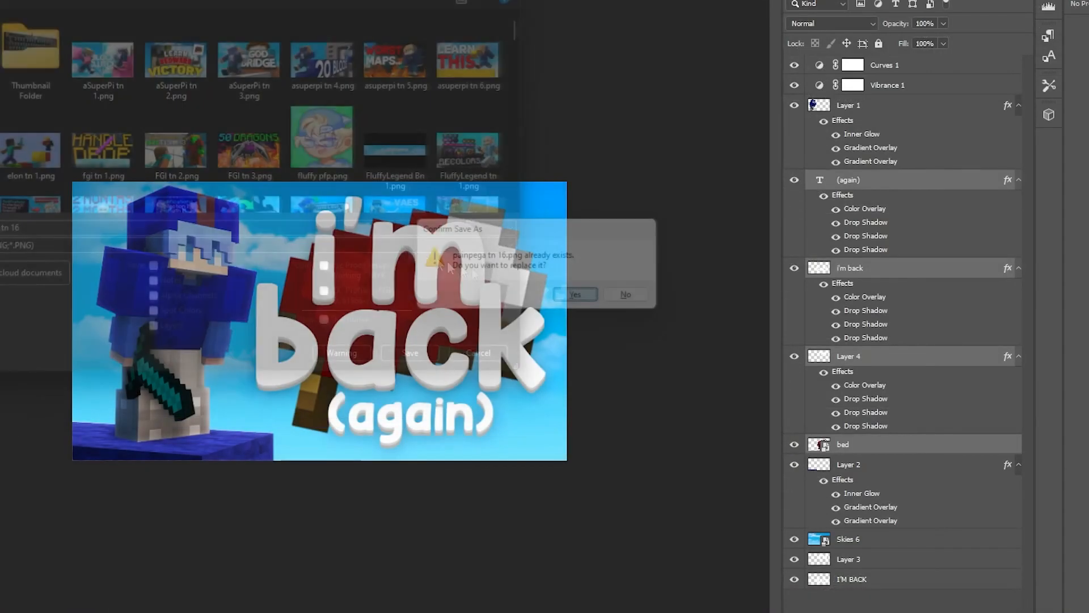
left_click(575, 294)
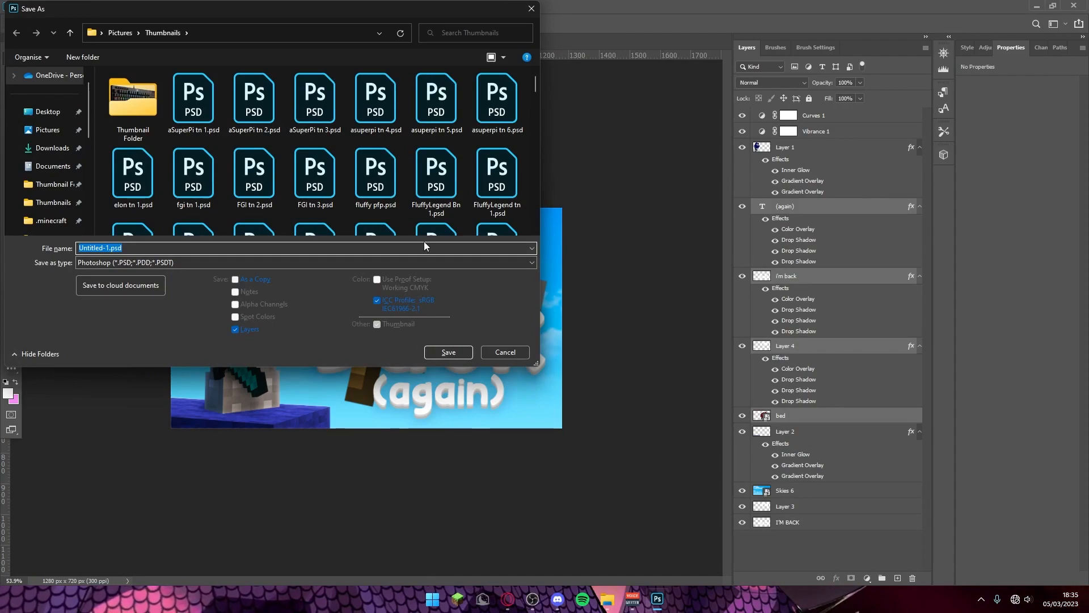
type("painpega")
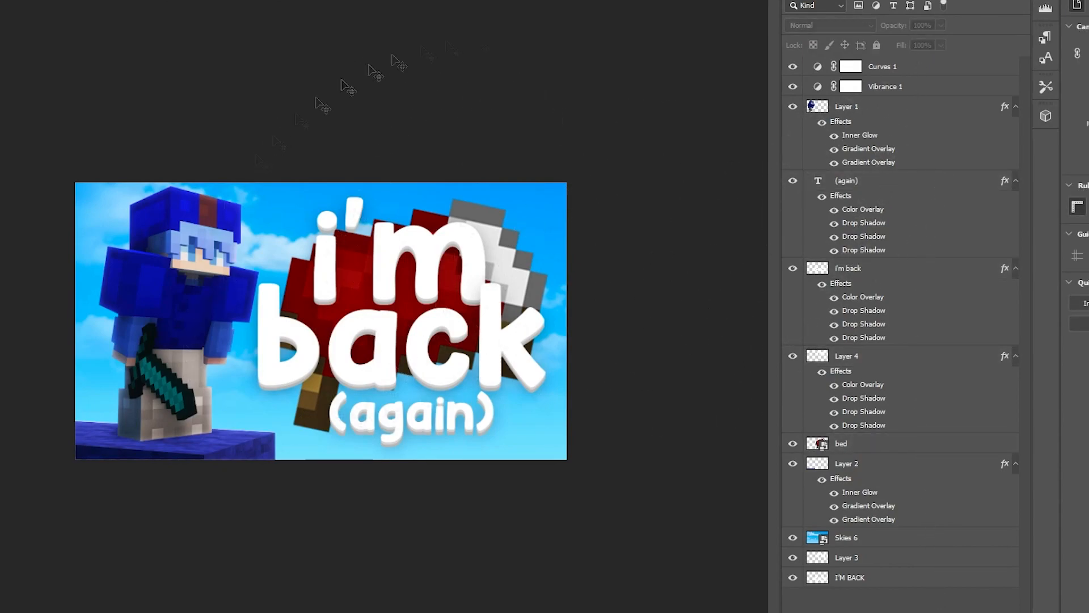
mouse_move(518, 222)
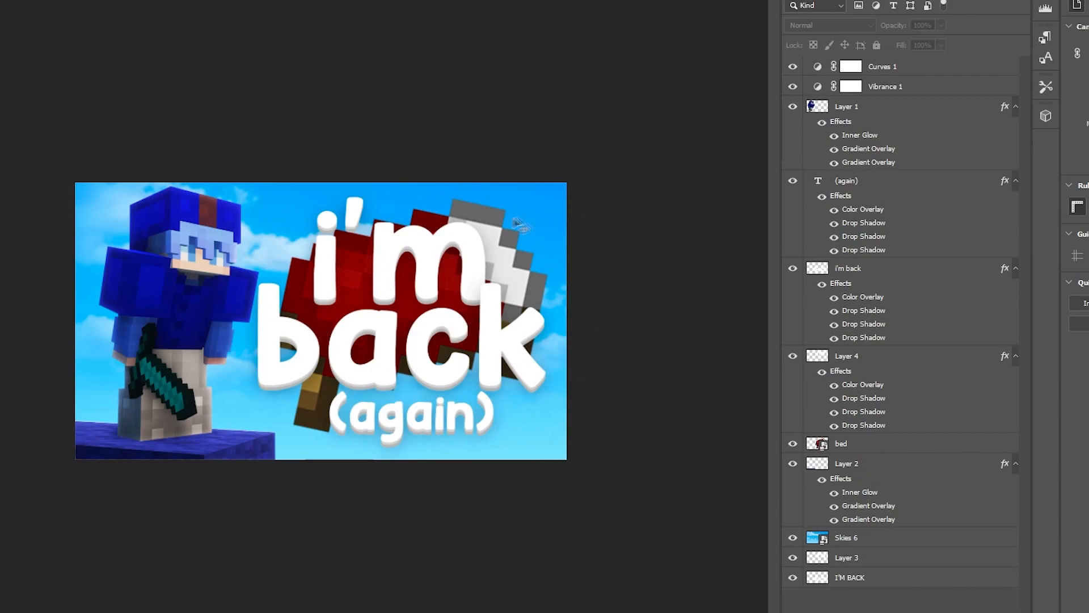